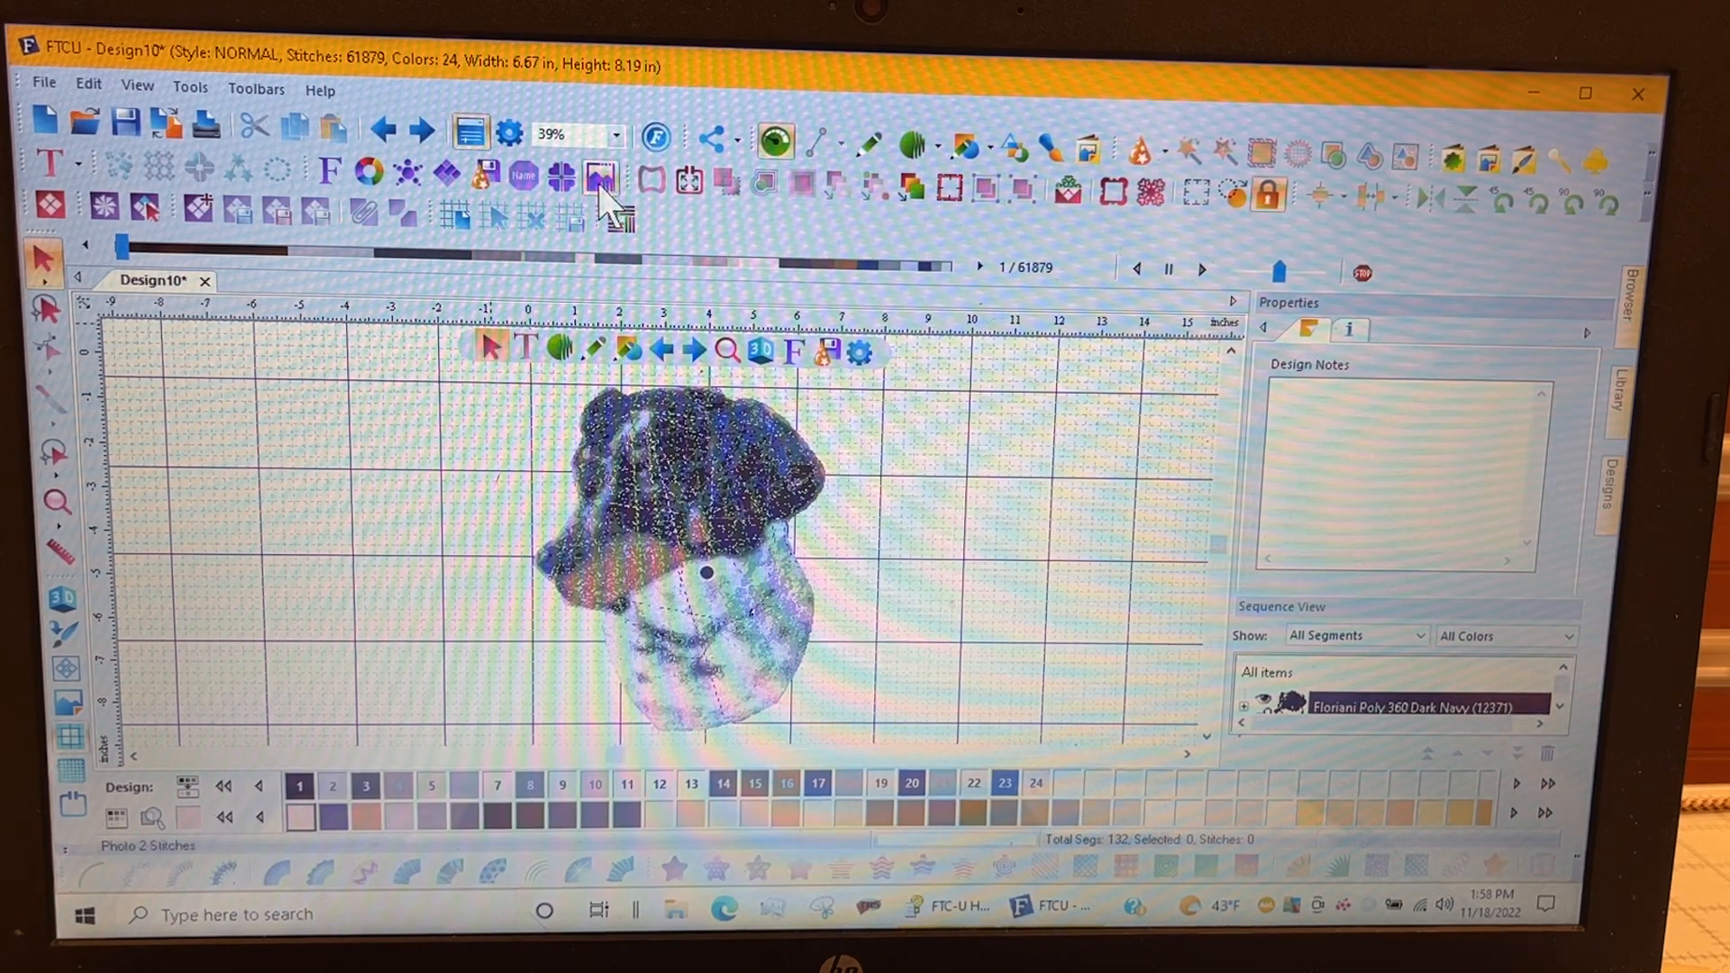
{"action": "mouse_move", "coordinate": [604, 176]}
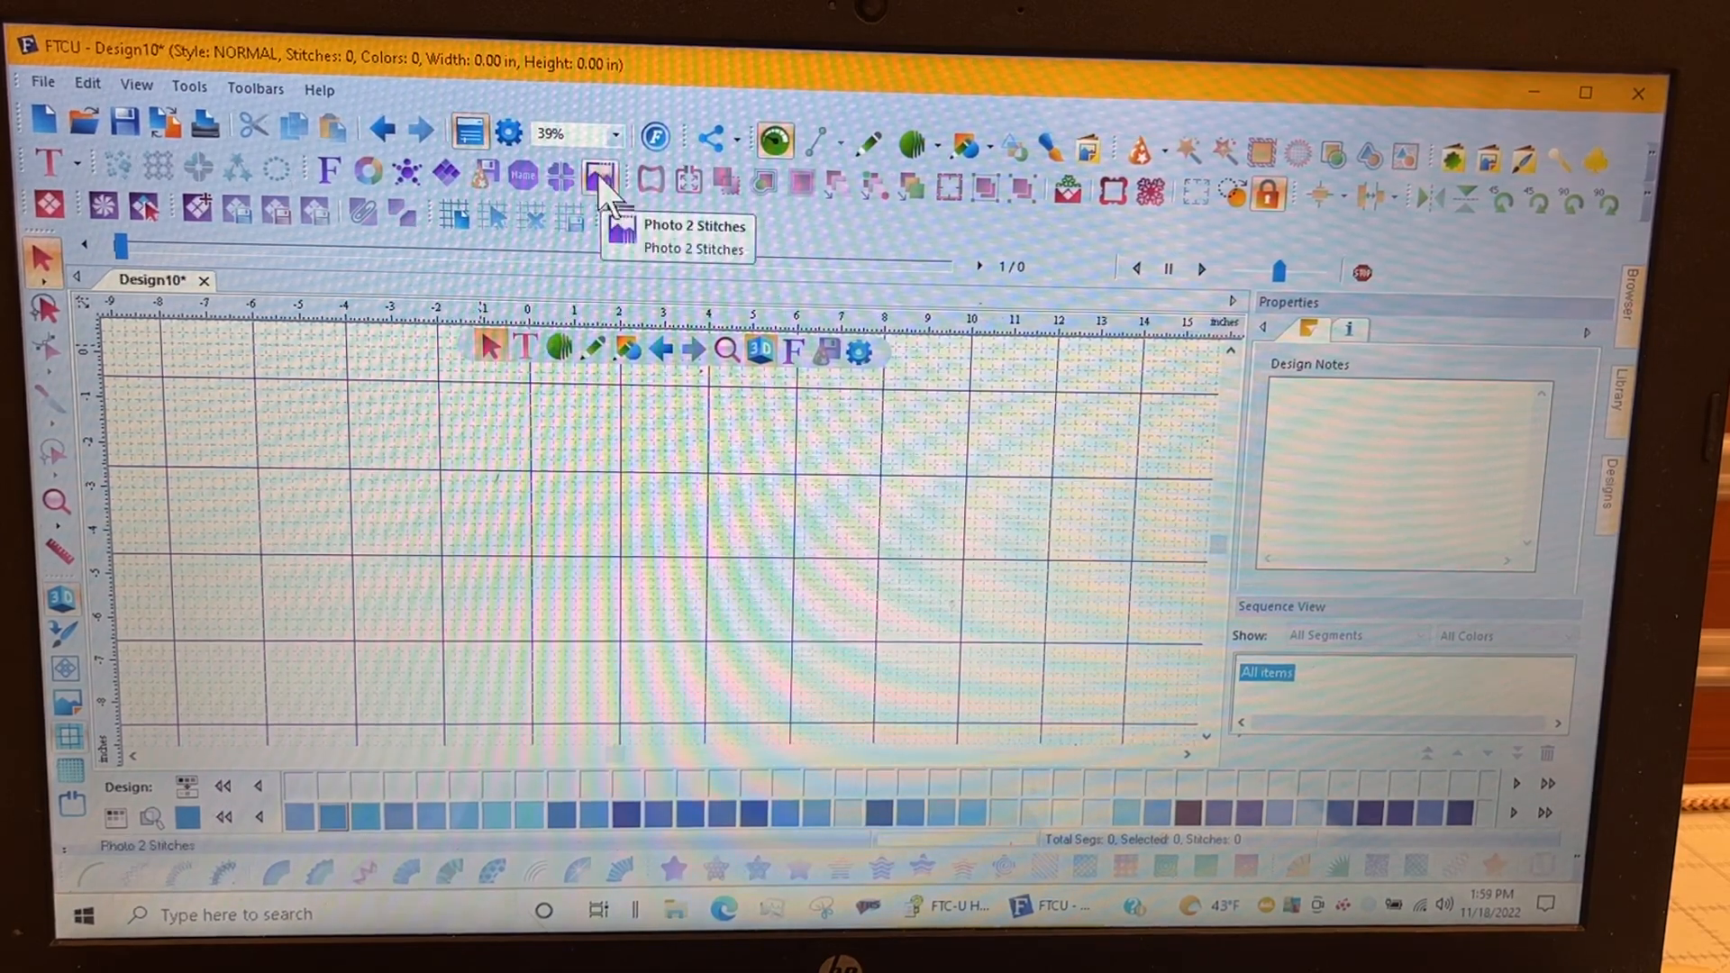
Step: Start a Photo 2 Stitches conversion and select the Dog JPG from Desktop > My scans
{"action": "left_click", "coordinate": [600, 174]}
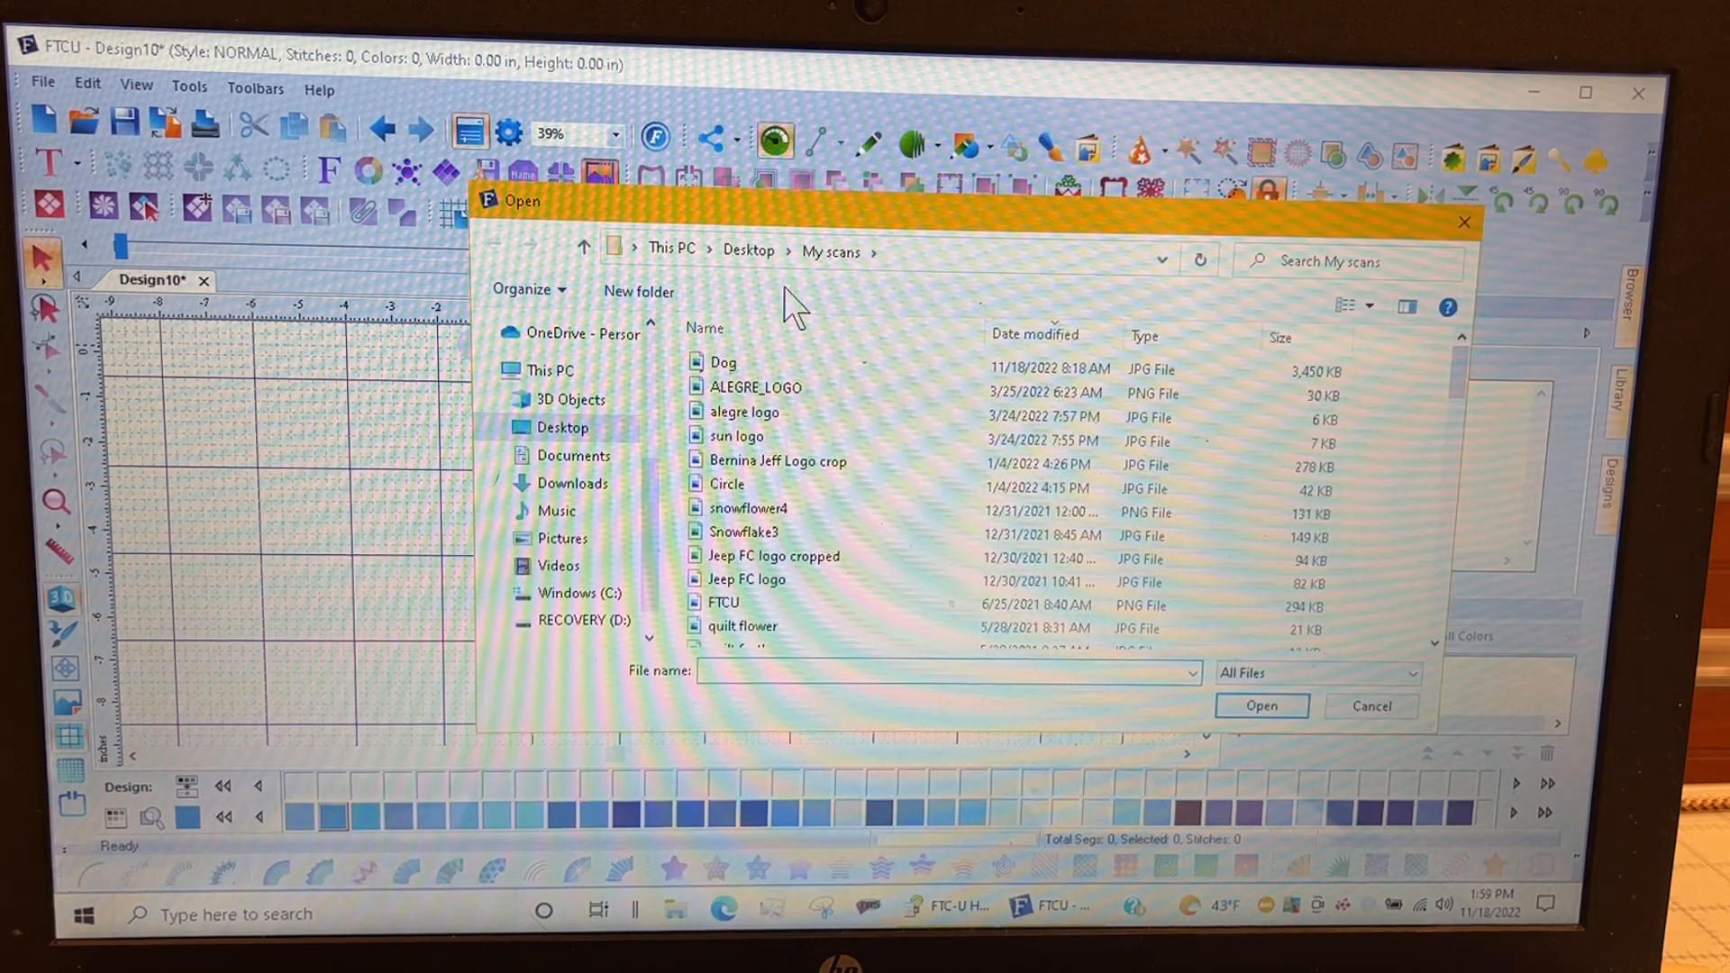
{"action": "left_click", "coordinate": [945, 673]}
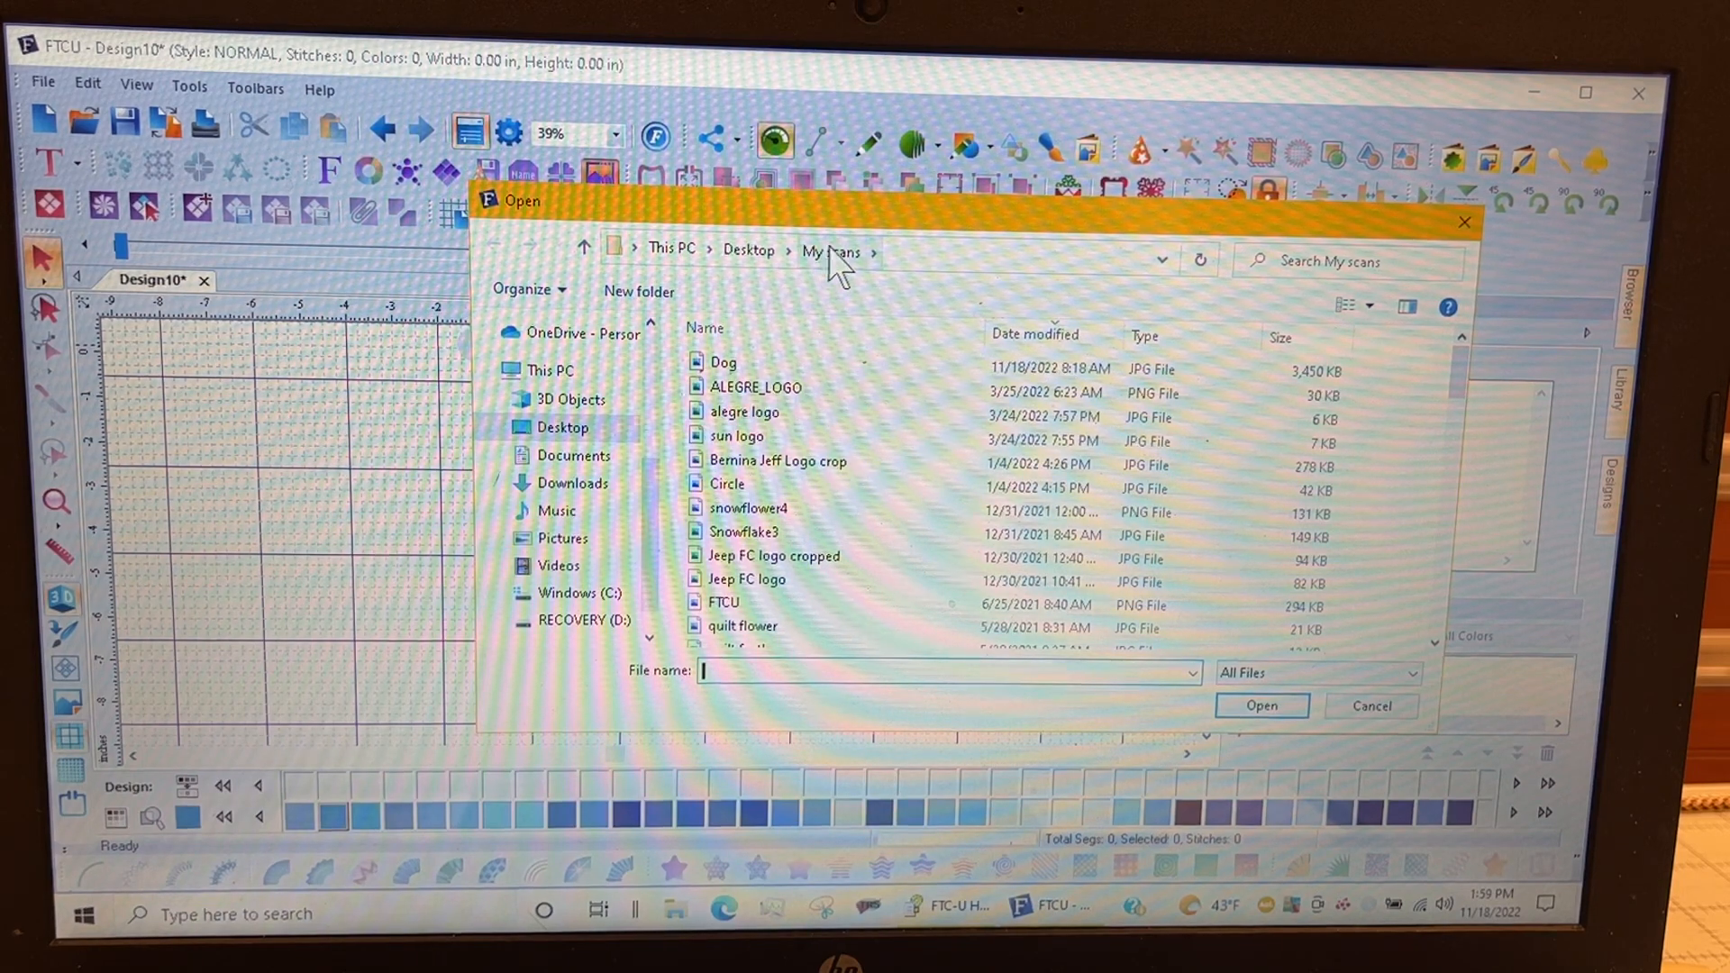
{"action": "left_click", "coordinate": [724, 362]}
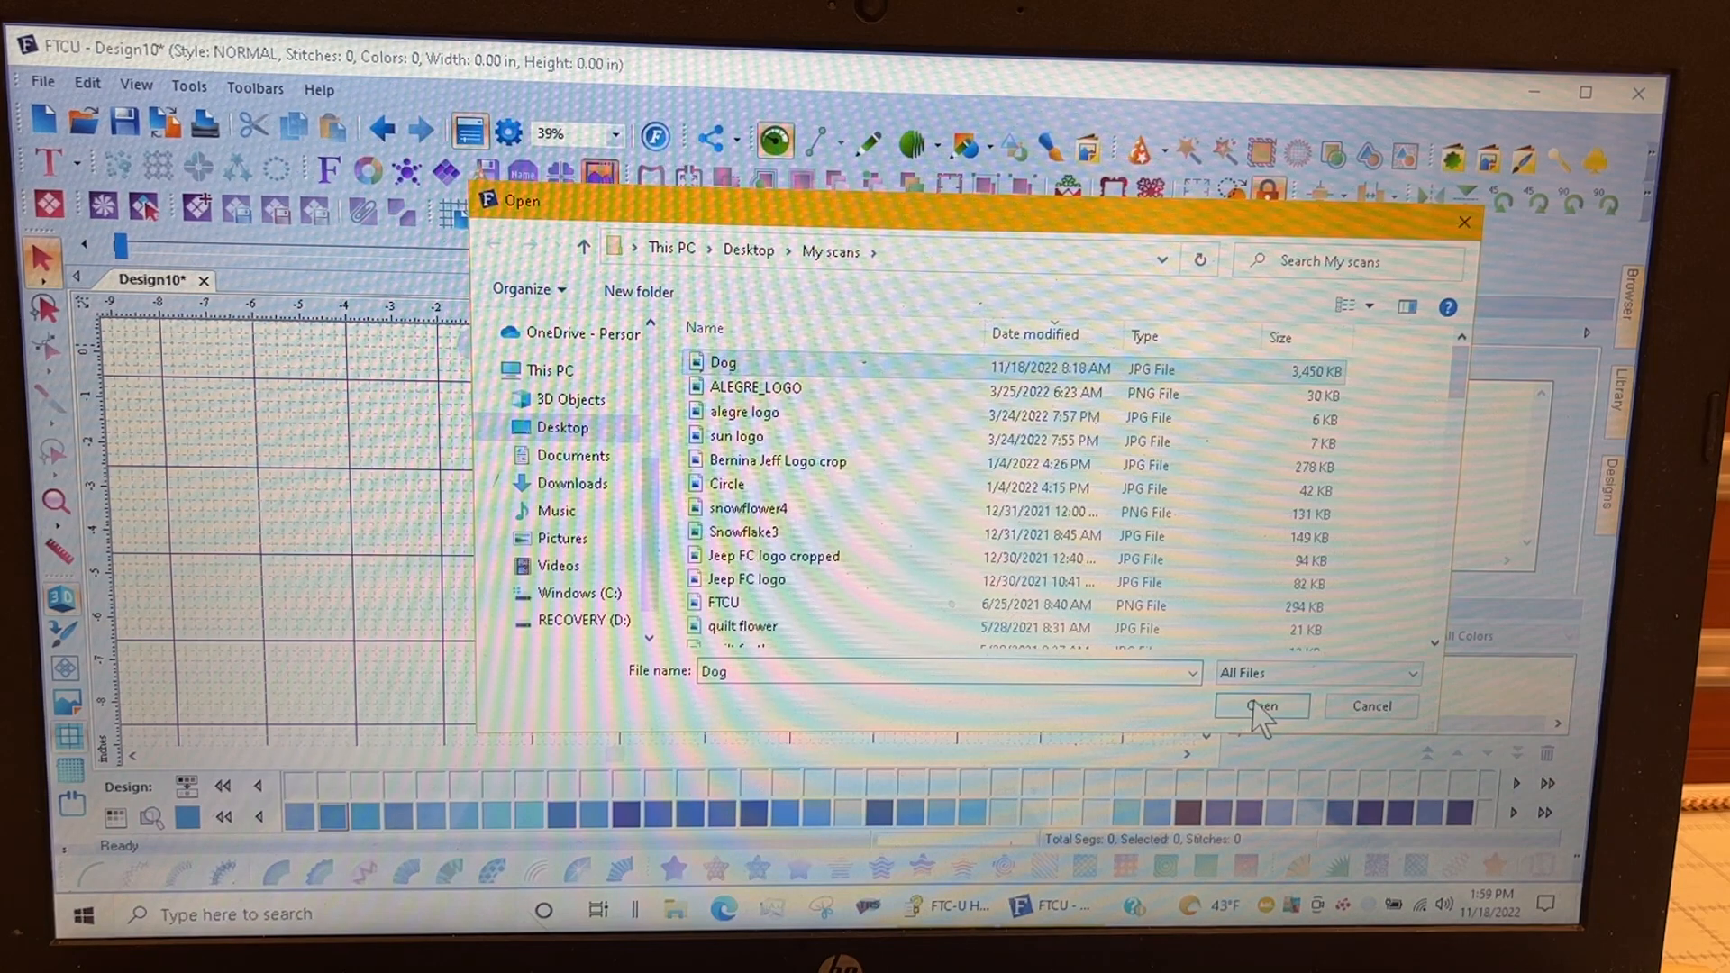
Step: Load the Dog photo and change its image height to 8 inches
{"action": "left_click", "coordinate": [1260, 707]}
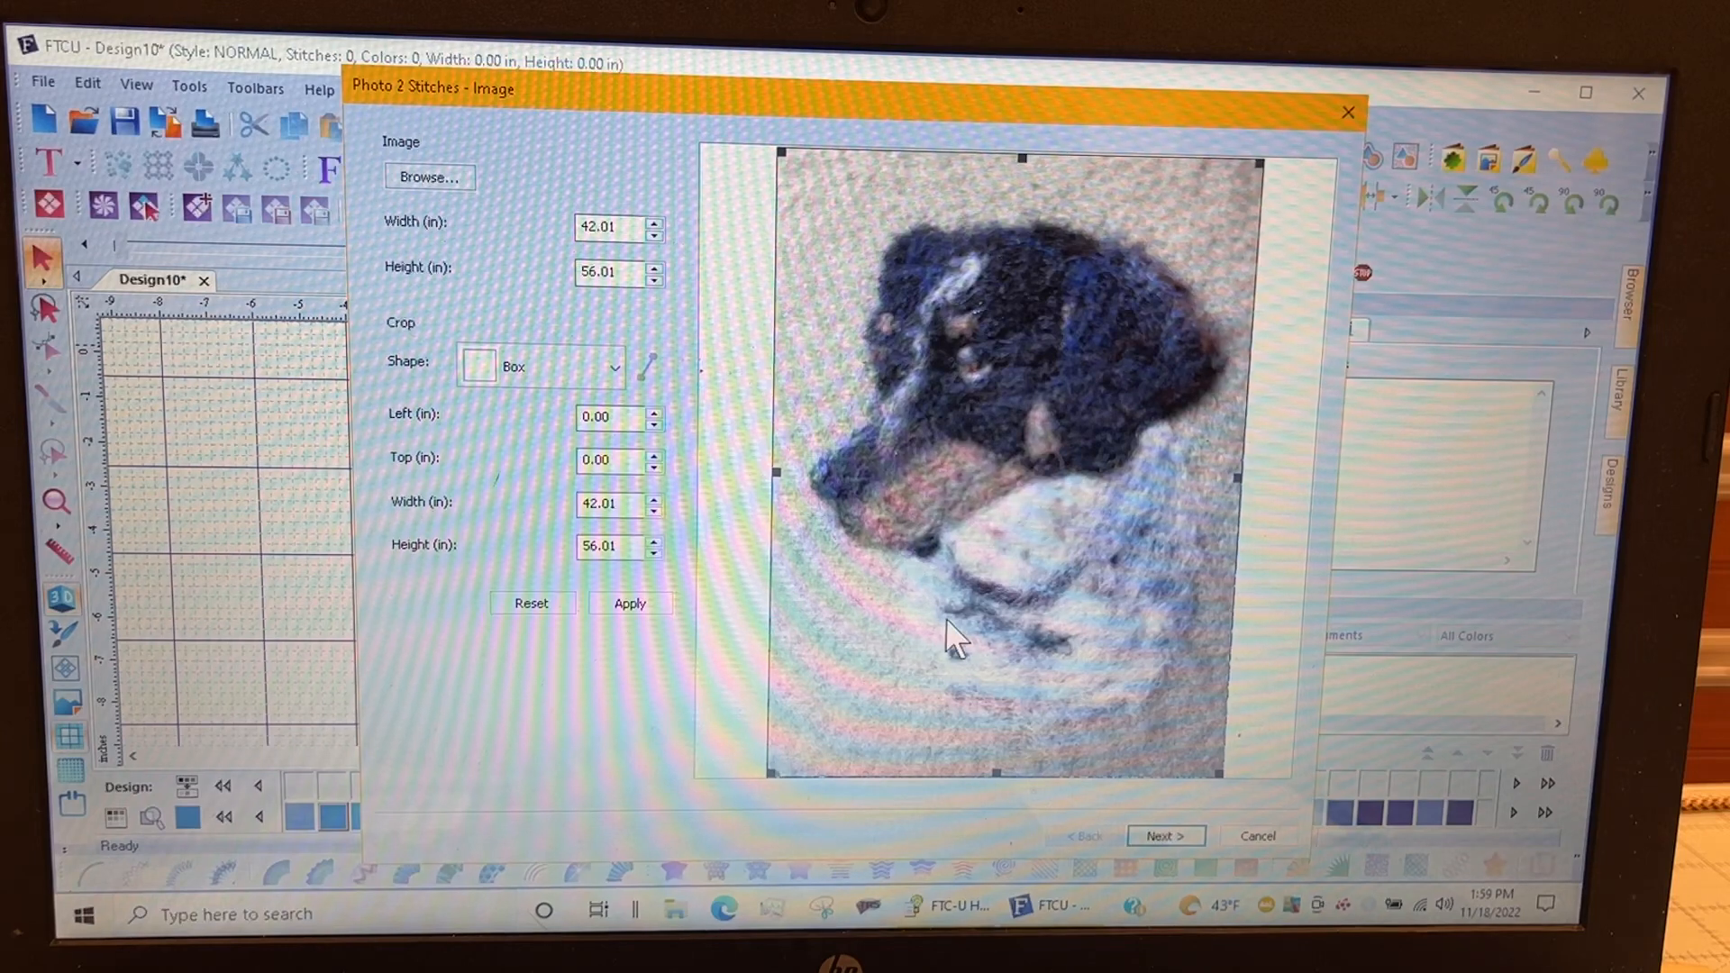
{"action": "mouse_move", "coordinate": [899, 657]}
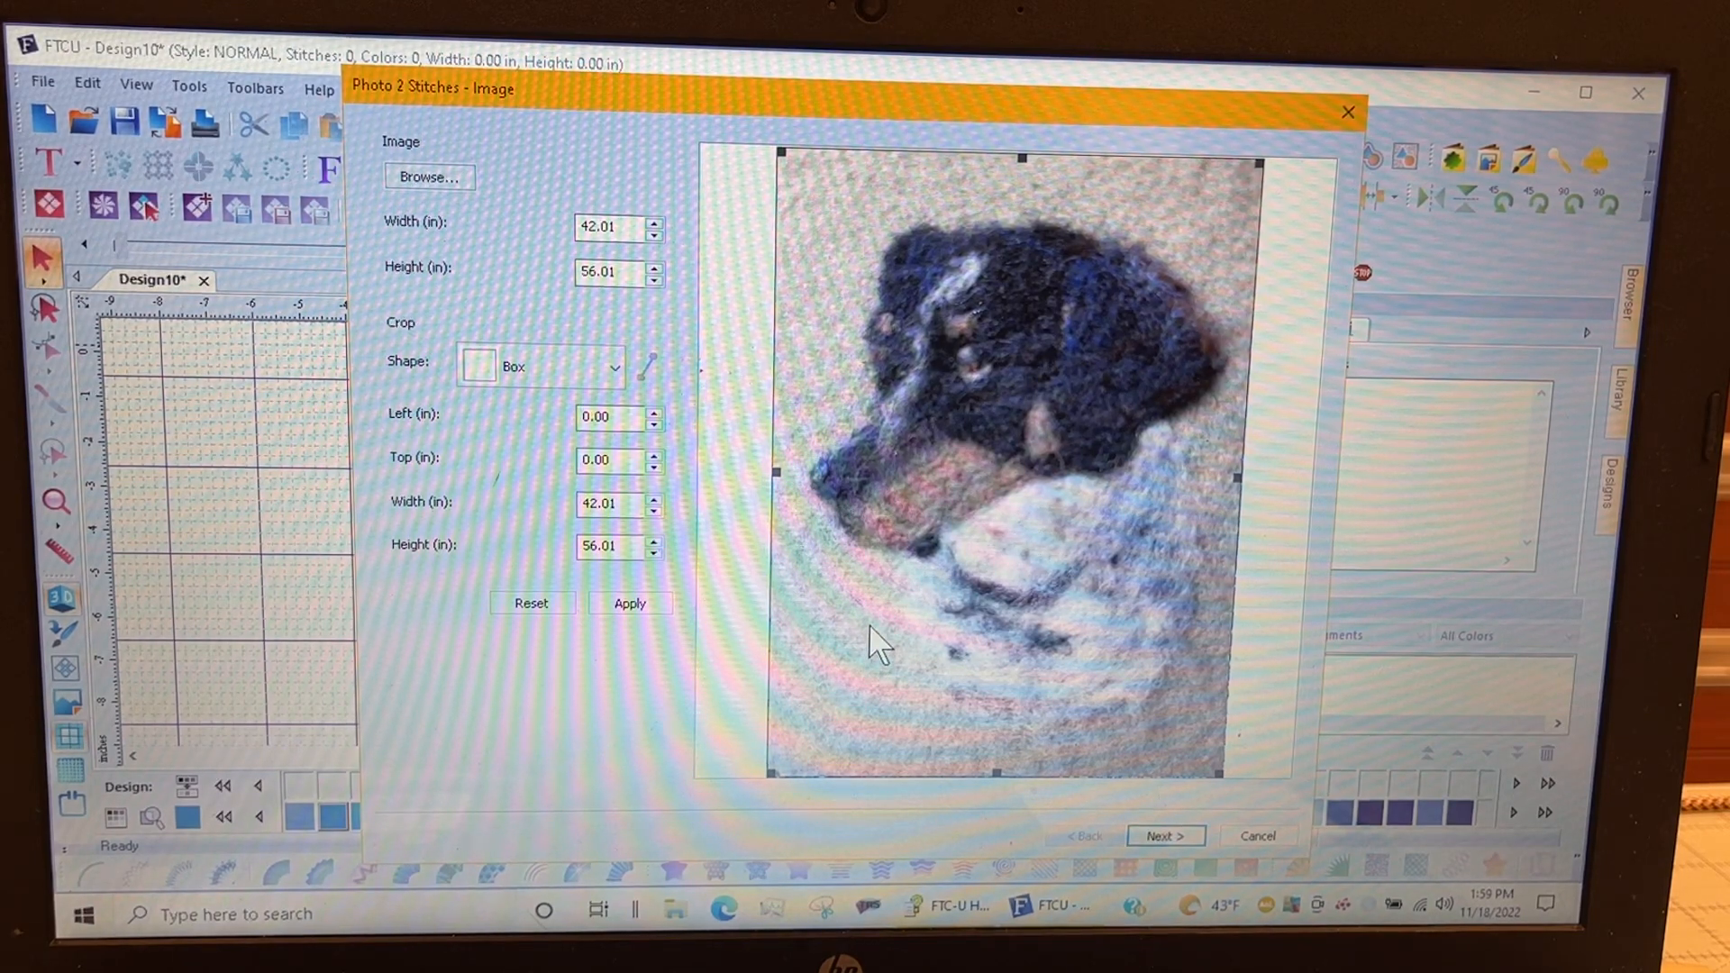
{"action": "mouse_move", "coordinate": [916, 629]}
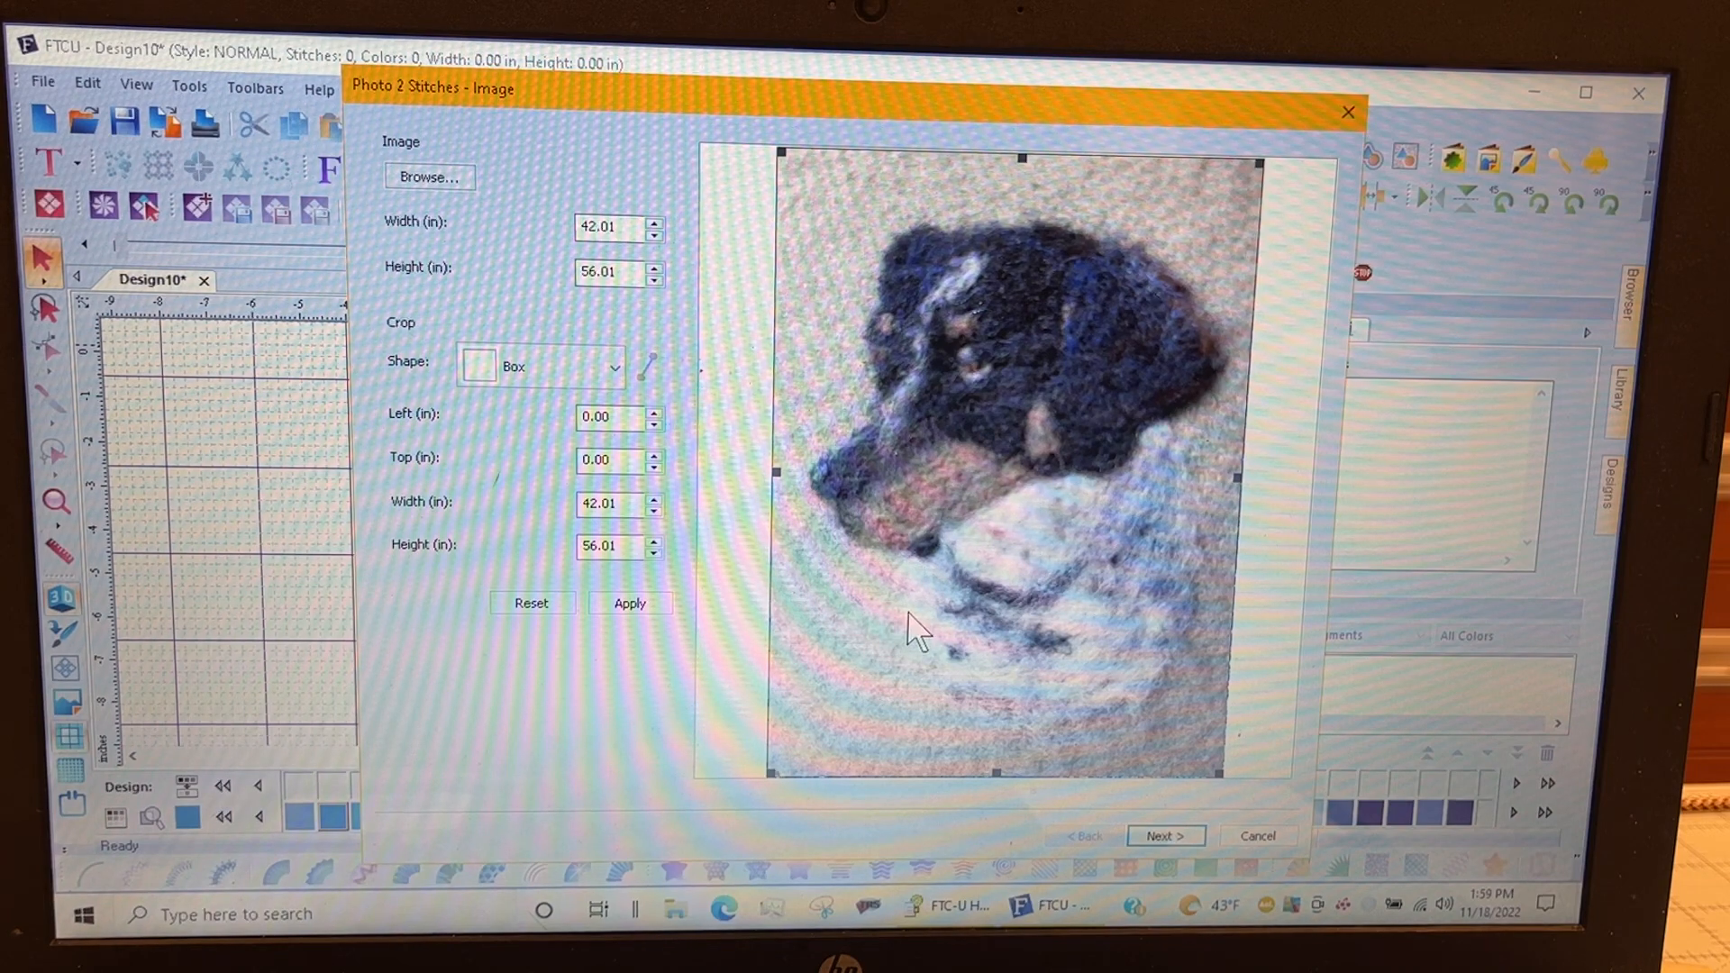
{"action": "mouse_move", "coordinate": [482, 282]}
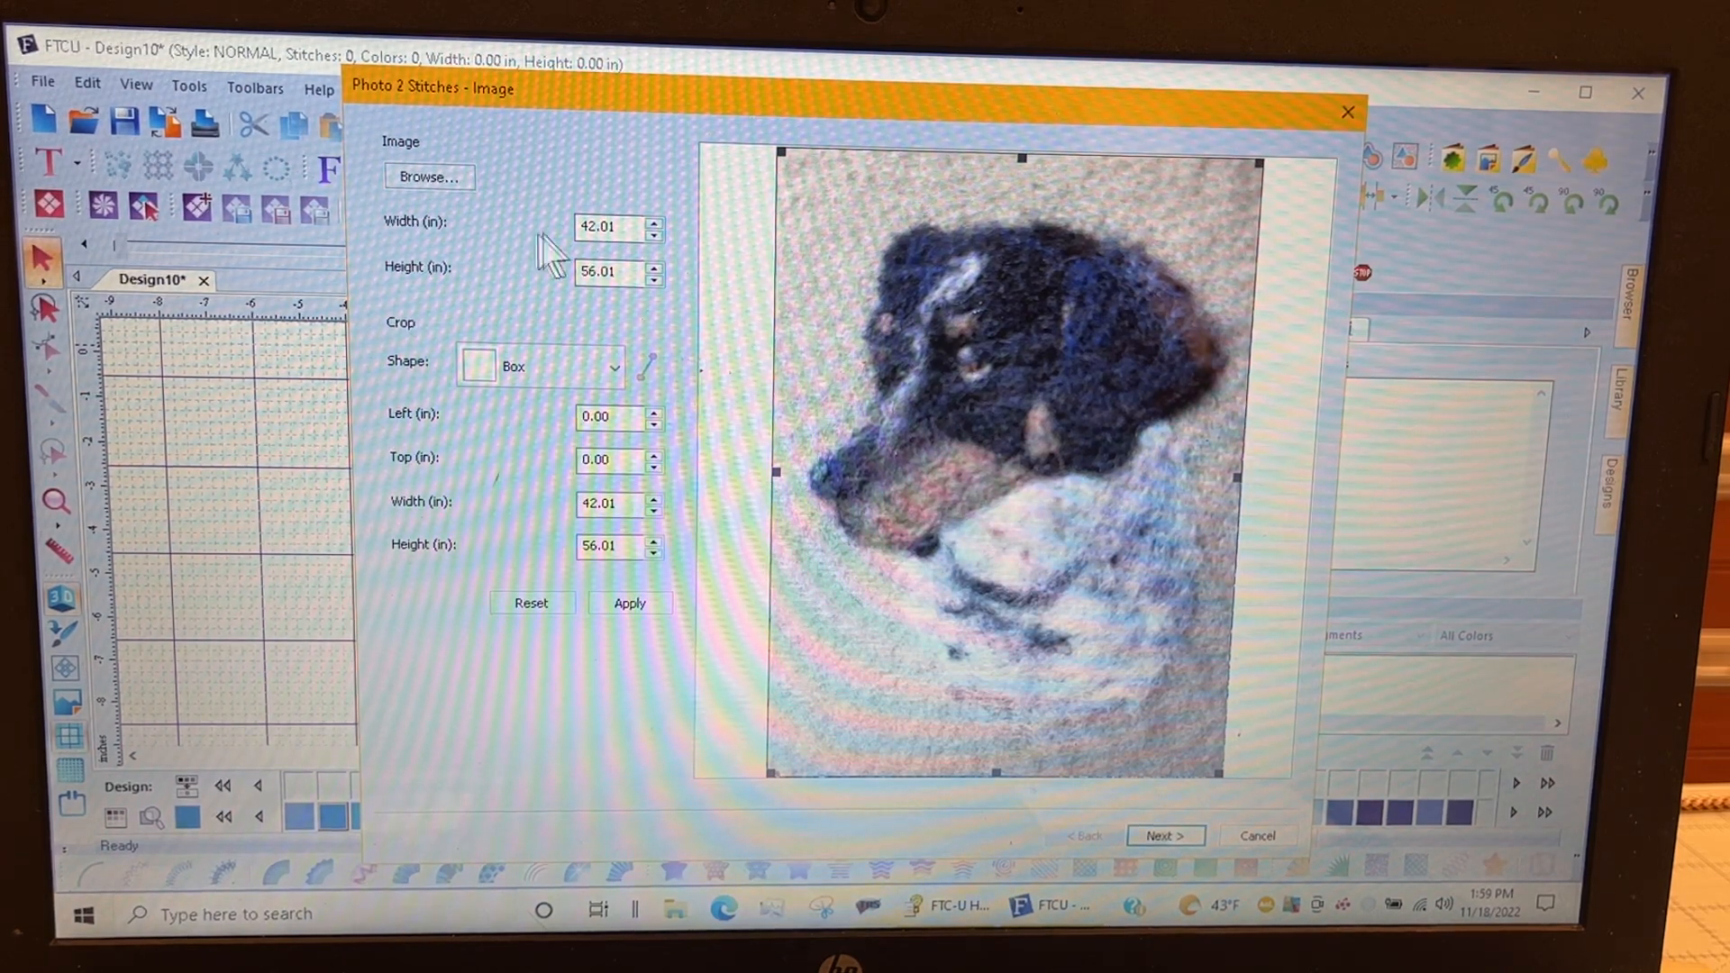
{"action": "mouse_move", "coordinate": [563, 309]}
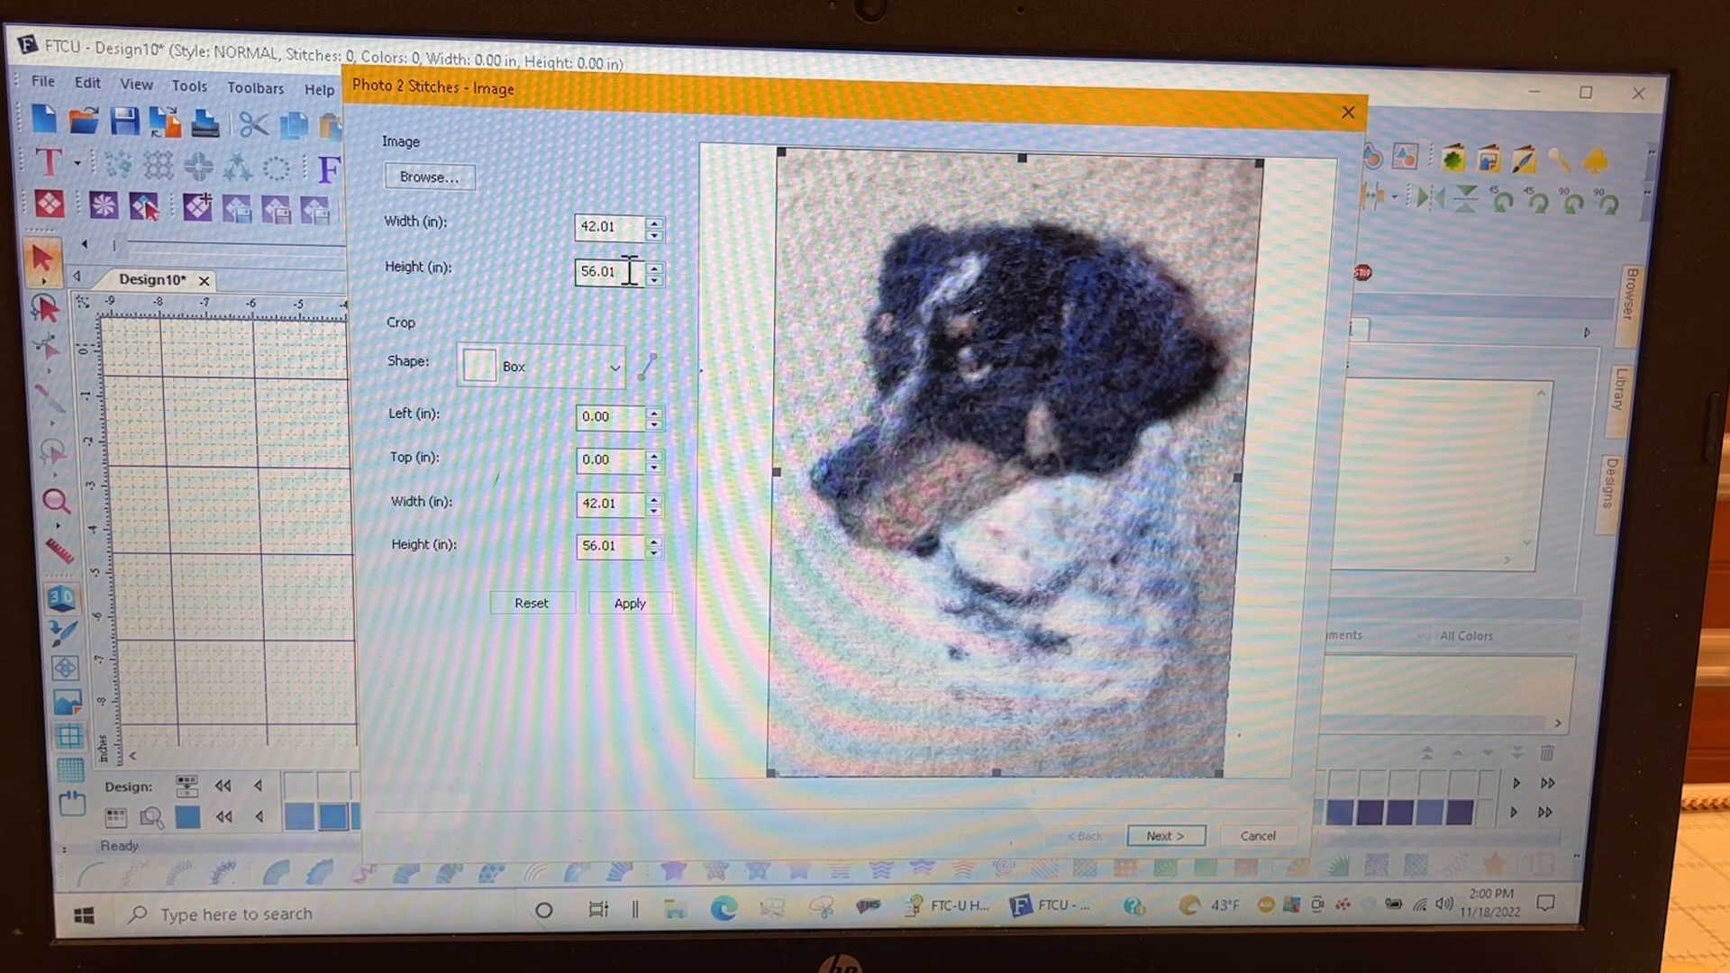
{"action": "triple_click", "coordinate": [606, 273]}
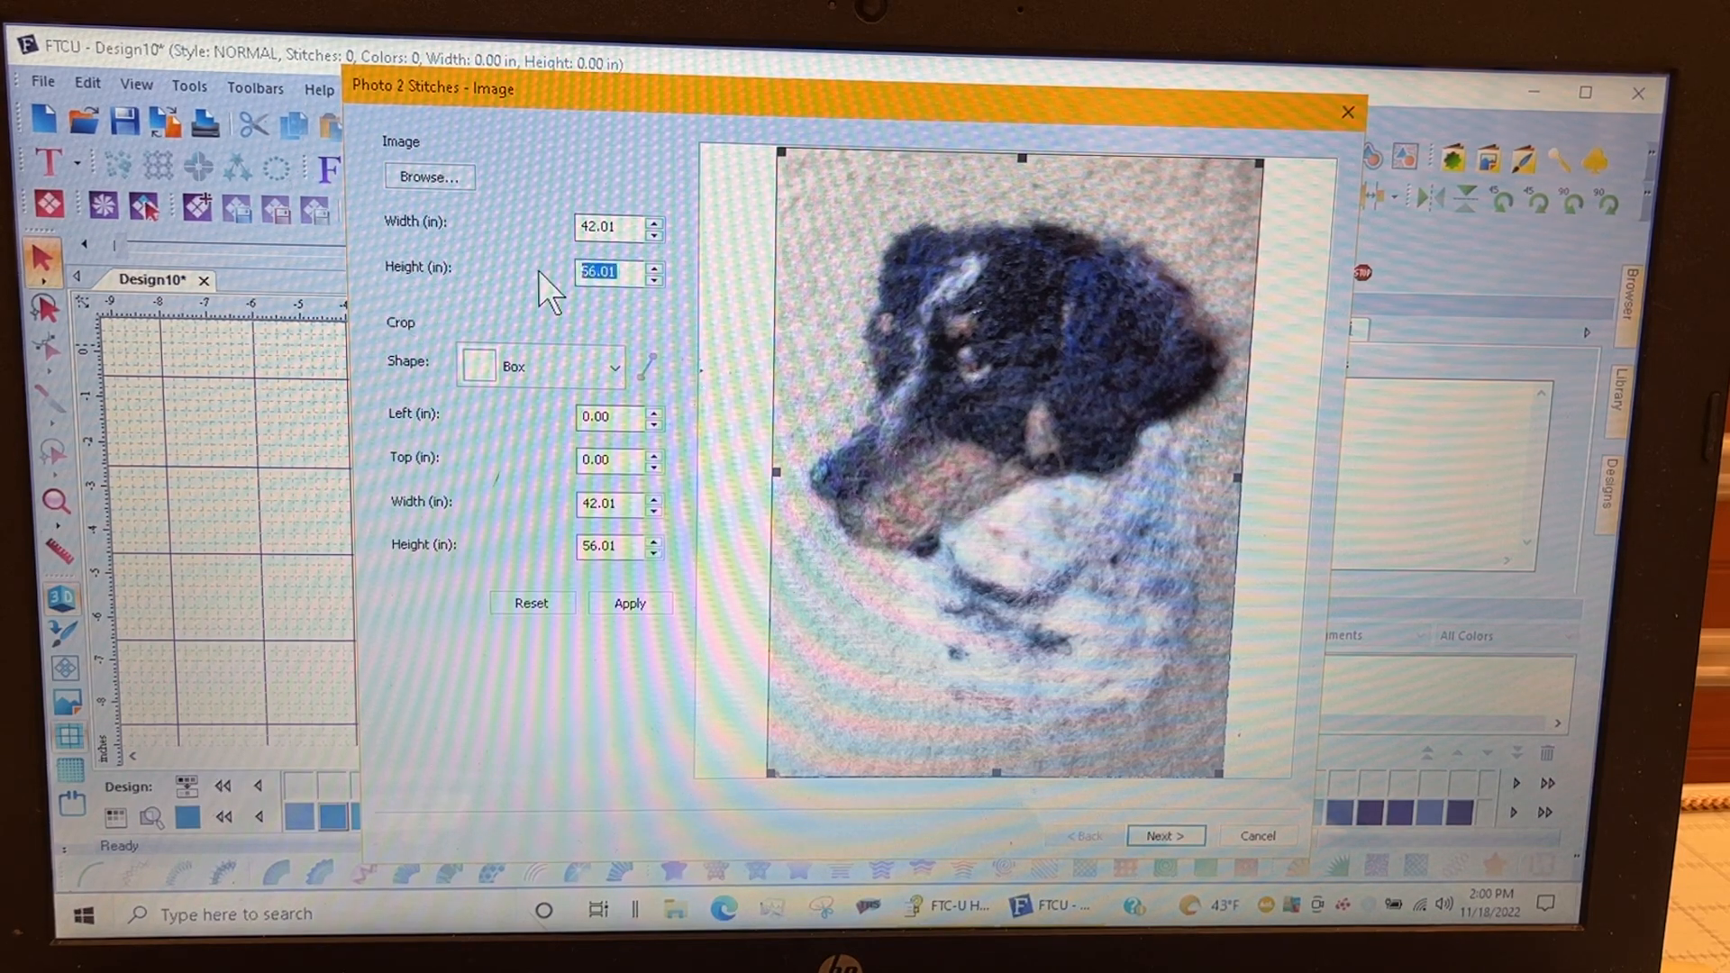
{"action": "type", "text": "8"}
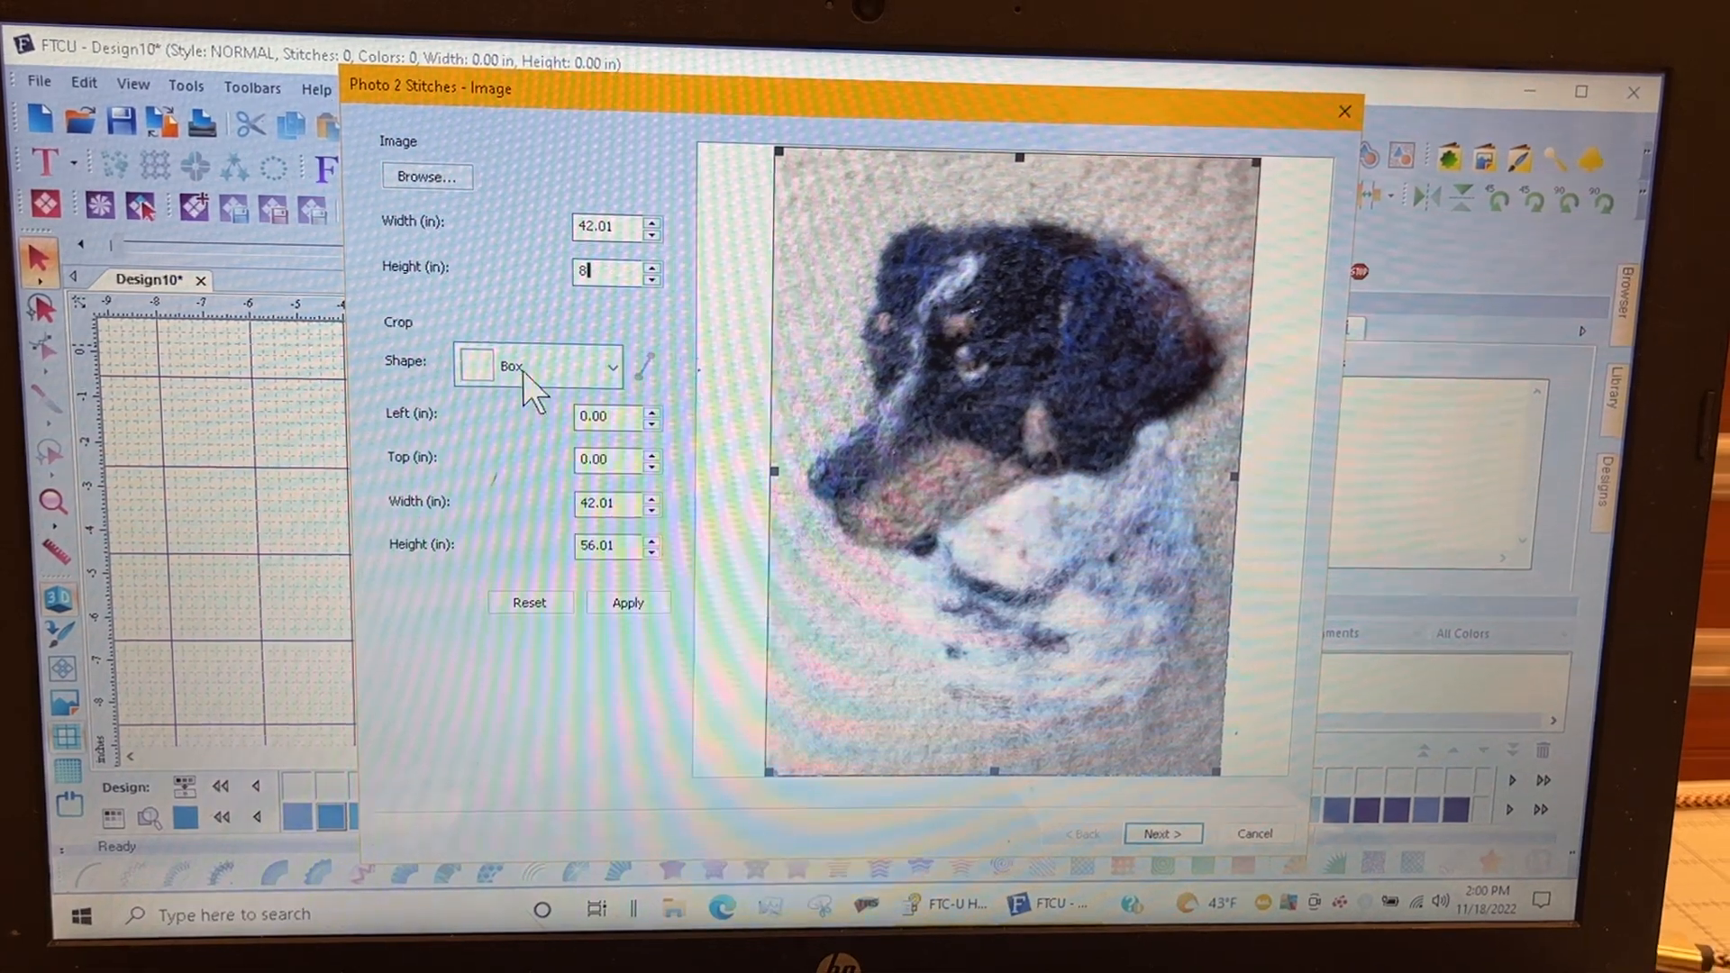
Step: Apply an Oval crop shape fitted around the dog's head and chest
{"action": "left_click", "coordinate": [614, 365]}
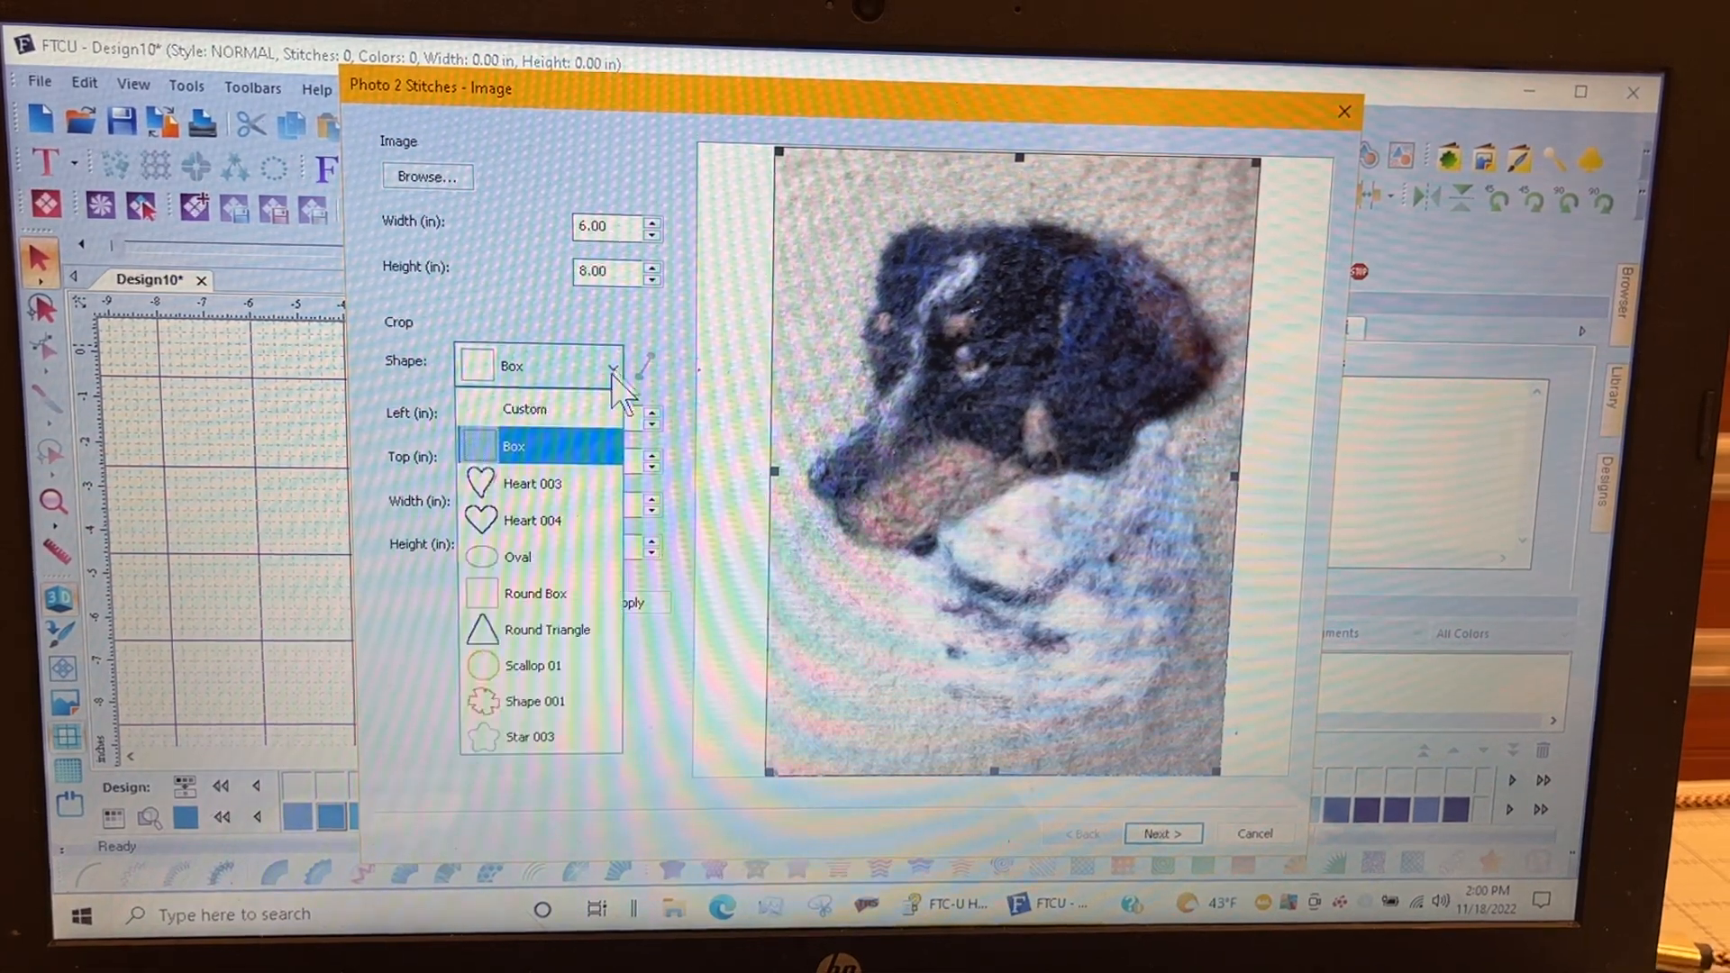
{"action": "left_click", "coordinate": [517, 556]}
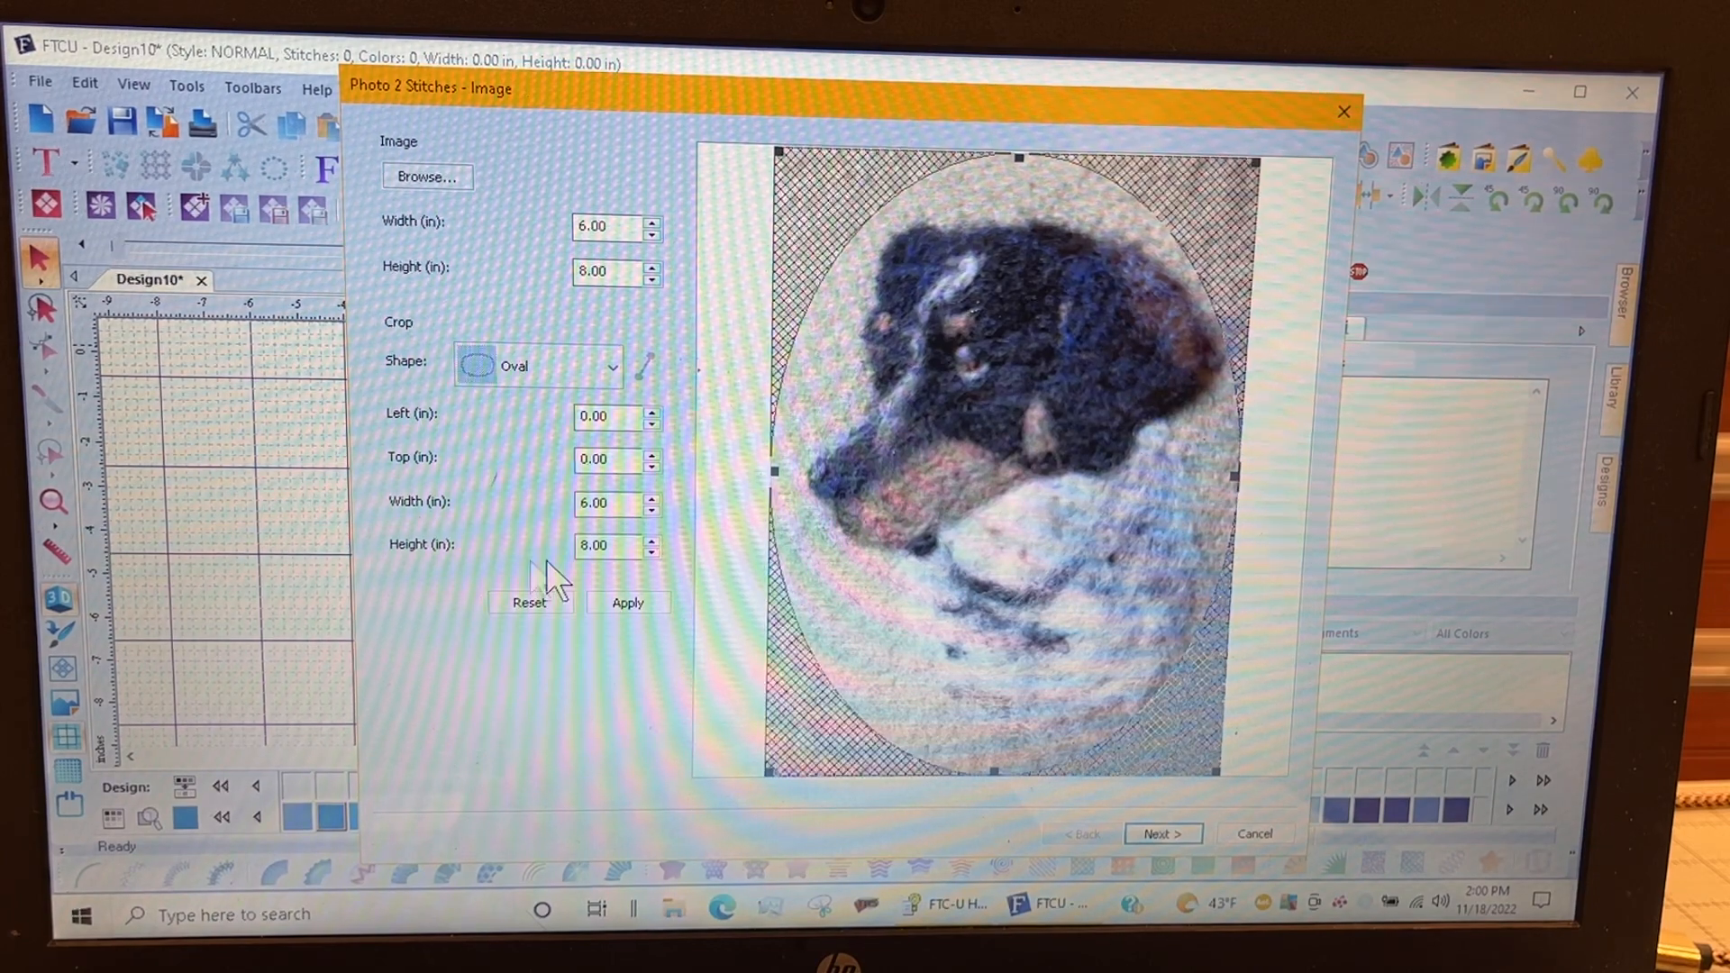
{"action": "left_click_drag", "start_coordinate": [771, 469], "coordinate": [797, 469]}
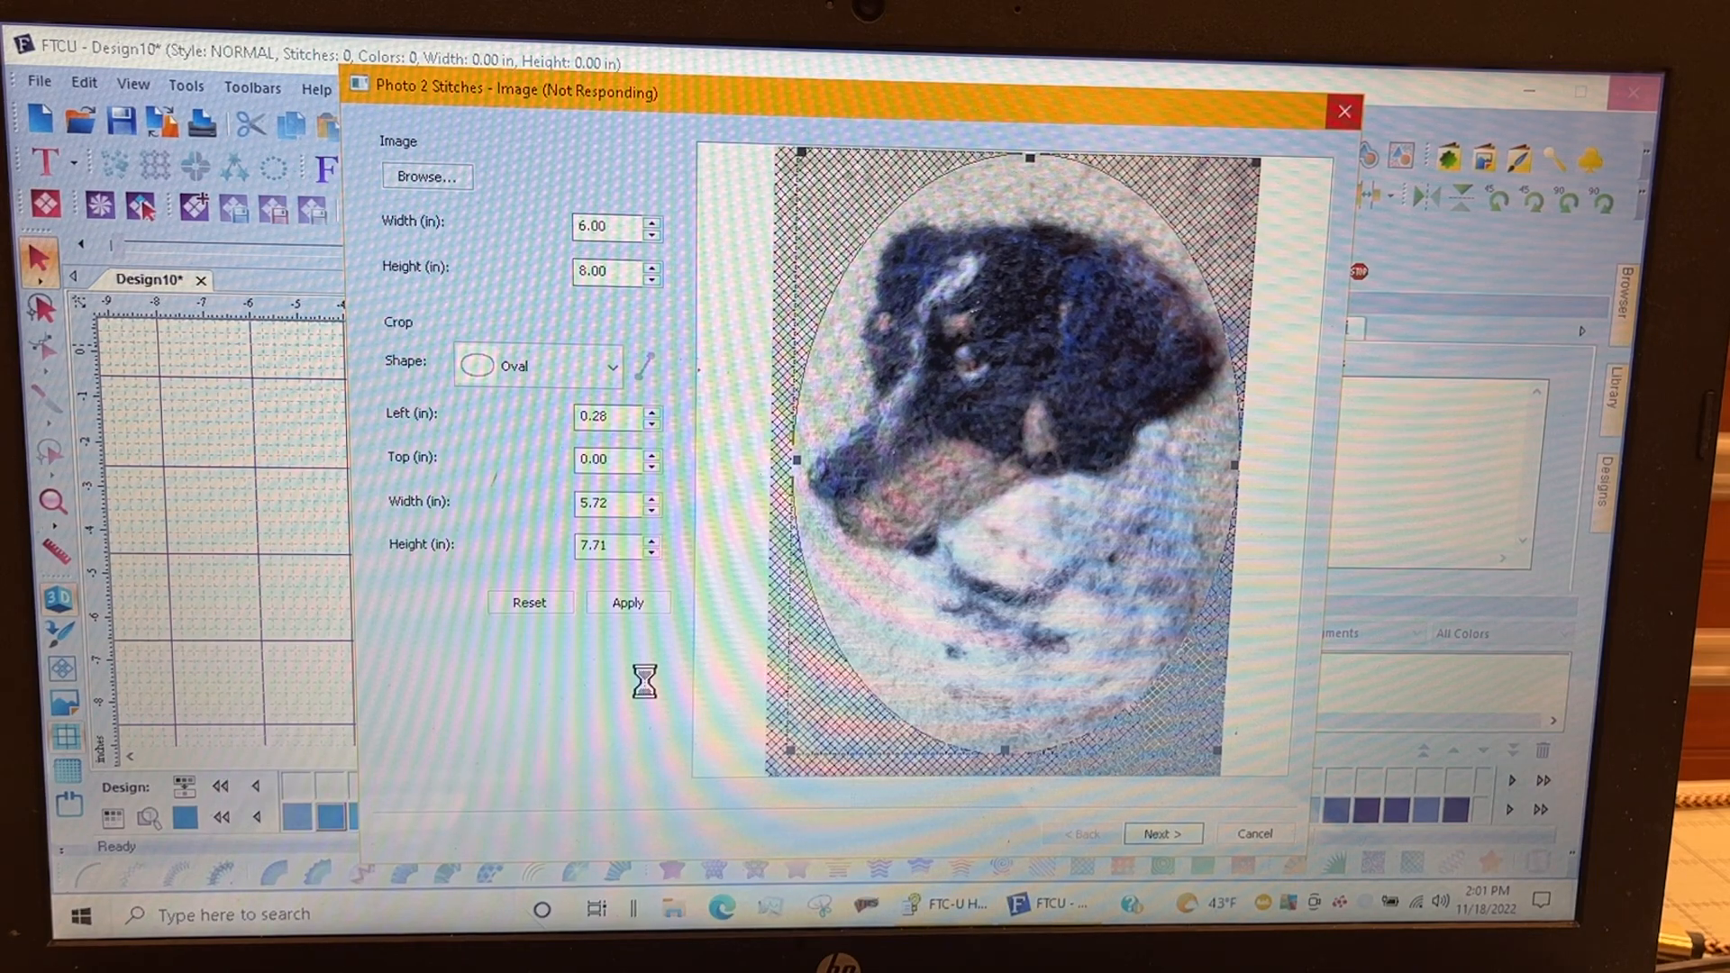
{"action": "left_click", "coordinate": [1344, 110]}
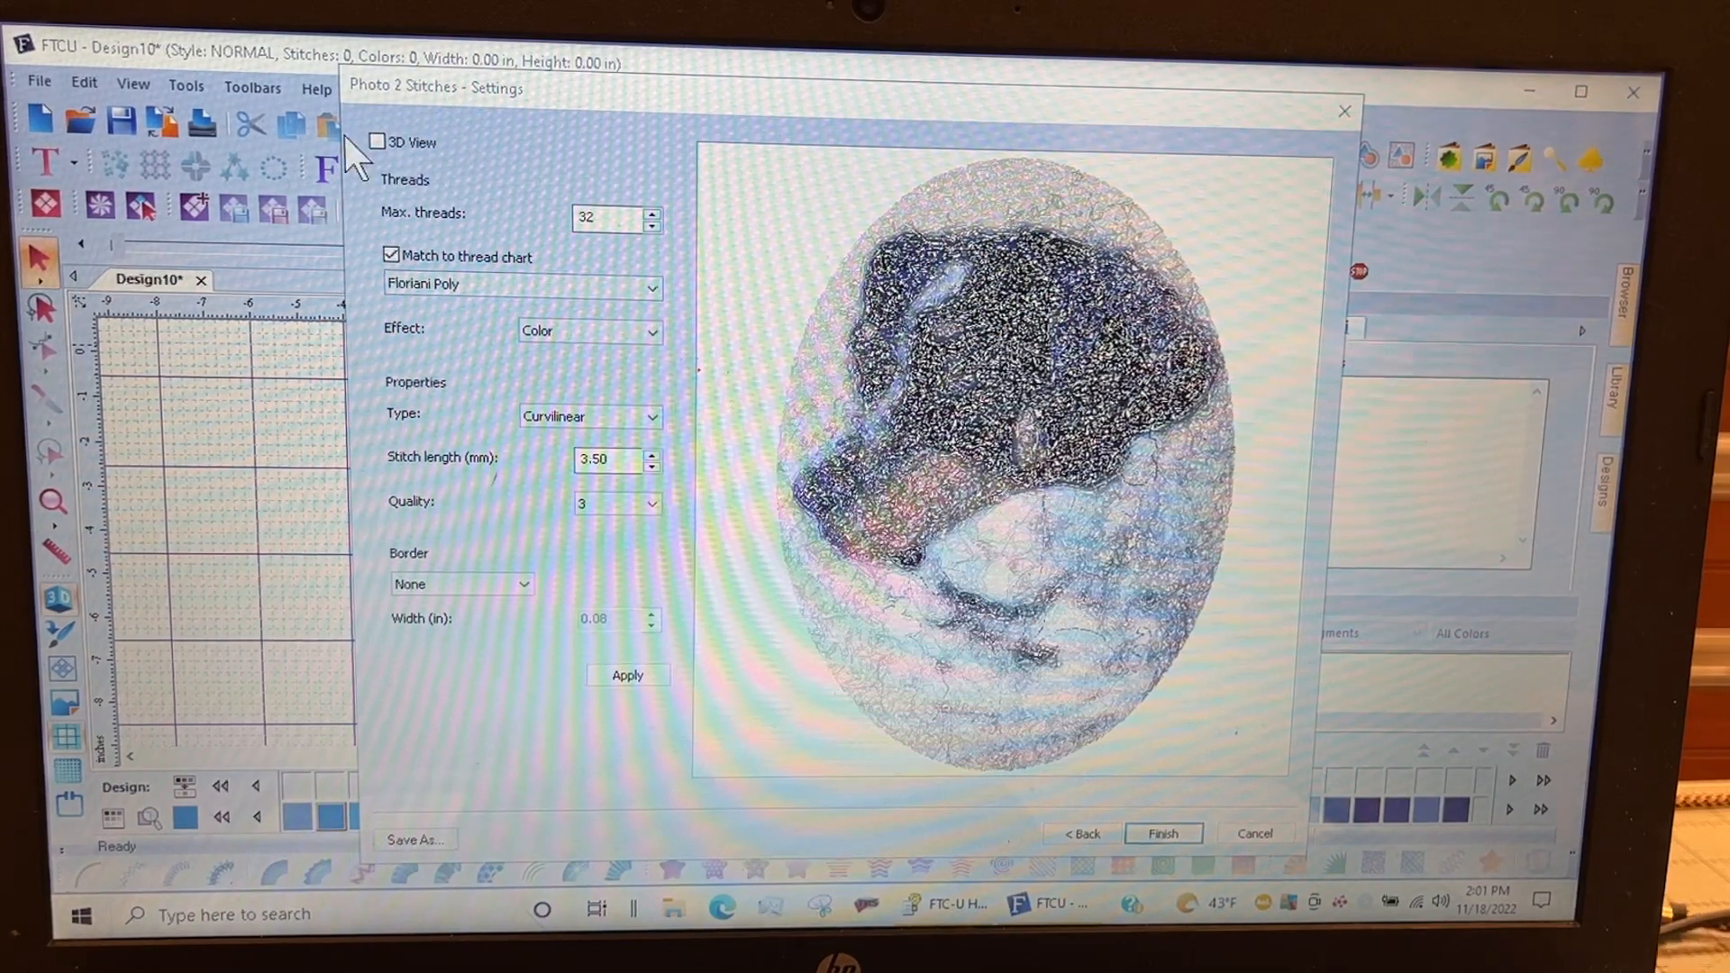
Step: Generate the stitch design with 24 threads, Curvilinear type and 3.50 mm stitch length
{"action": "left_click", "coordinate": [379, 141]}
{"action": "type", "text": "18"}
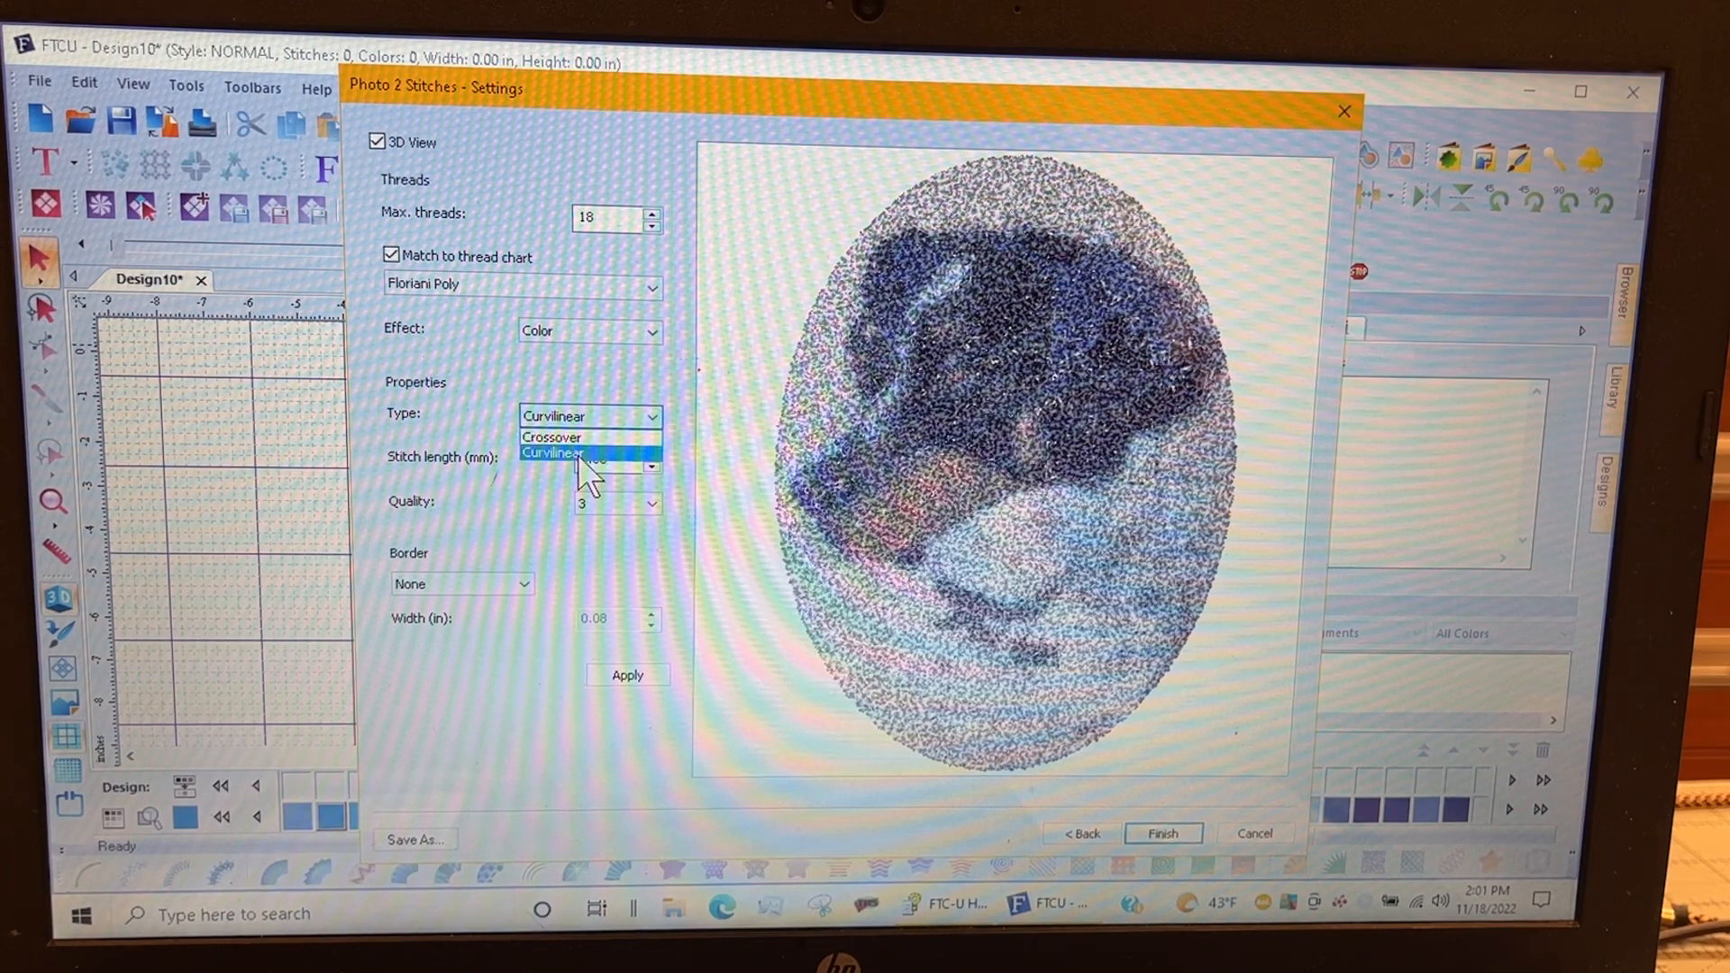
{"action": "left_click", "coordinate": [552, 452]}
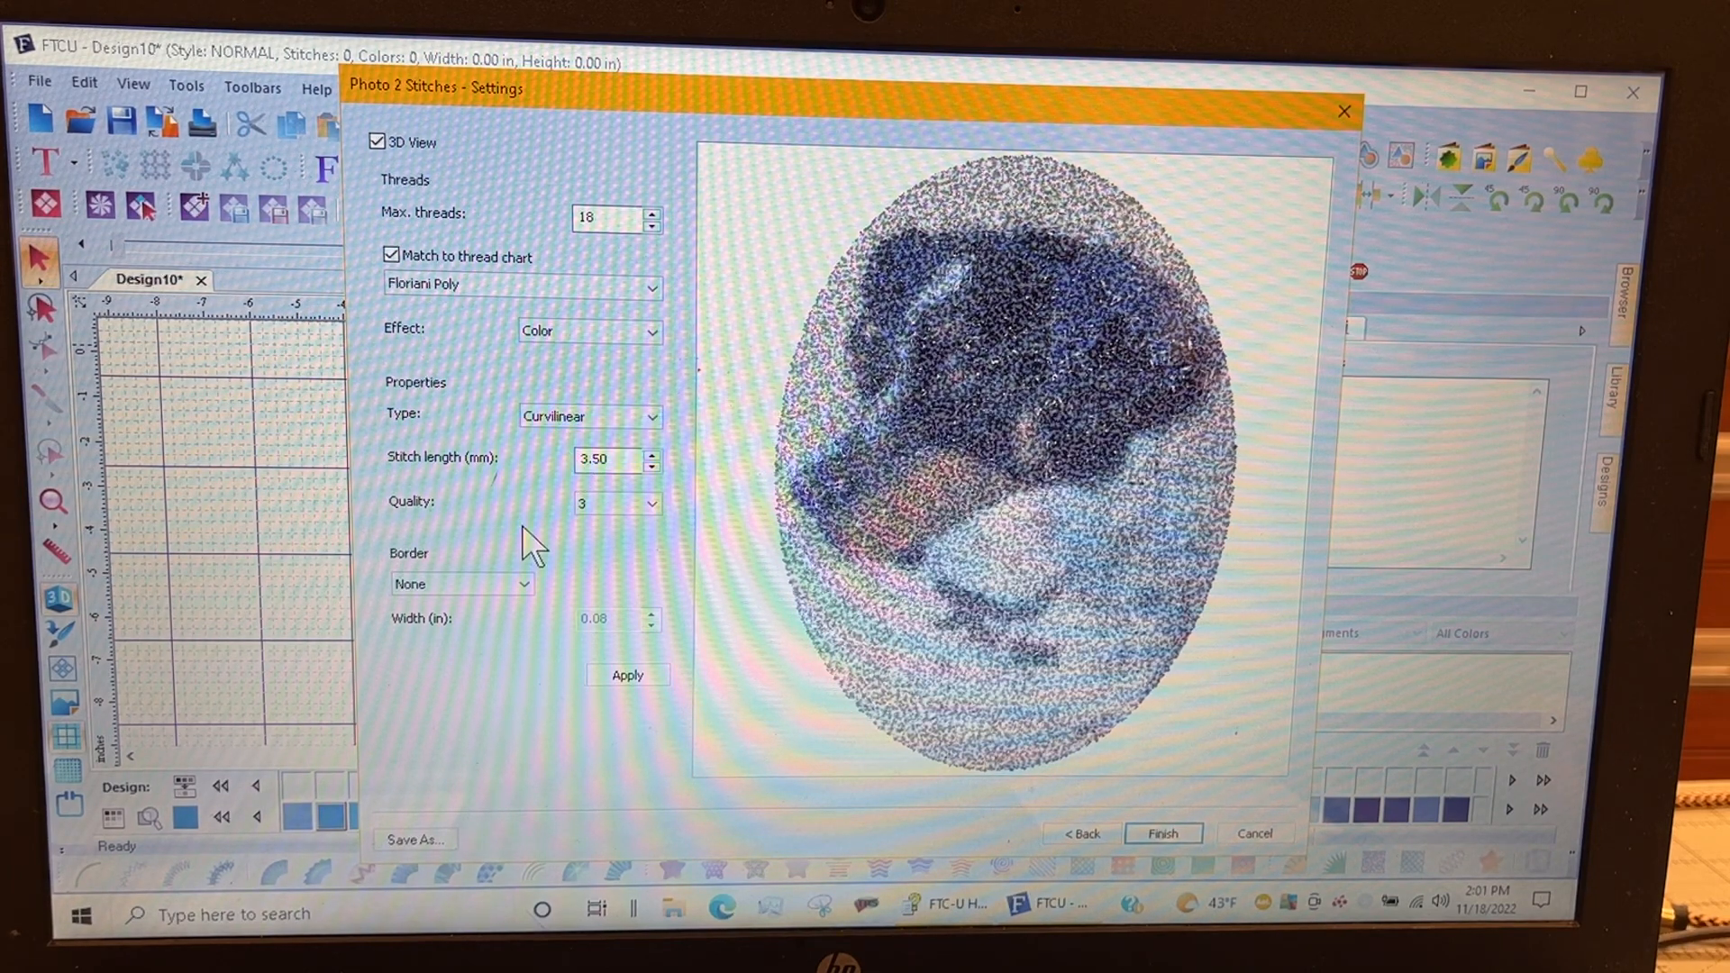
{"action": "left_click", "coordinate": [627, 674]}
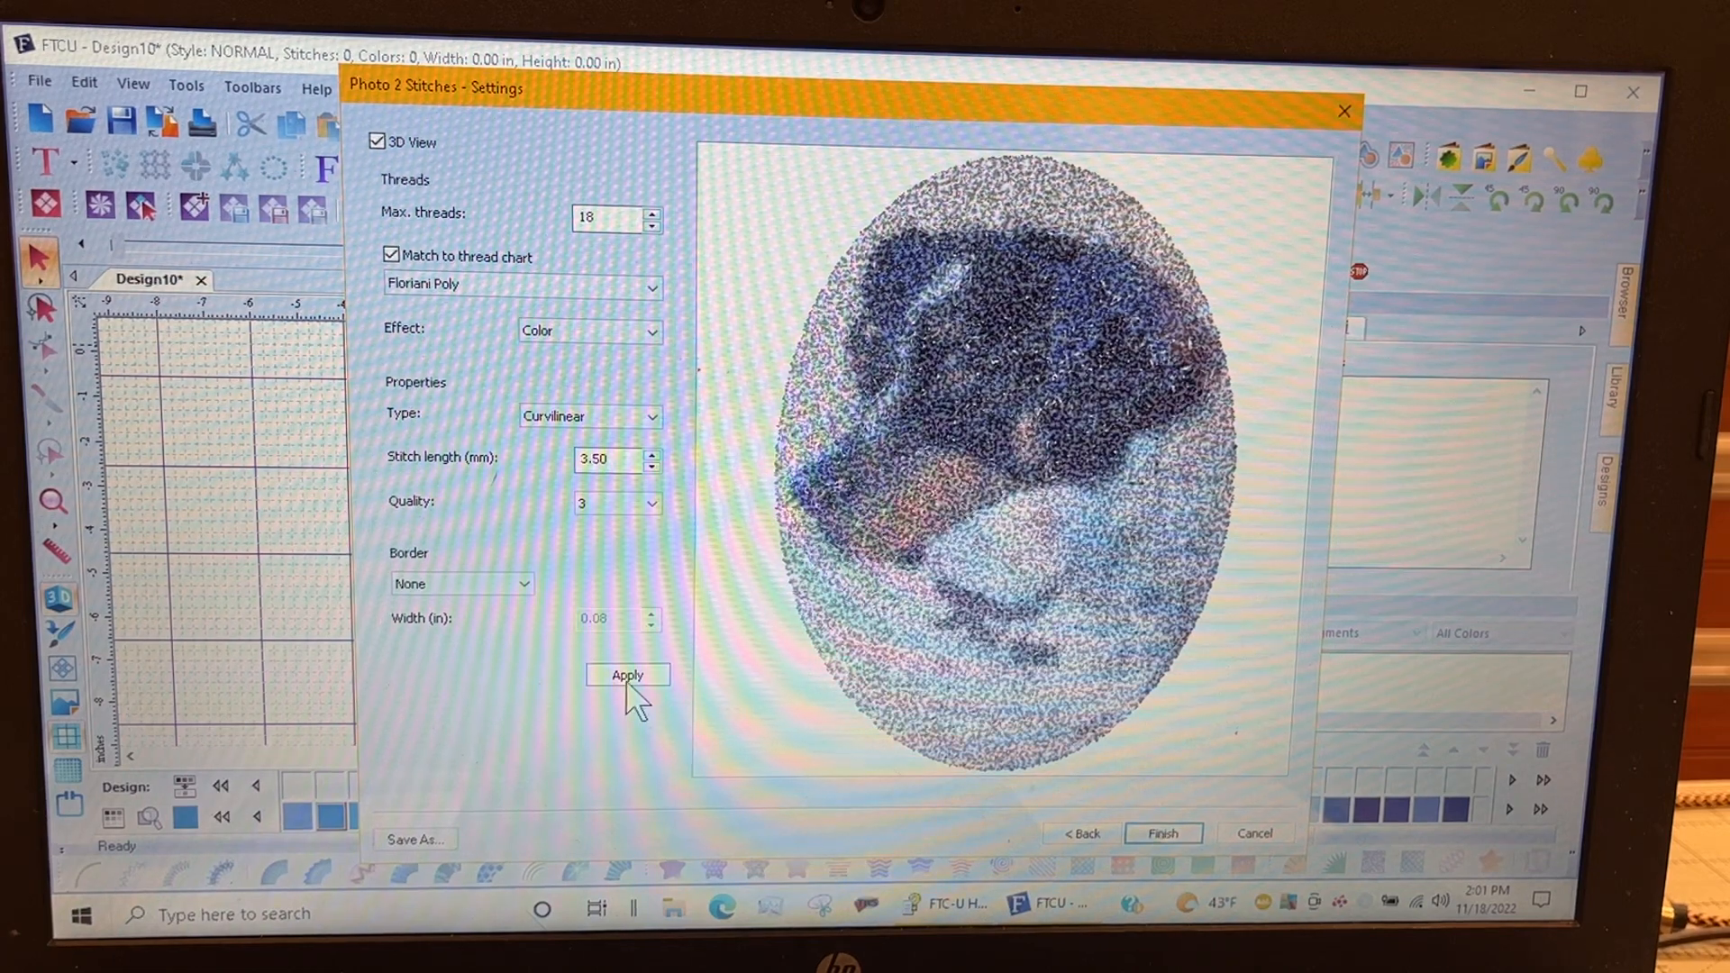
{"action": "left_click", "coordinate": [627, 674]}
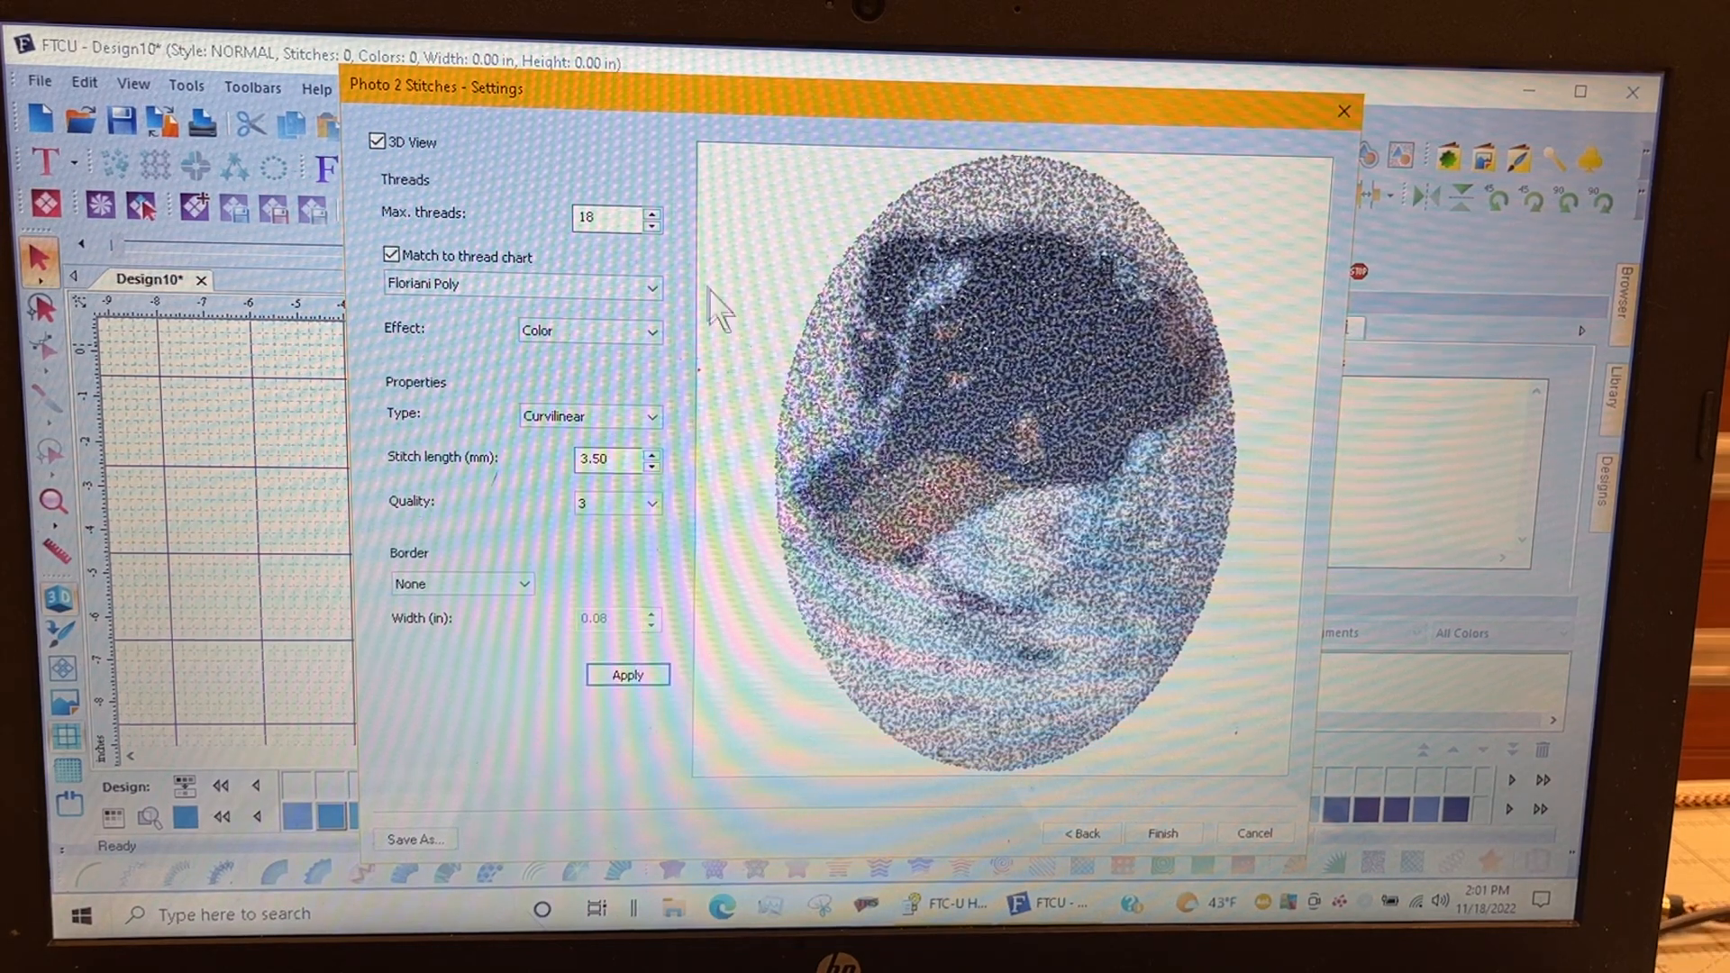
{"action": "left_click", "coordinate": [652, 211]}
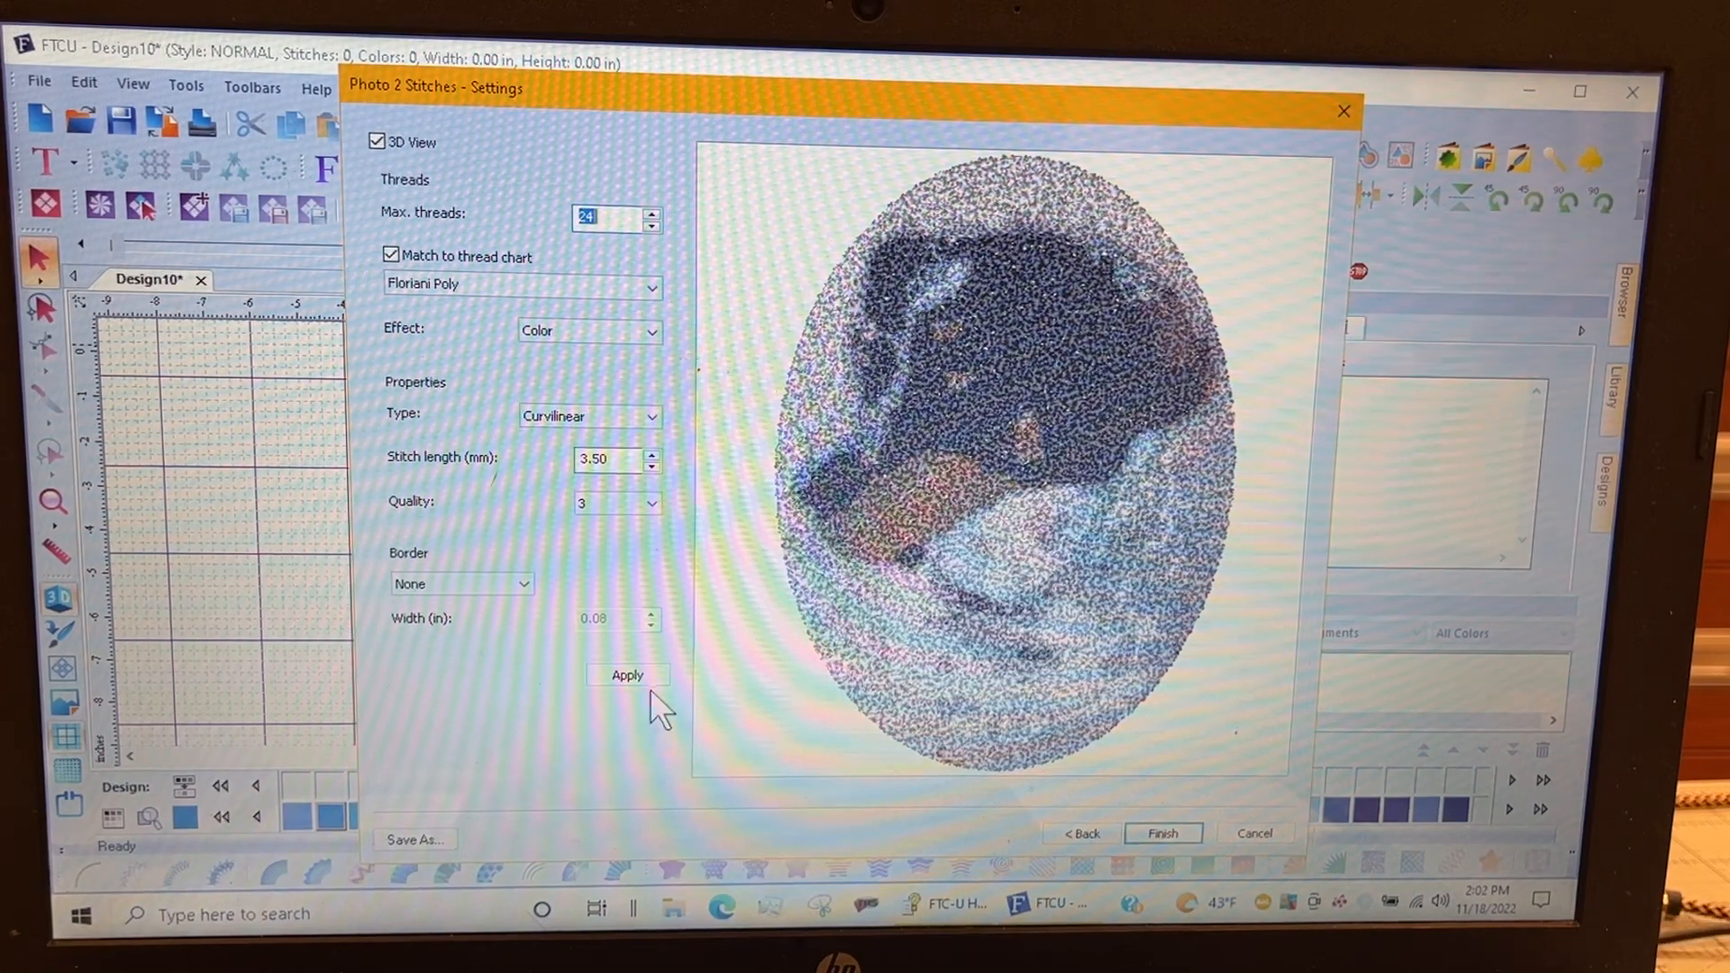
{"action": "left_click", "coordinate": [627, 674]}
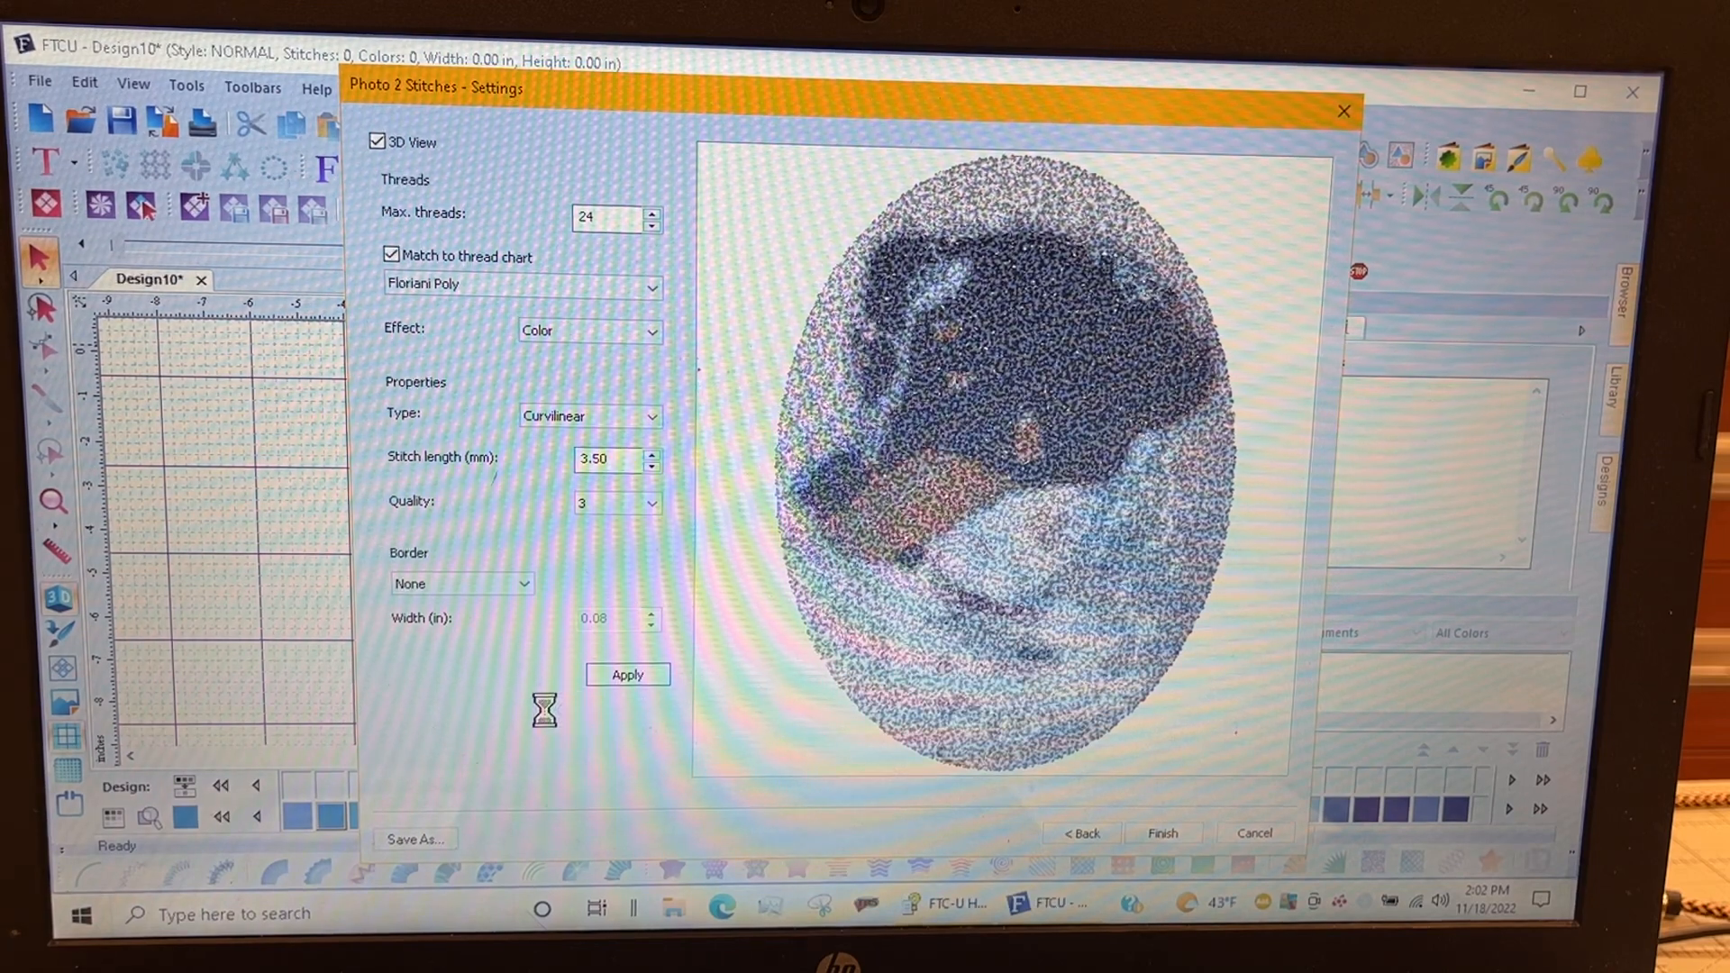
{"action": "left_click", "coordinate": [627, 674]}
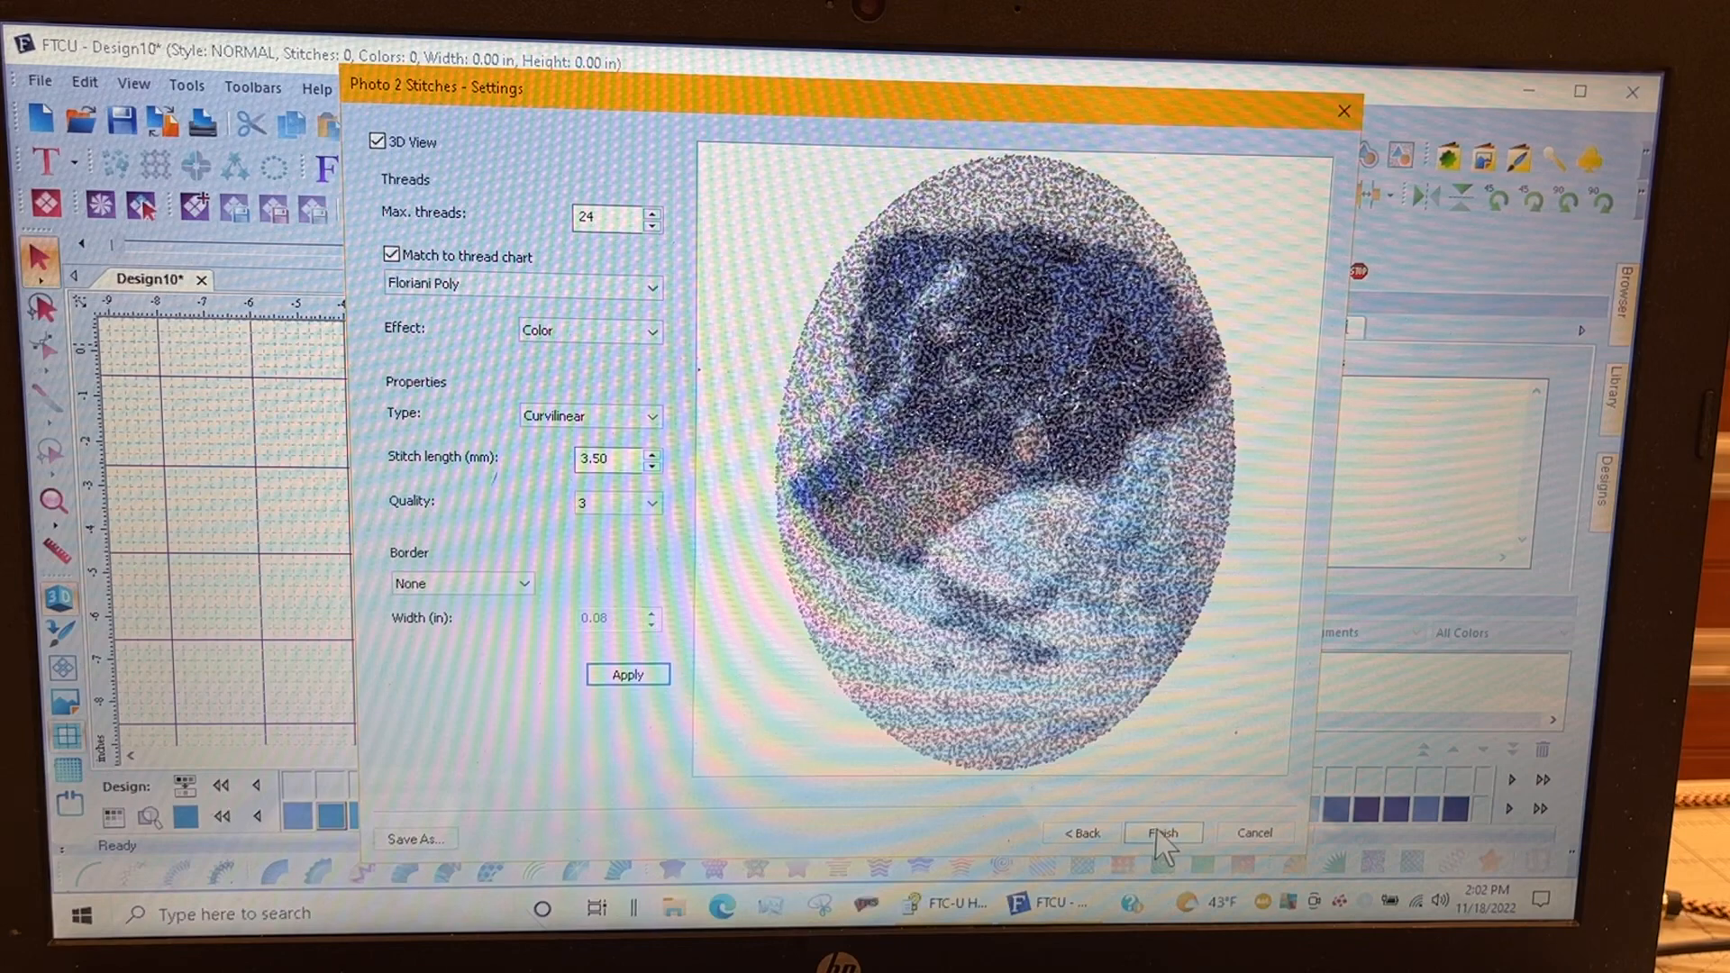
{"action": "left_click", "coordinate": [1162, 832]}
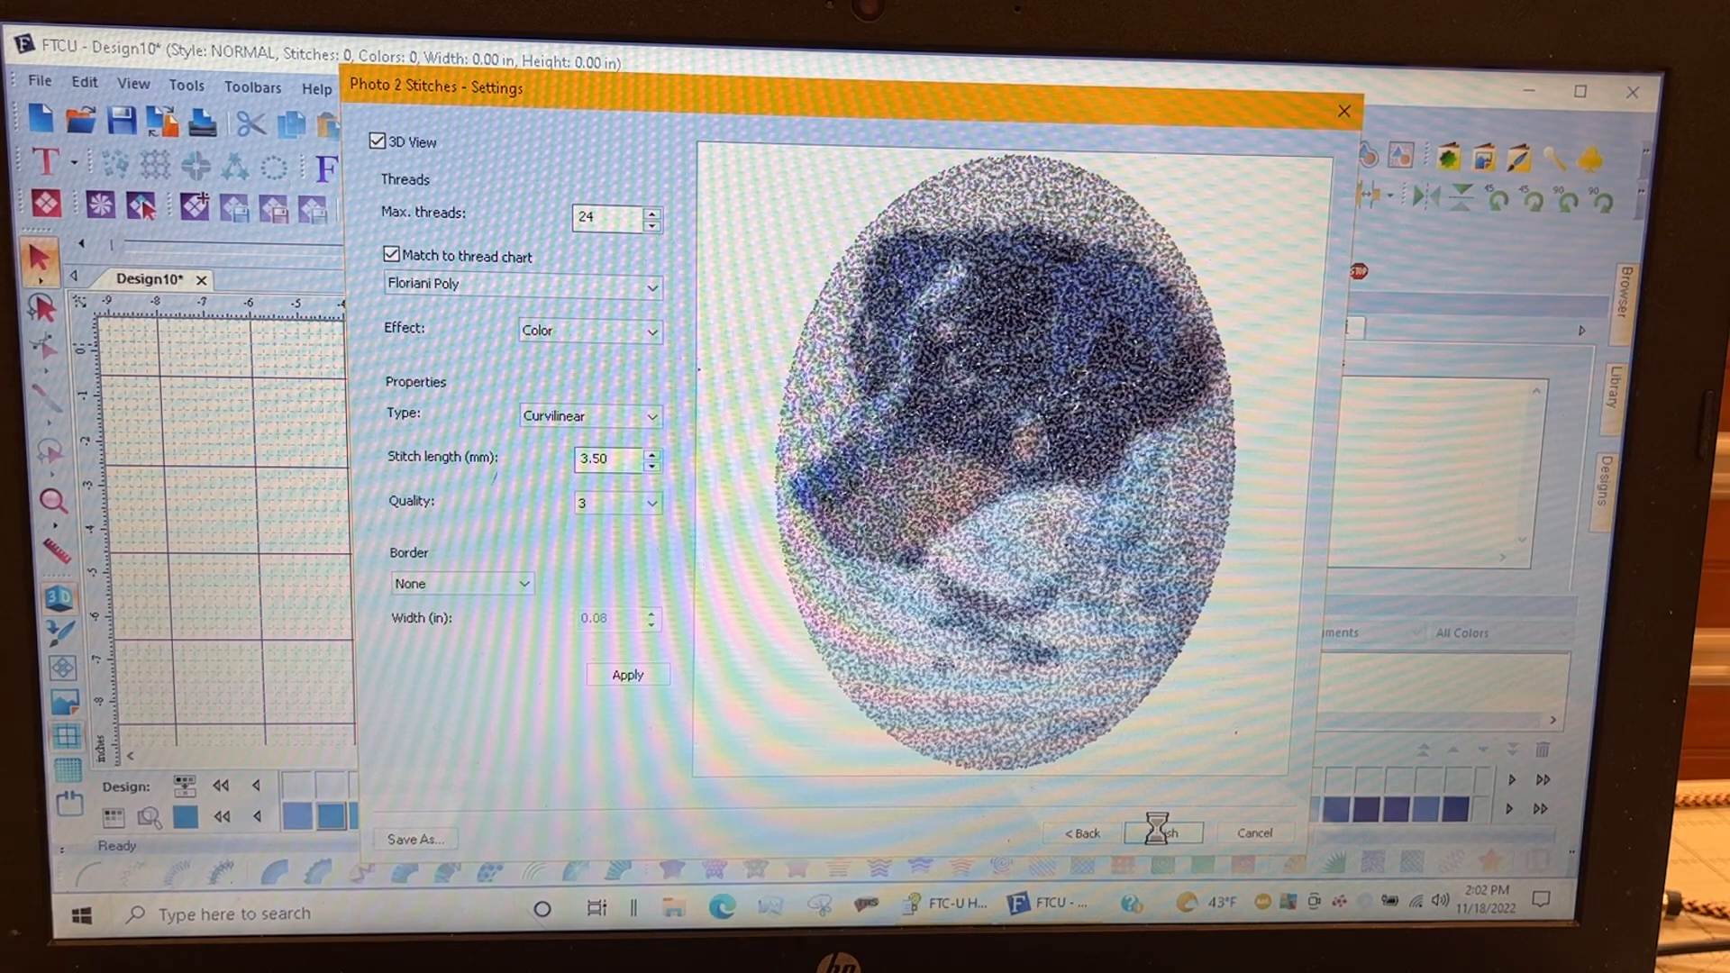
{"action": "left_click", "coordinate": [1162, 832]}
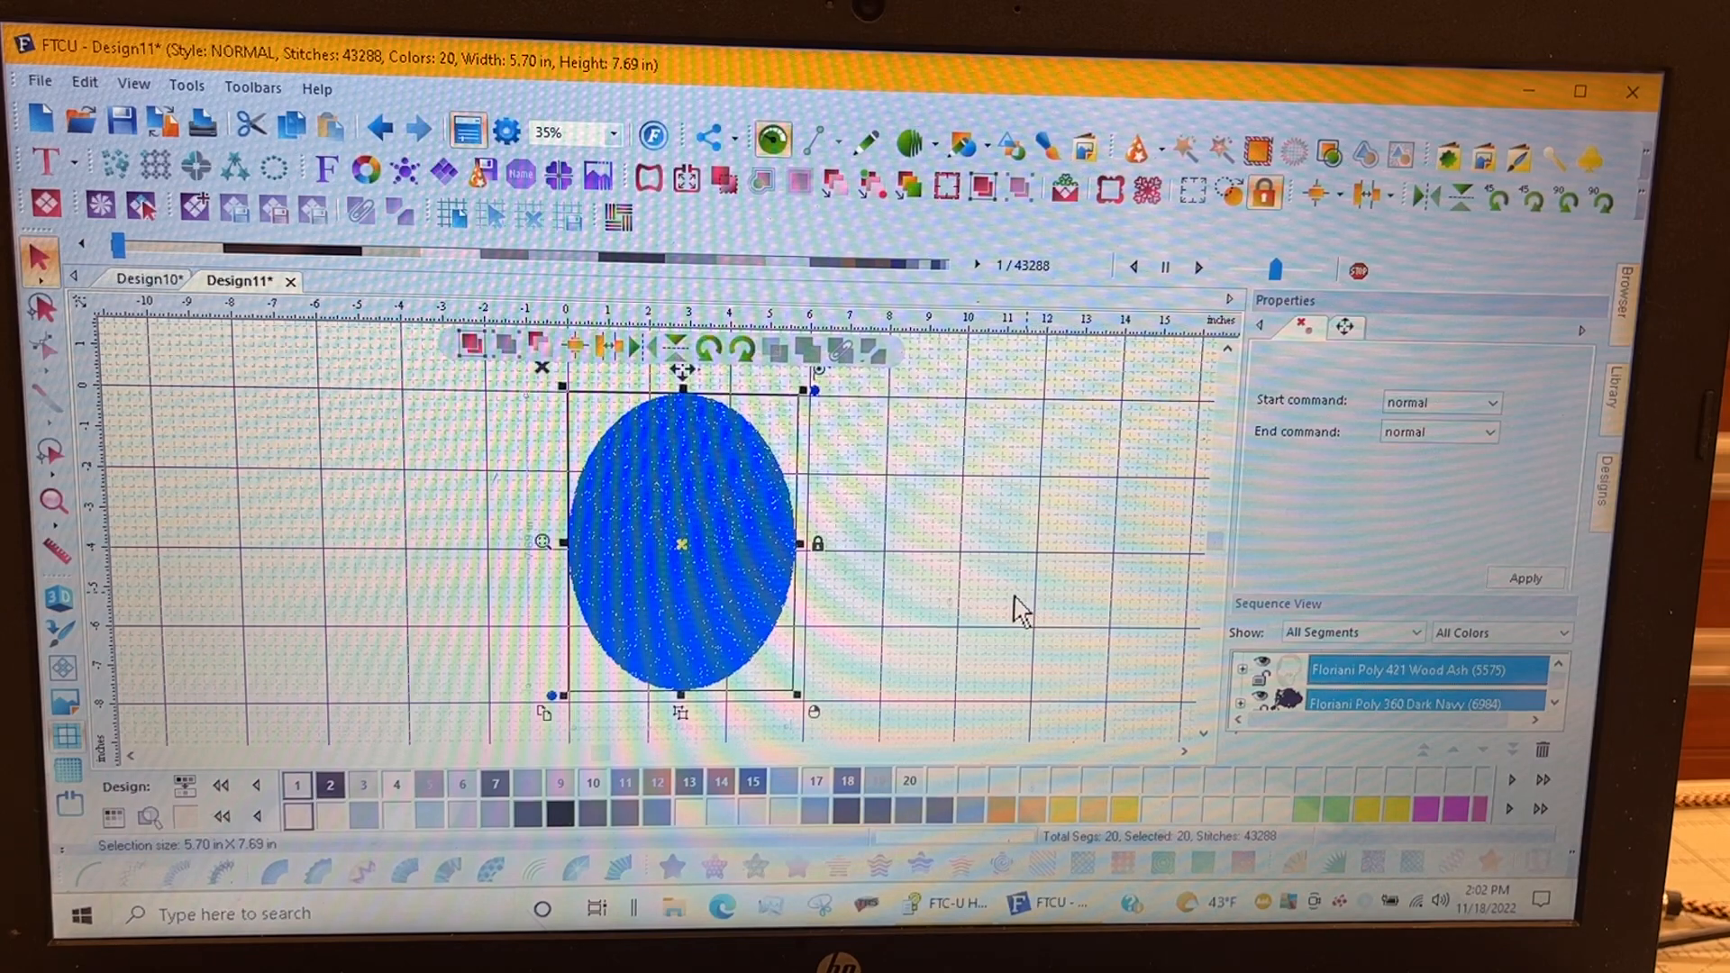
{"action": "mouse_move", "coordinate": [936, 605]}
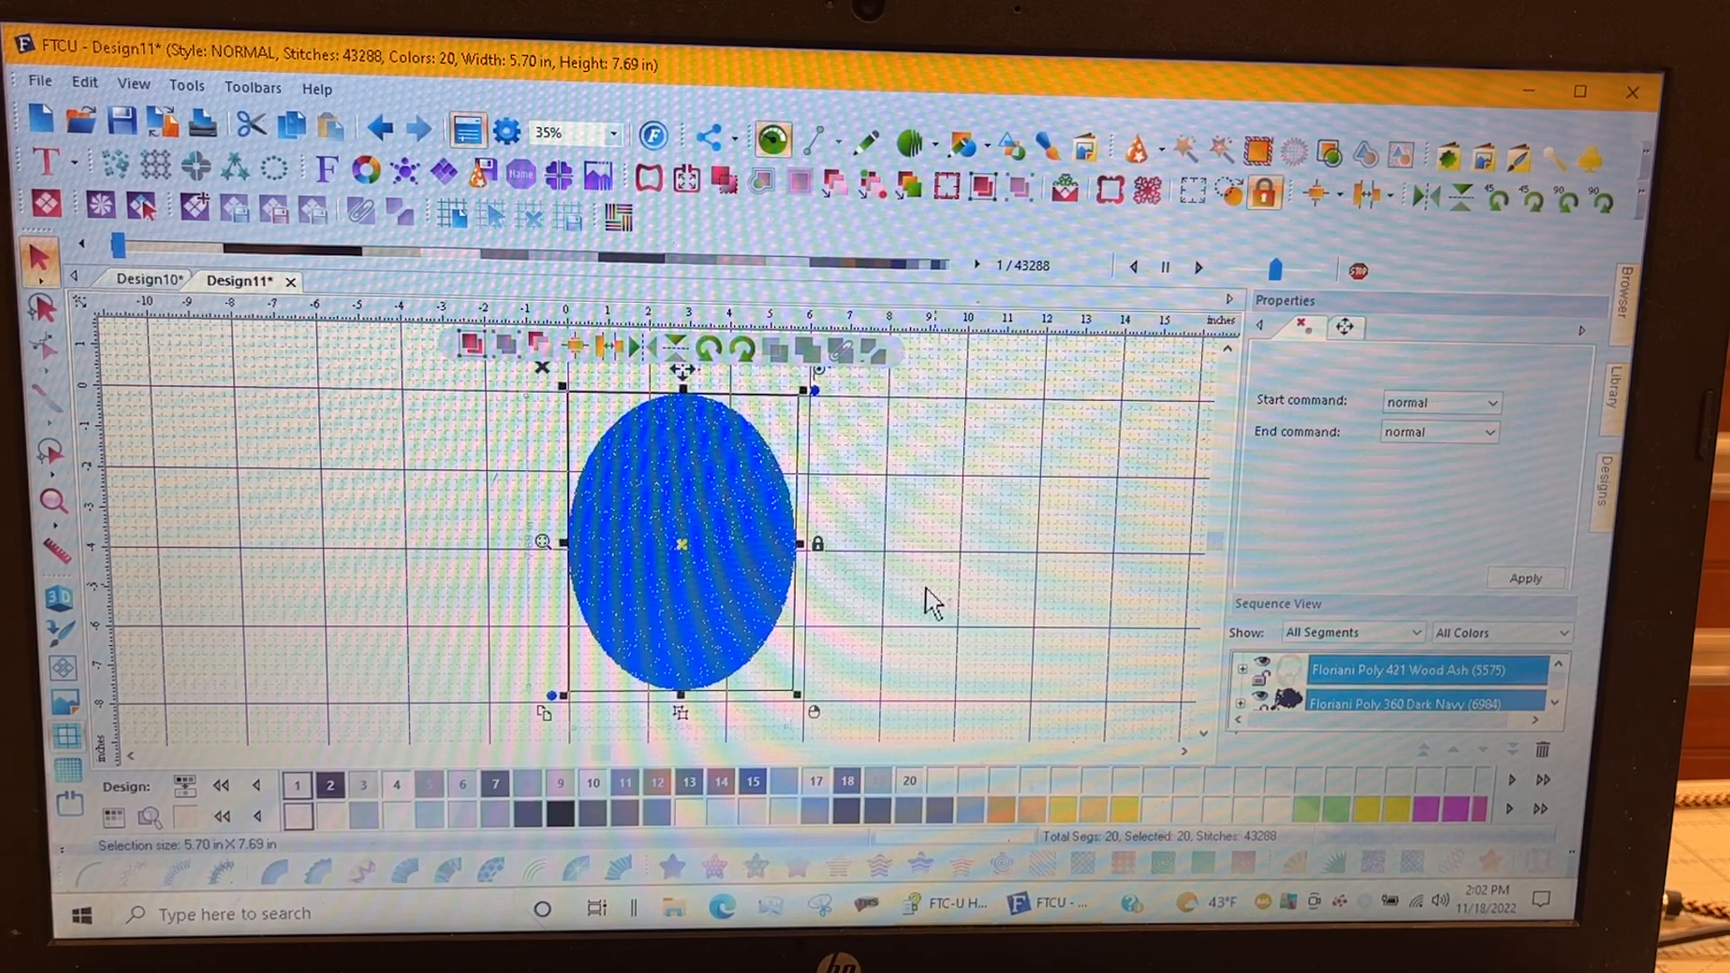
{"action": "left_click", "coordinate": [1345, 326]}
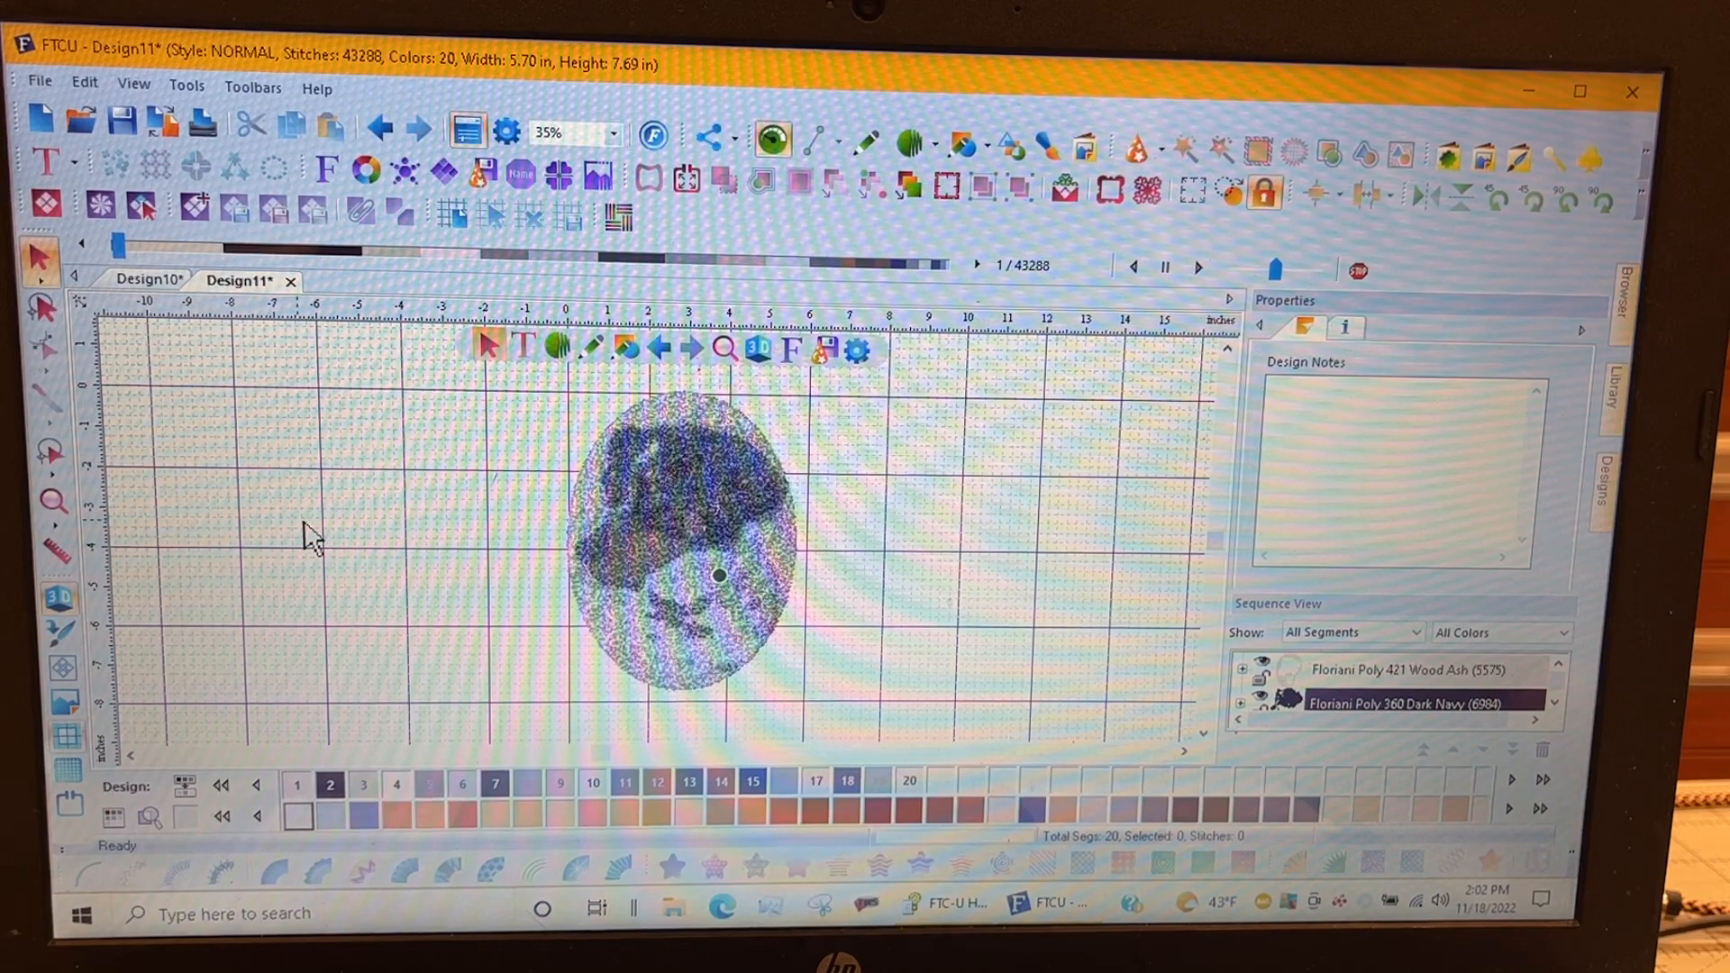
{"action": "mouse_move", "coordinate": [394, 572]}
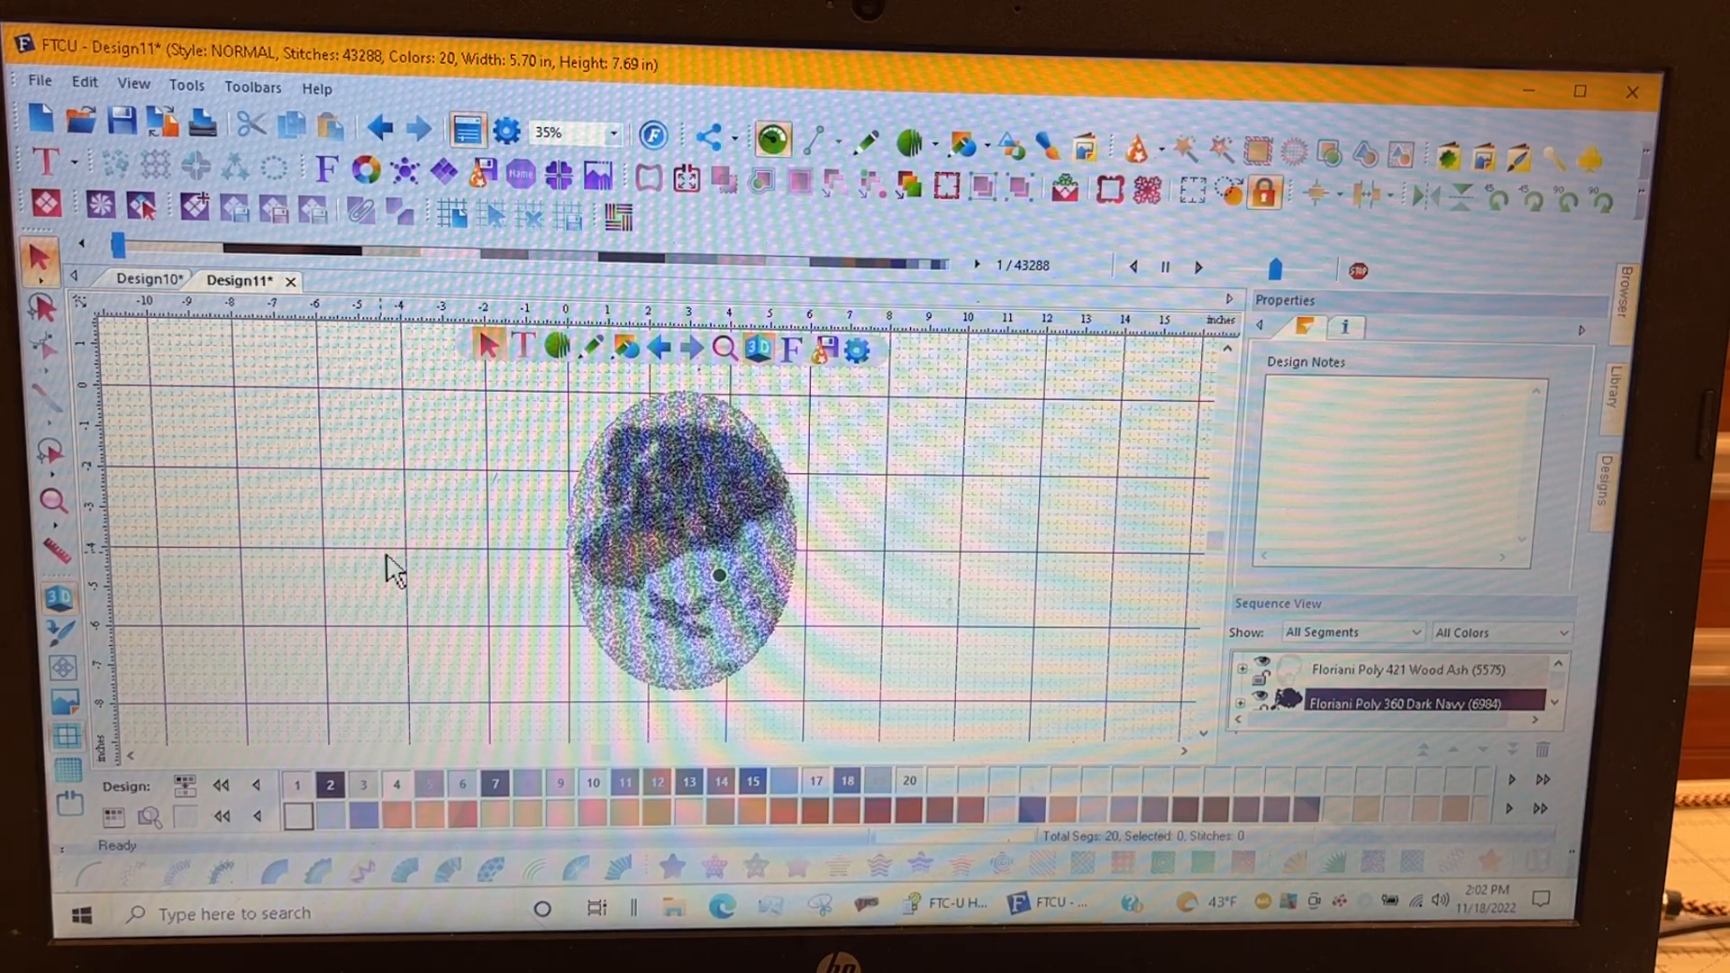
{"action": "mouse_move", "coordinate": [458, 442]}
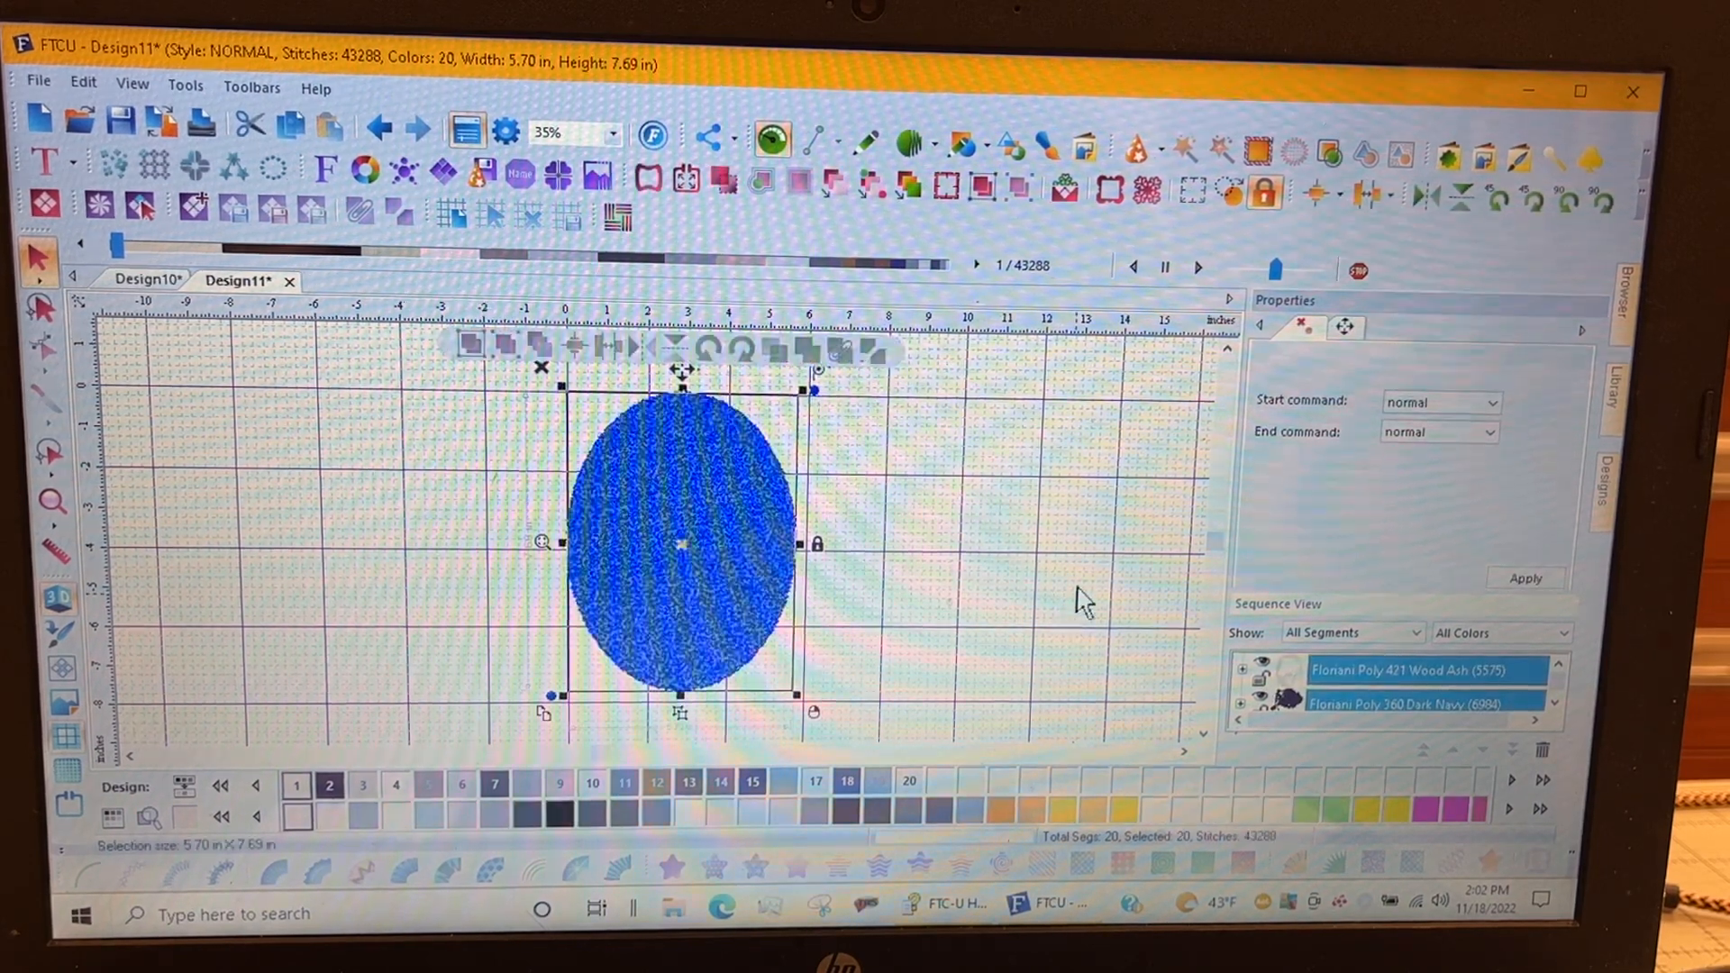
Step: Set the design height to 5 inches in Properties, keeping the aspect ratio
{"action": "left_click", "coordinate": [1346, 326]}
{"action": "type", "text": "5"}
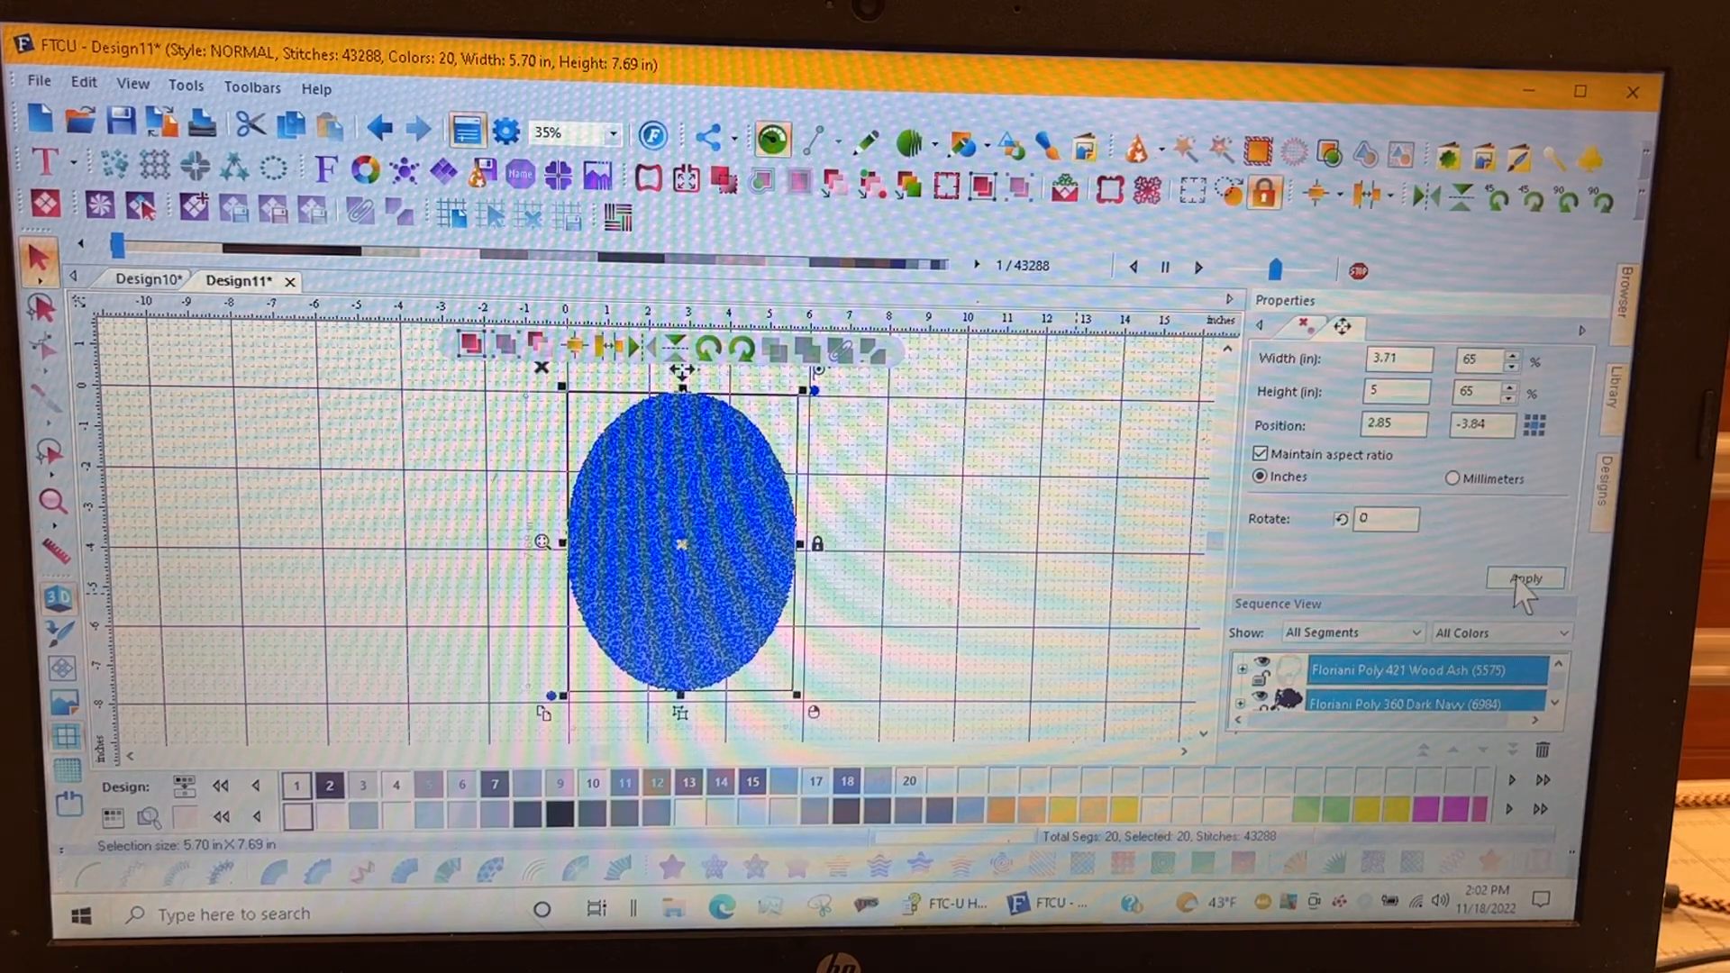
{"action": "left_click", "coordinate": [1525, 577]}
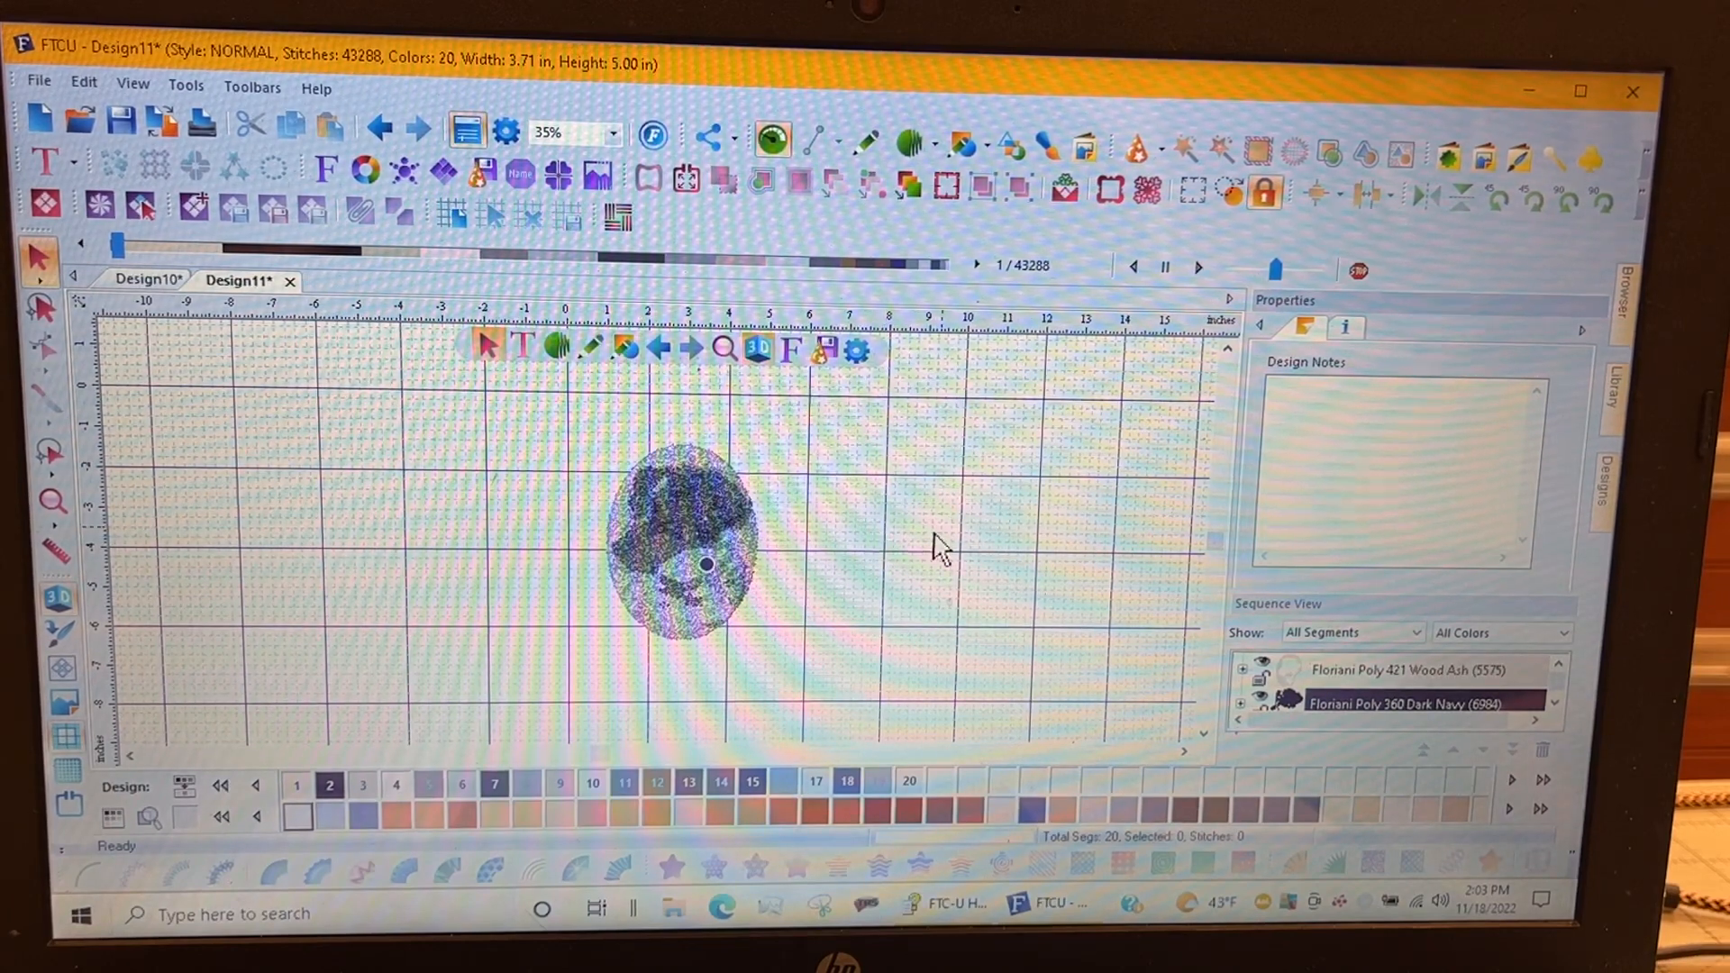
{"action": "mouse_move", "coordinate": [921, 497]}
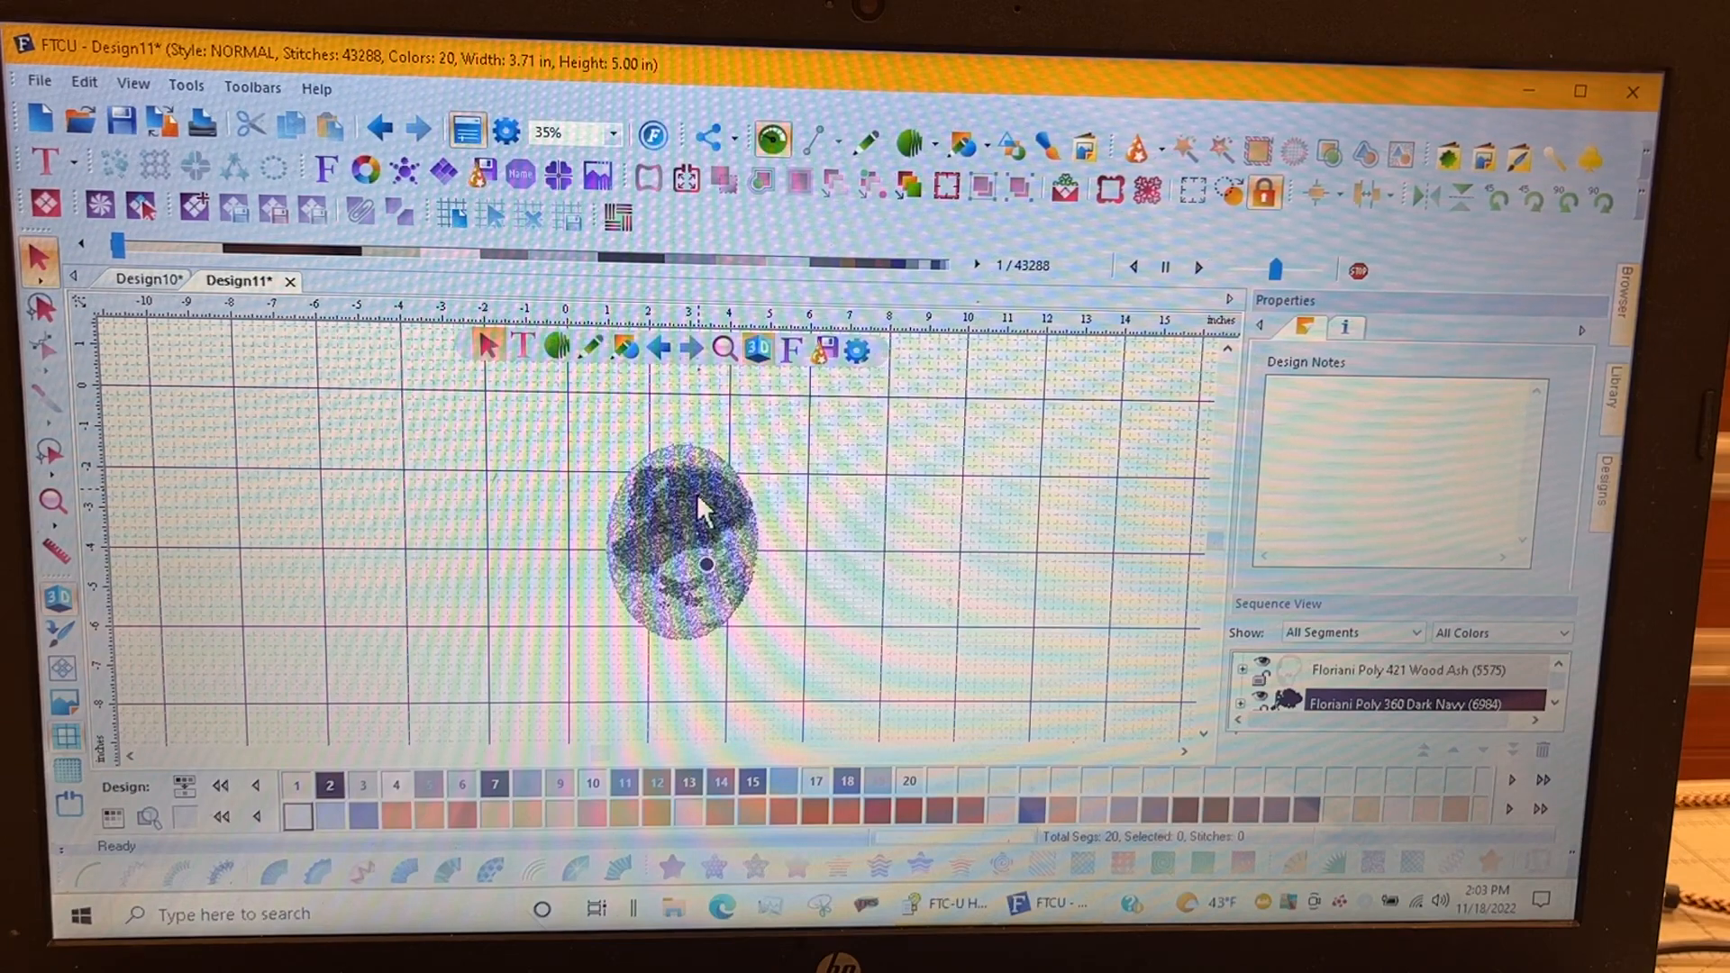
{"action": "right_click", "coordinate": [701, 507]}
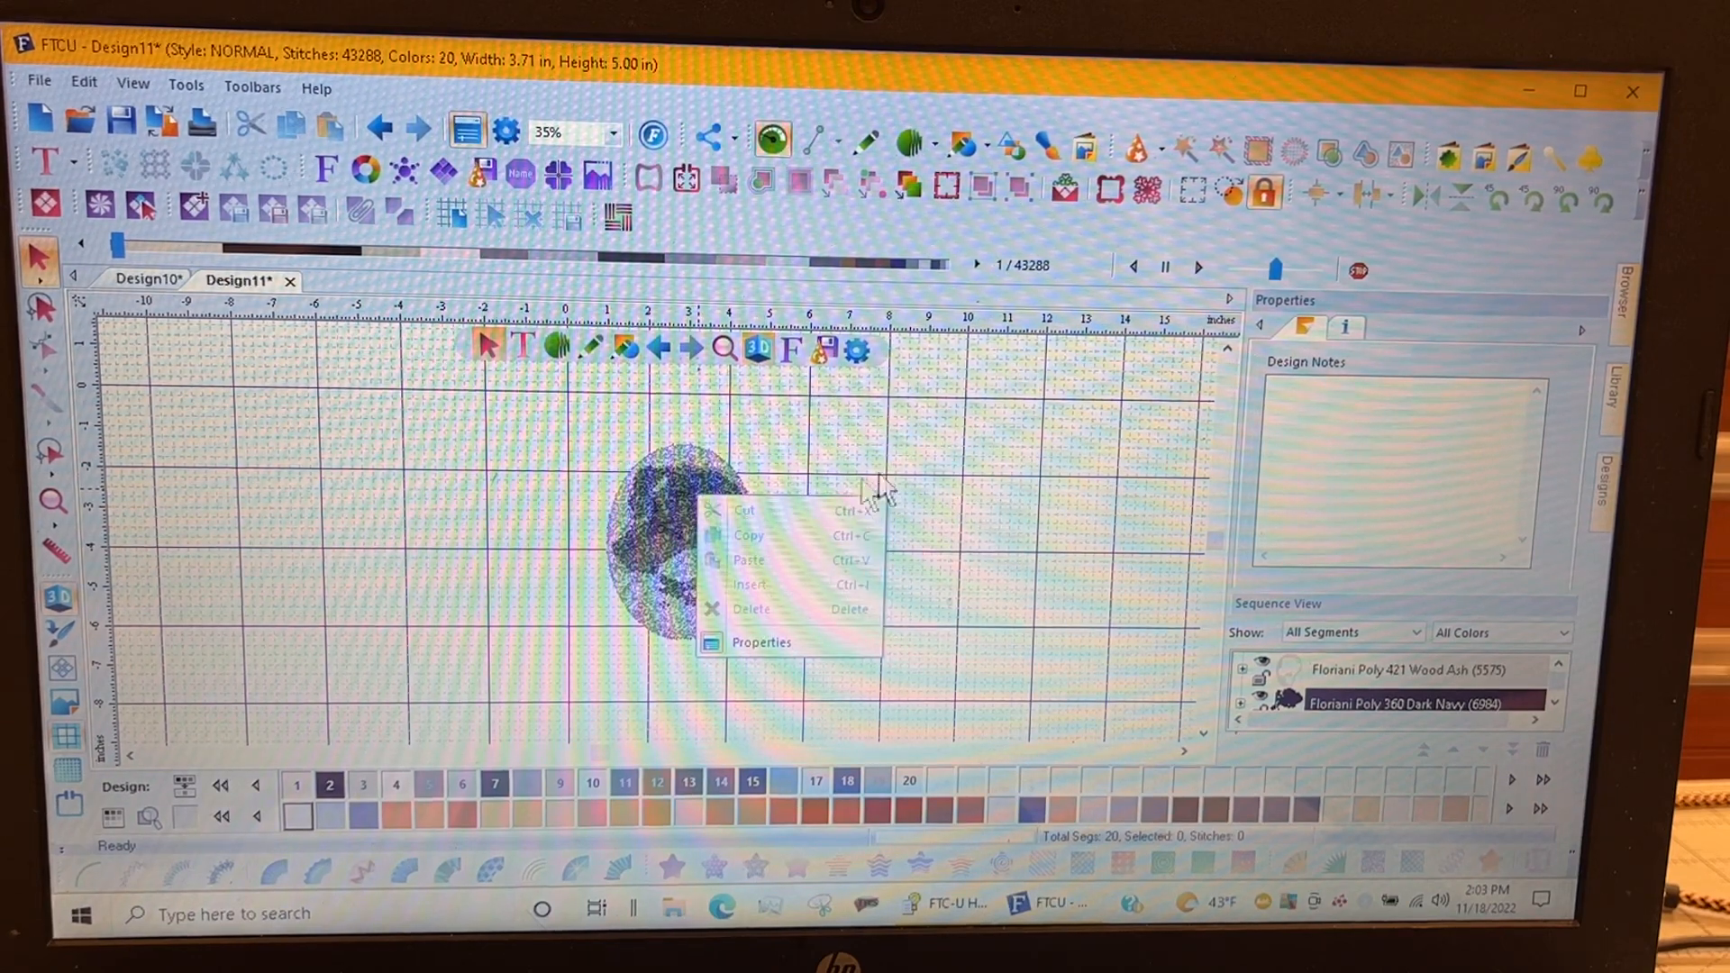
{"action": "left_click", "coordinate": [695, 563]}
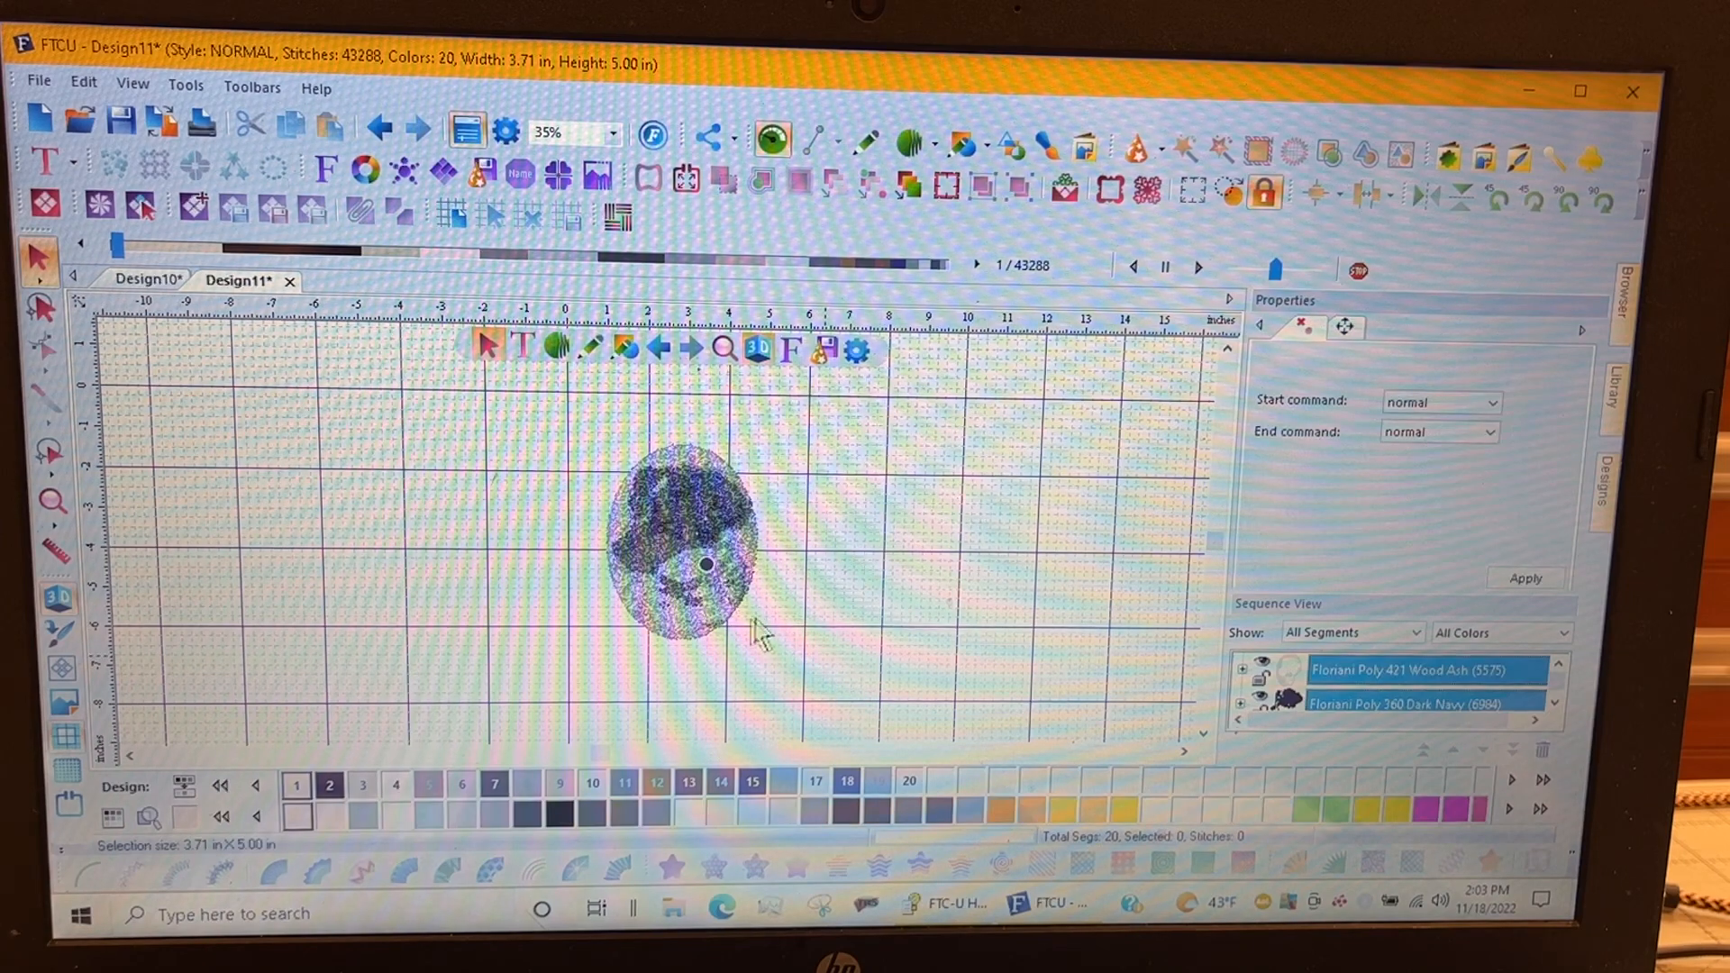
{"action": "right_click", "coordinate": [684, 541]}
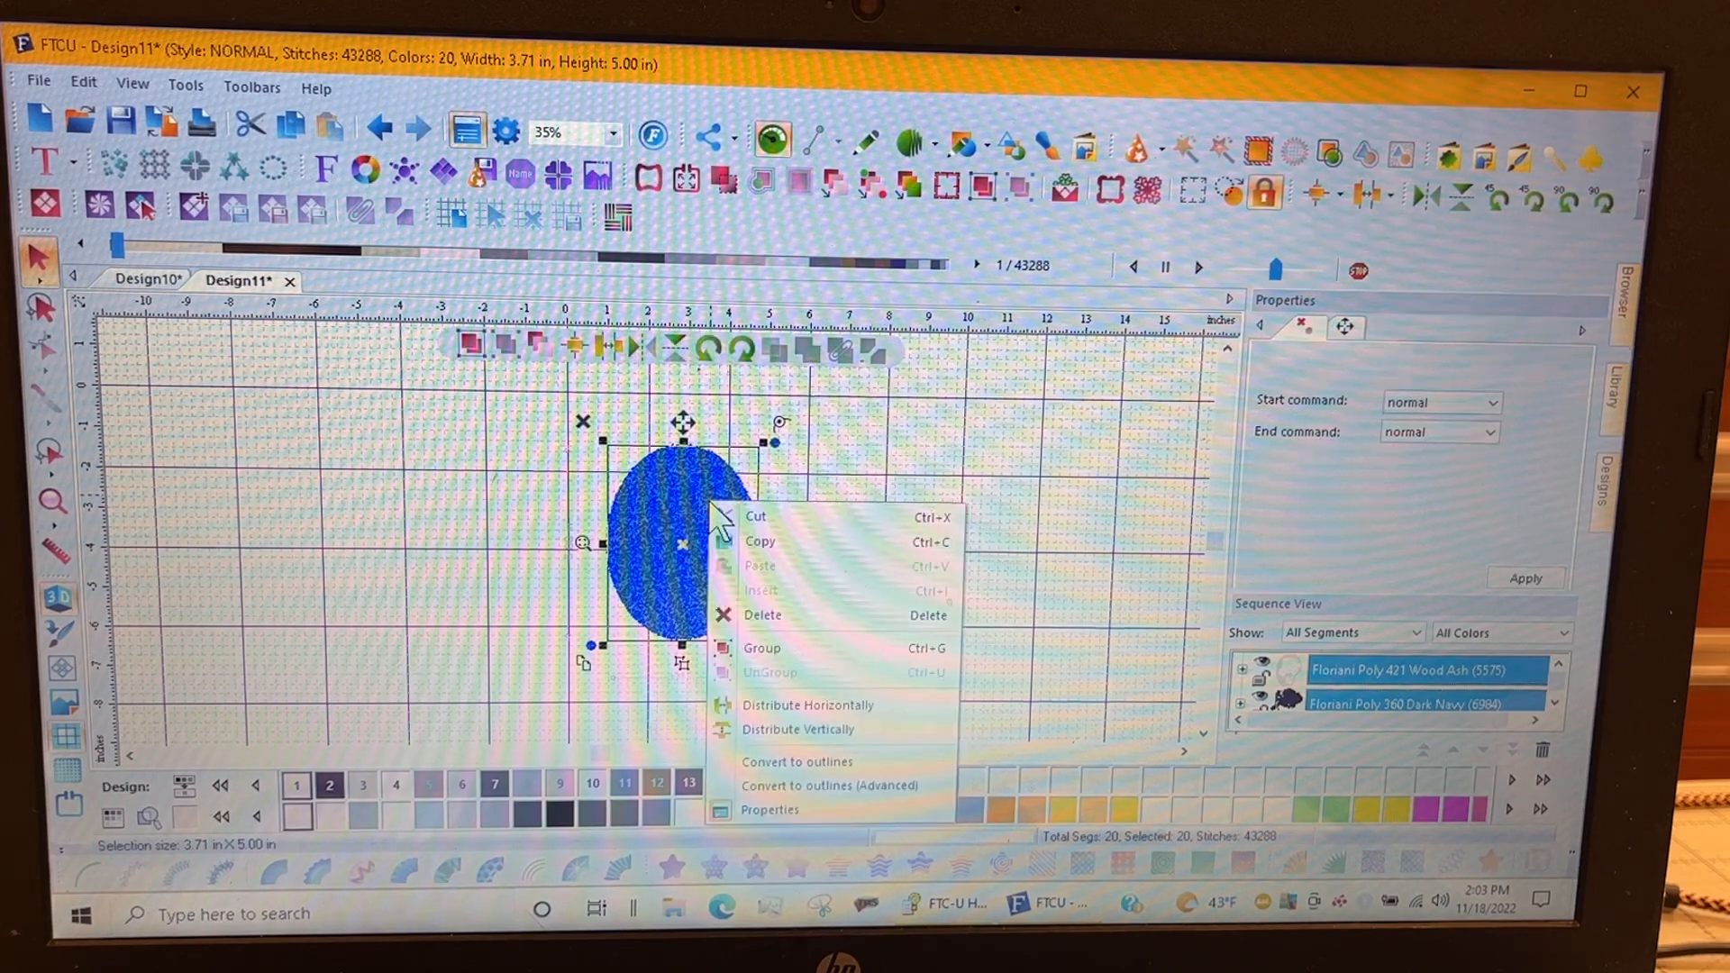
{"action": "mouse_move", "coordinate": [807, 705]}
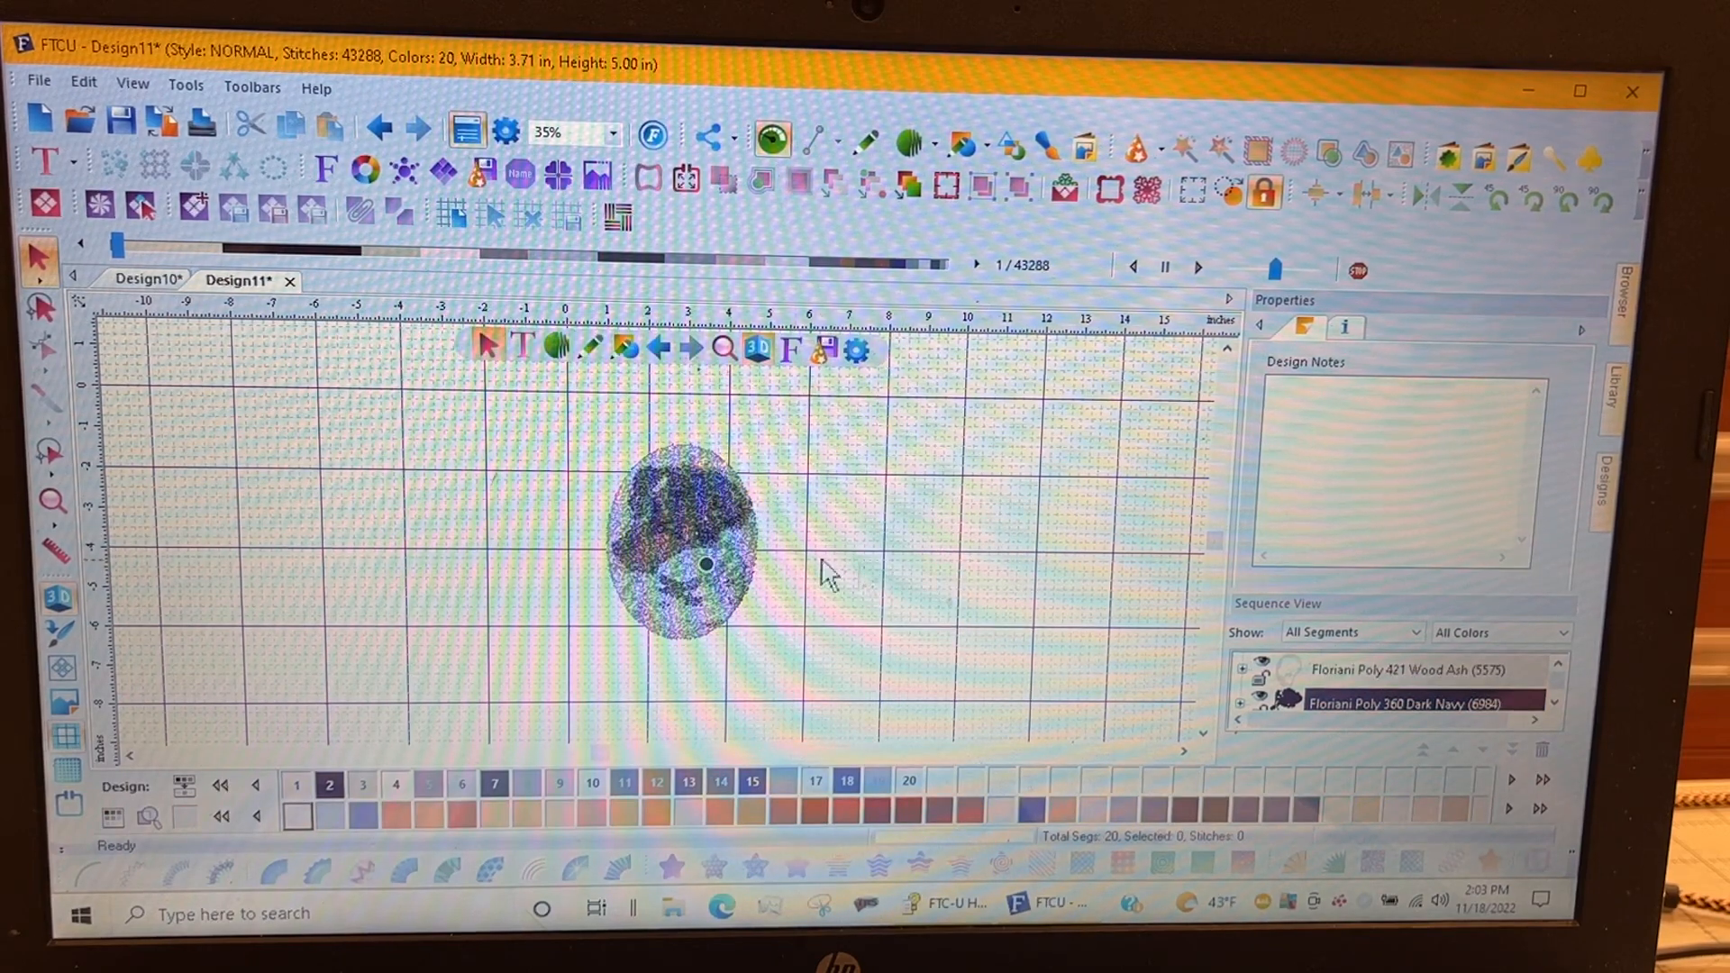
{"action": "mouse_move", "coordinate": [783, 546]}
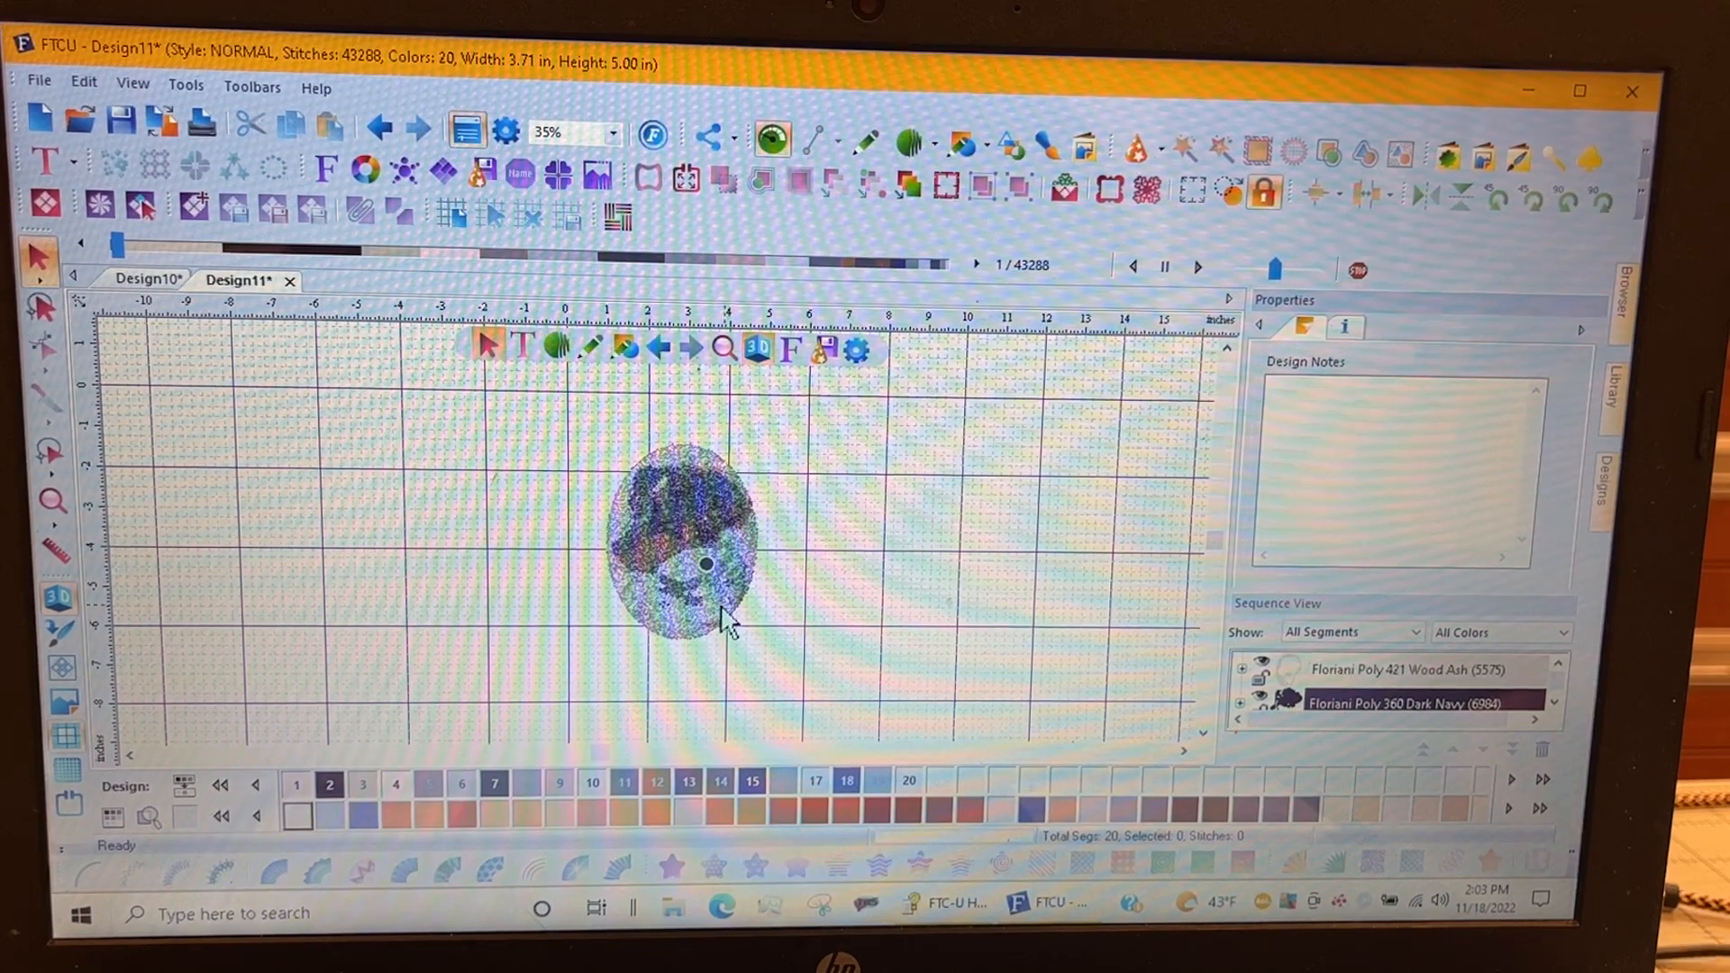
{"action": "mouse_move", "coordinate": [983, 138]}
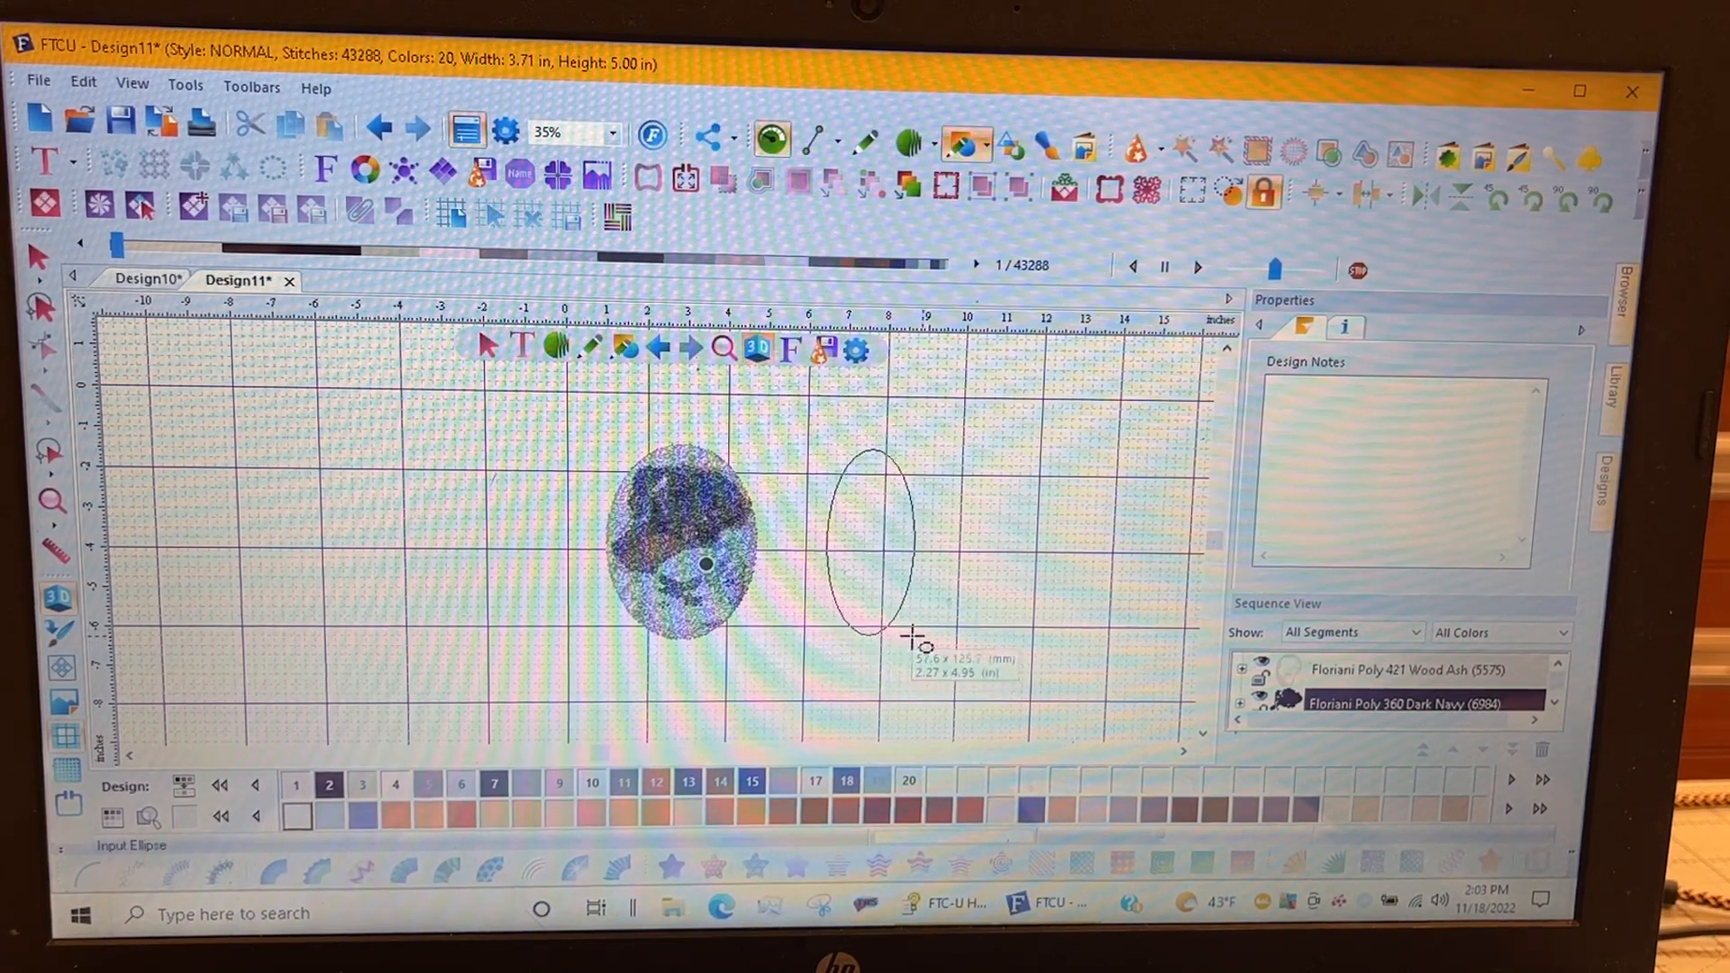
Step: Draw an ellipse, move it over the dog design, and convert it to a satin outline
{"action": "left_click_drag", "start_coordinate": [910, 635], "coordinate": [969, 640]}
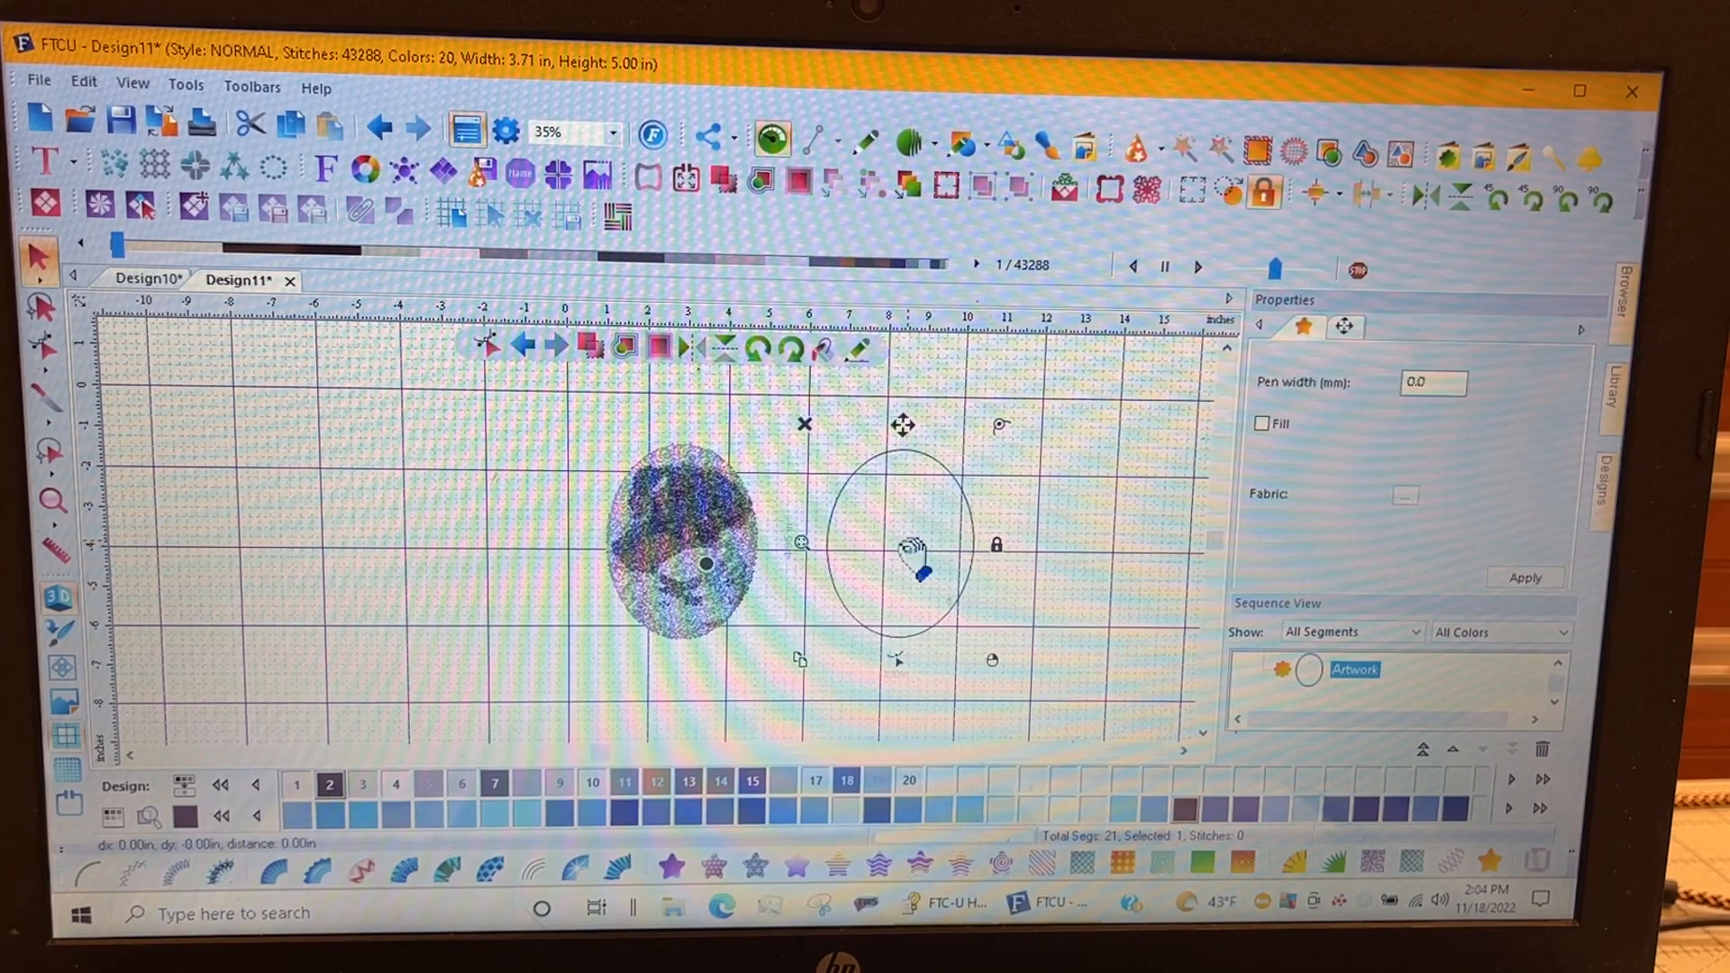
{"action": "left_click_drag", "start_coordinate": [905, 541], "coordinate": [684, 551]}
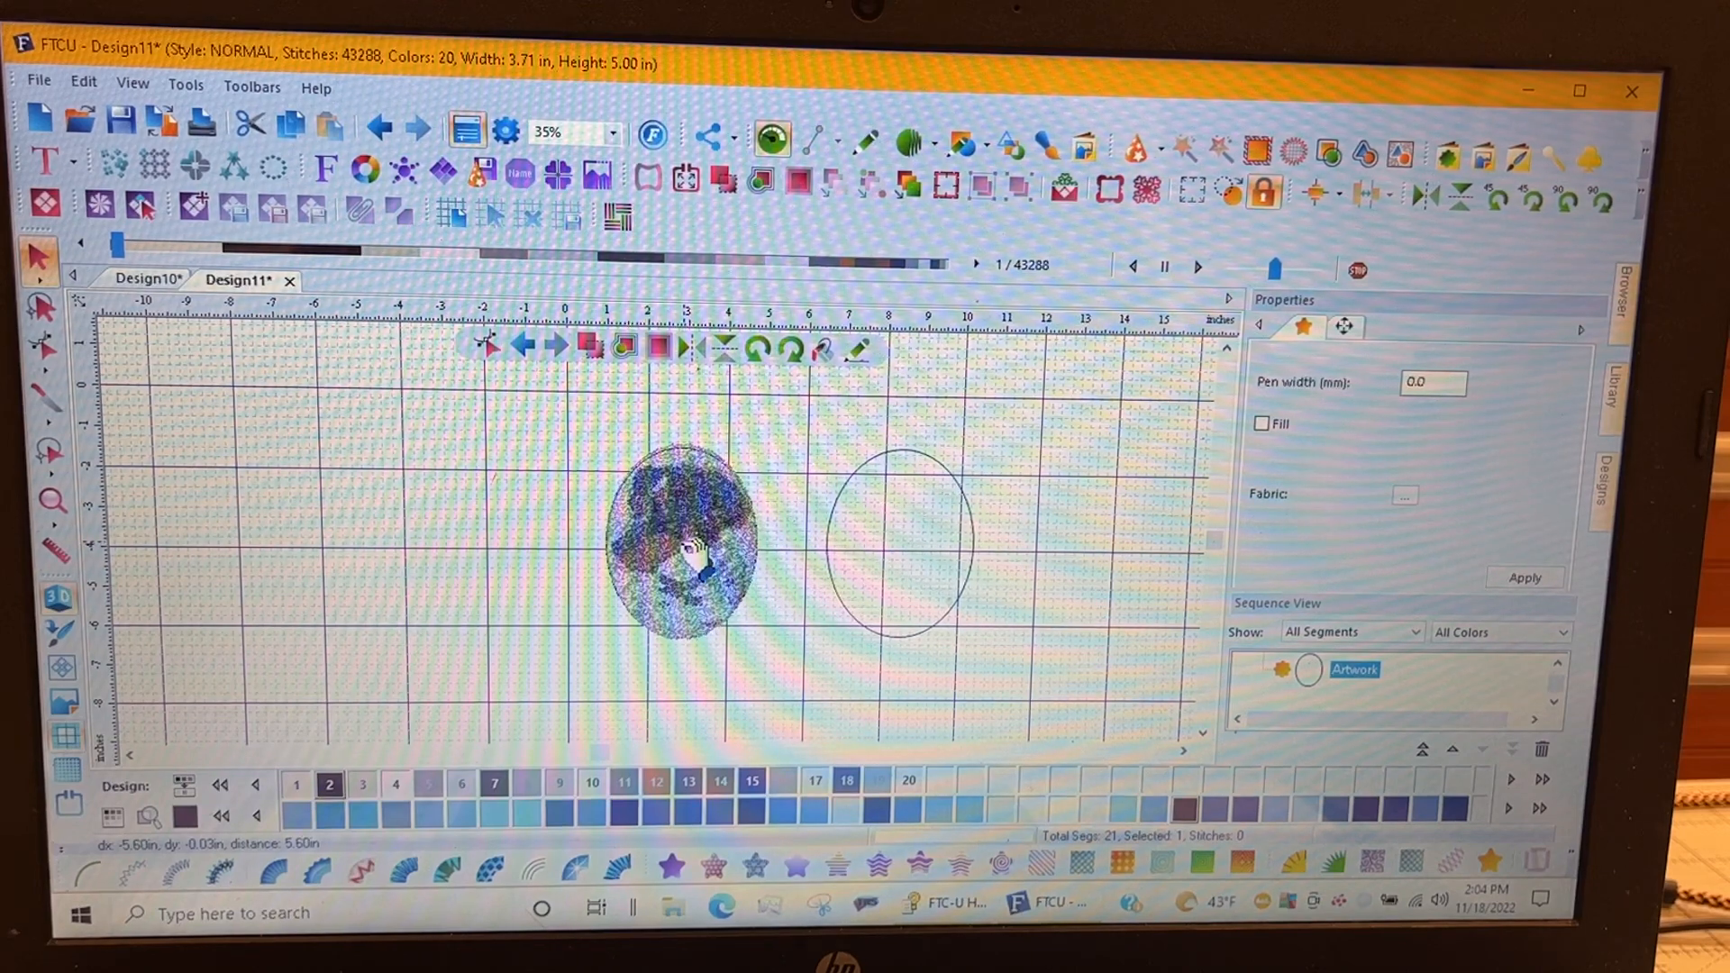
{"action": "left_click", "coordinate": [678, 541]}
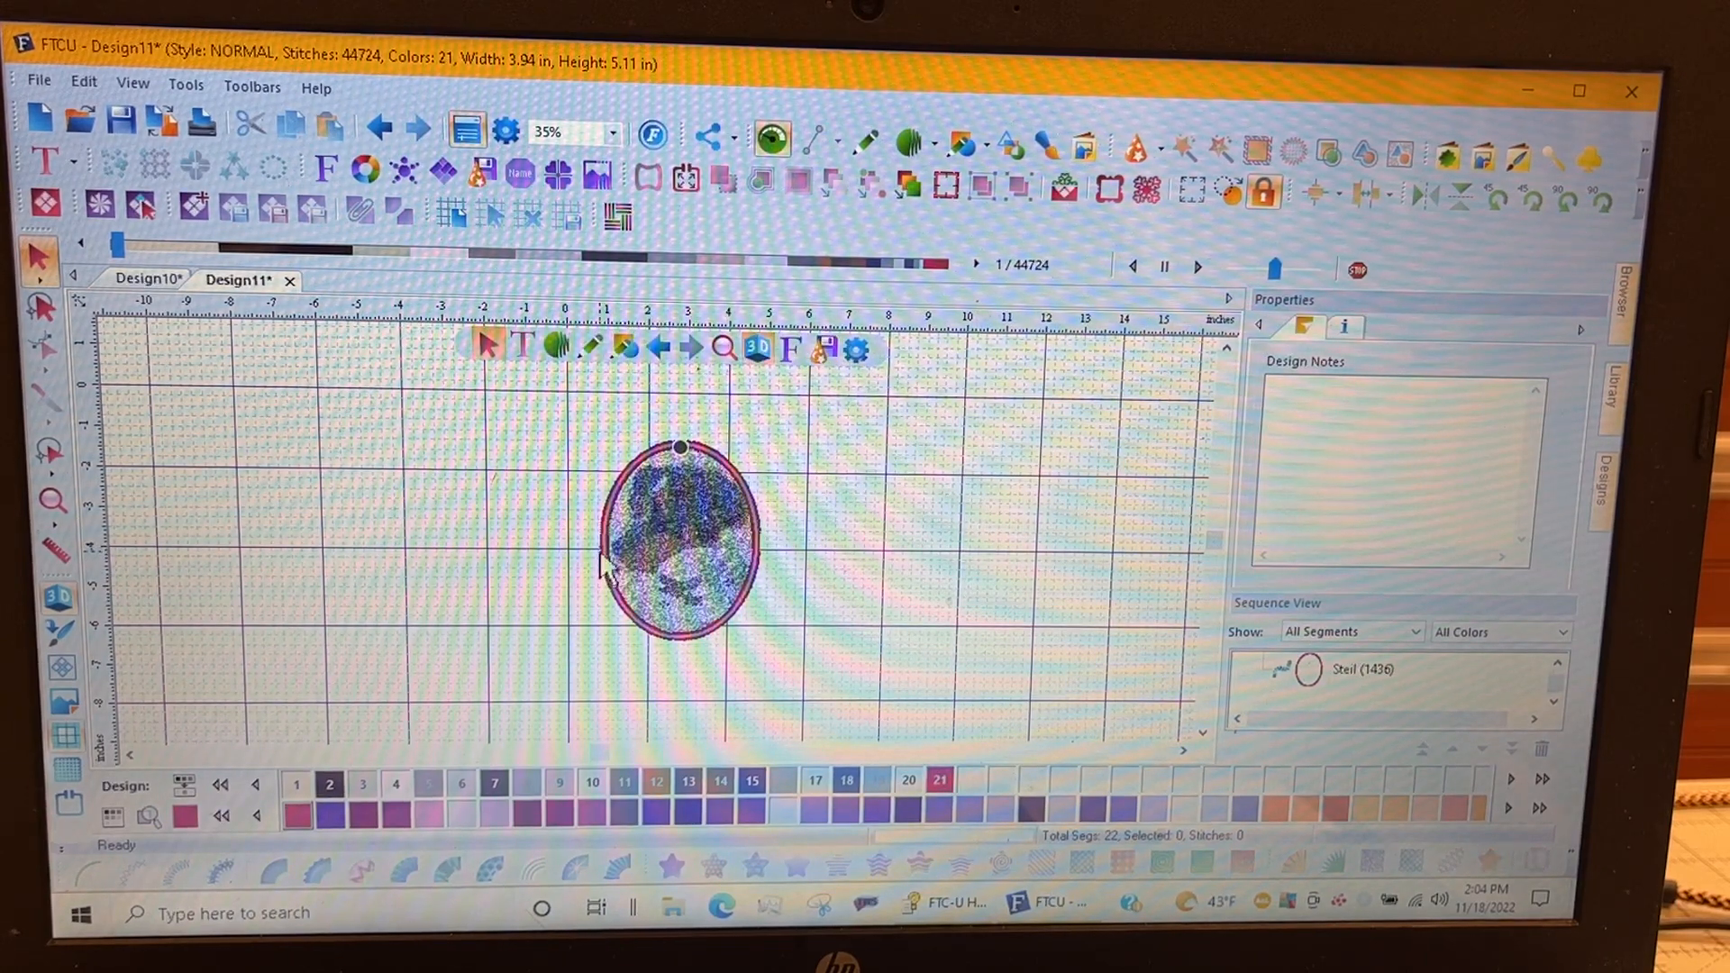
{"action": "mouse_move", "coordinate": [827, 569]}
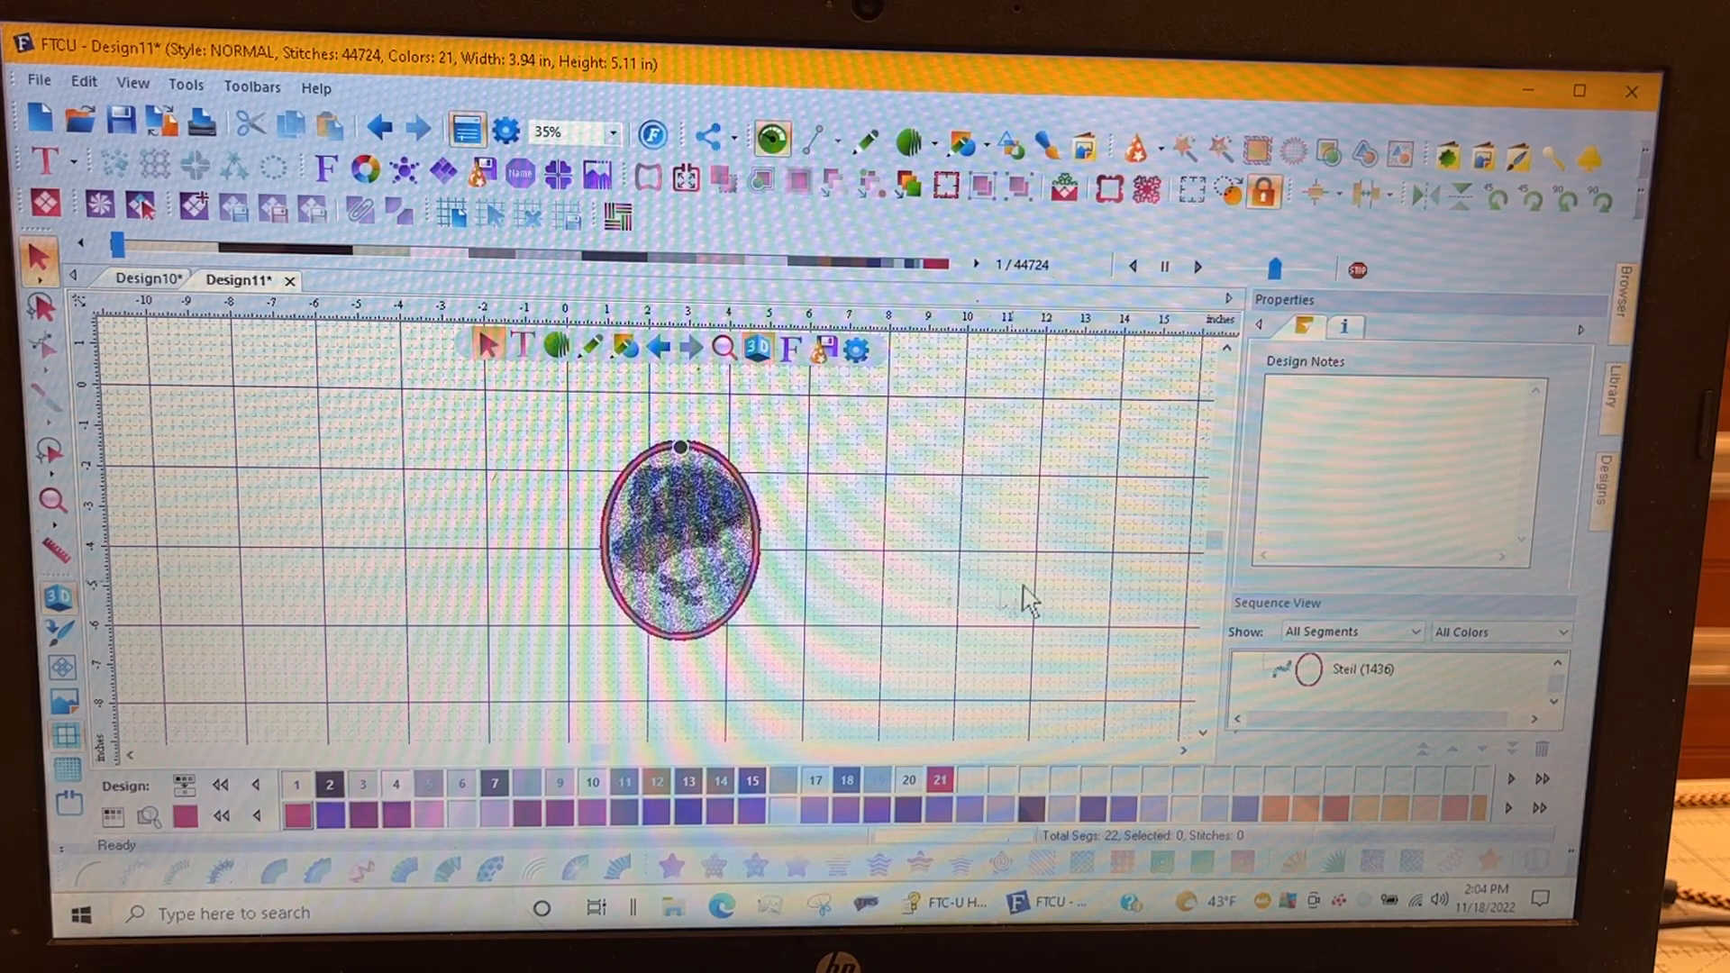
{"action": "mouse_move", "coordinate": [54, 500]}
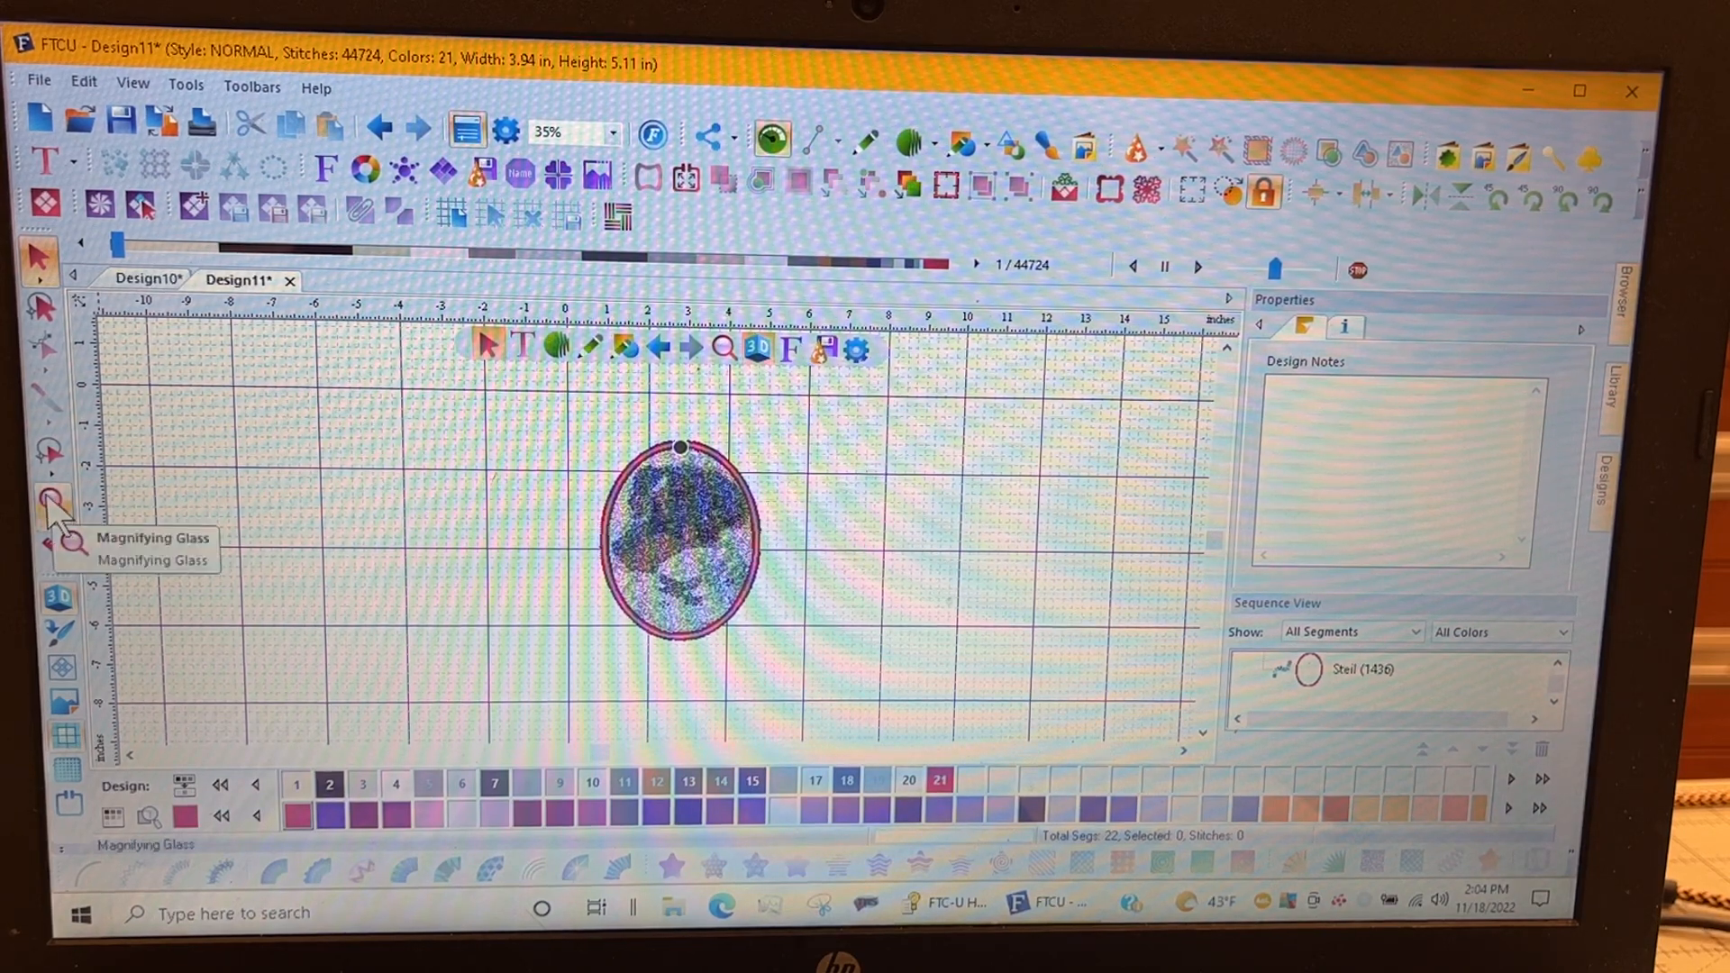
Step: Zoom the dog design to 60% with the Magnifying Glass tool
{"action": "left_click", "coordinate": [51, 498]}
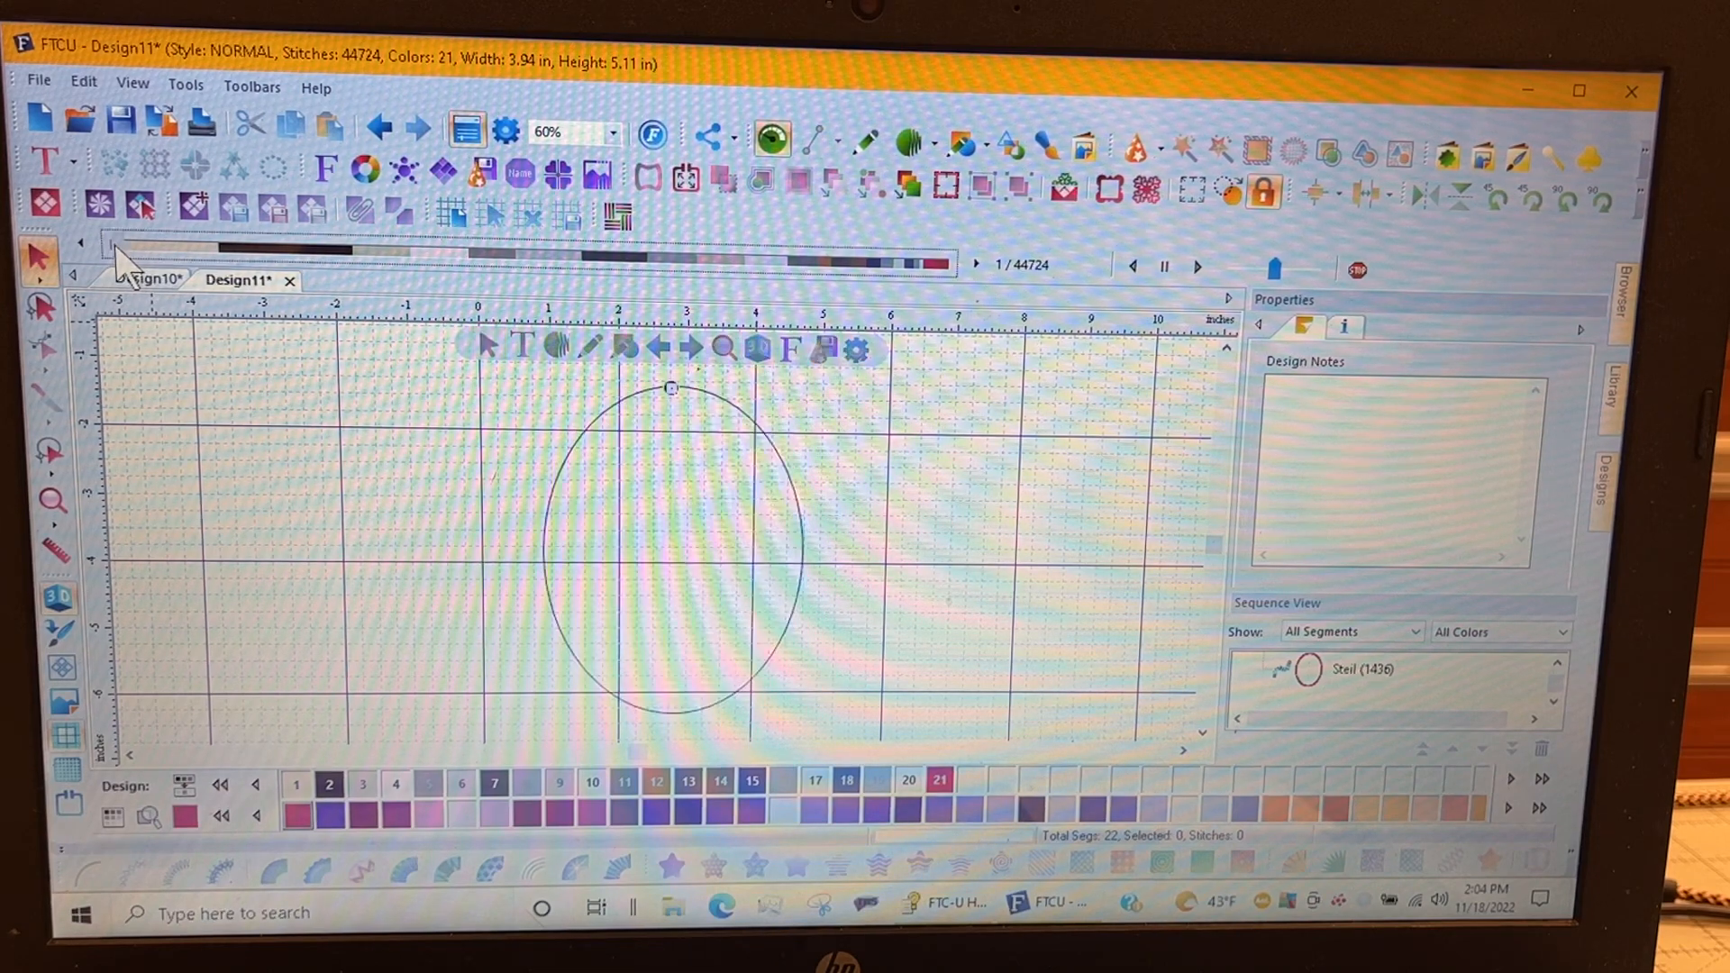
{"action": "left_click", "coordinate": [1199, 266]}
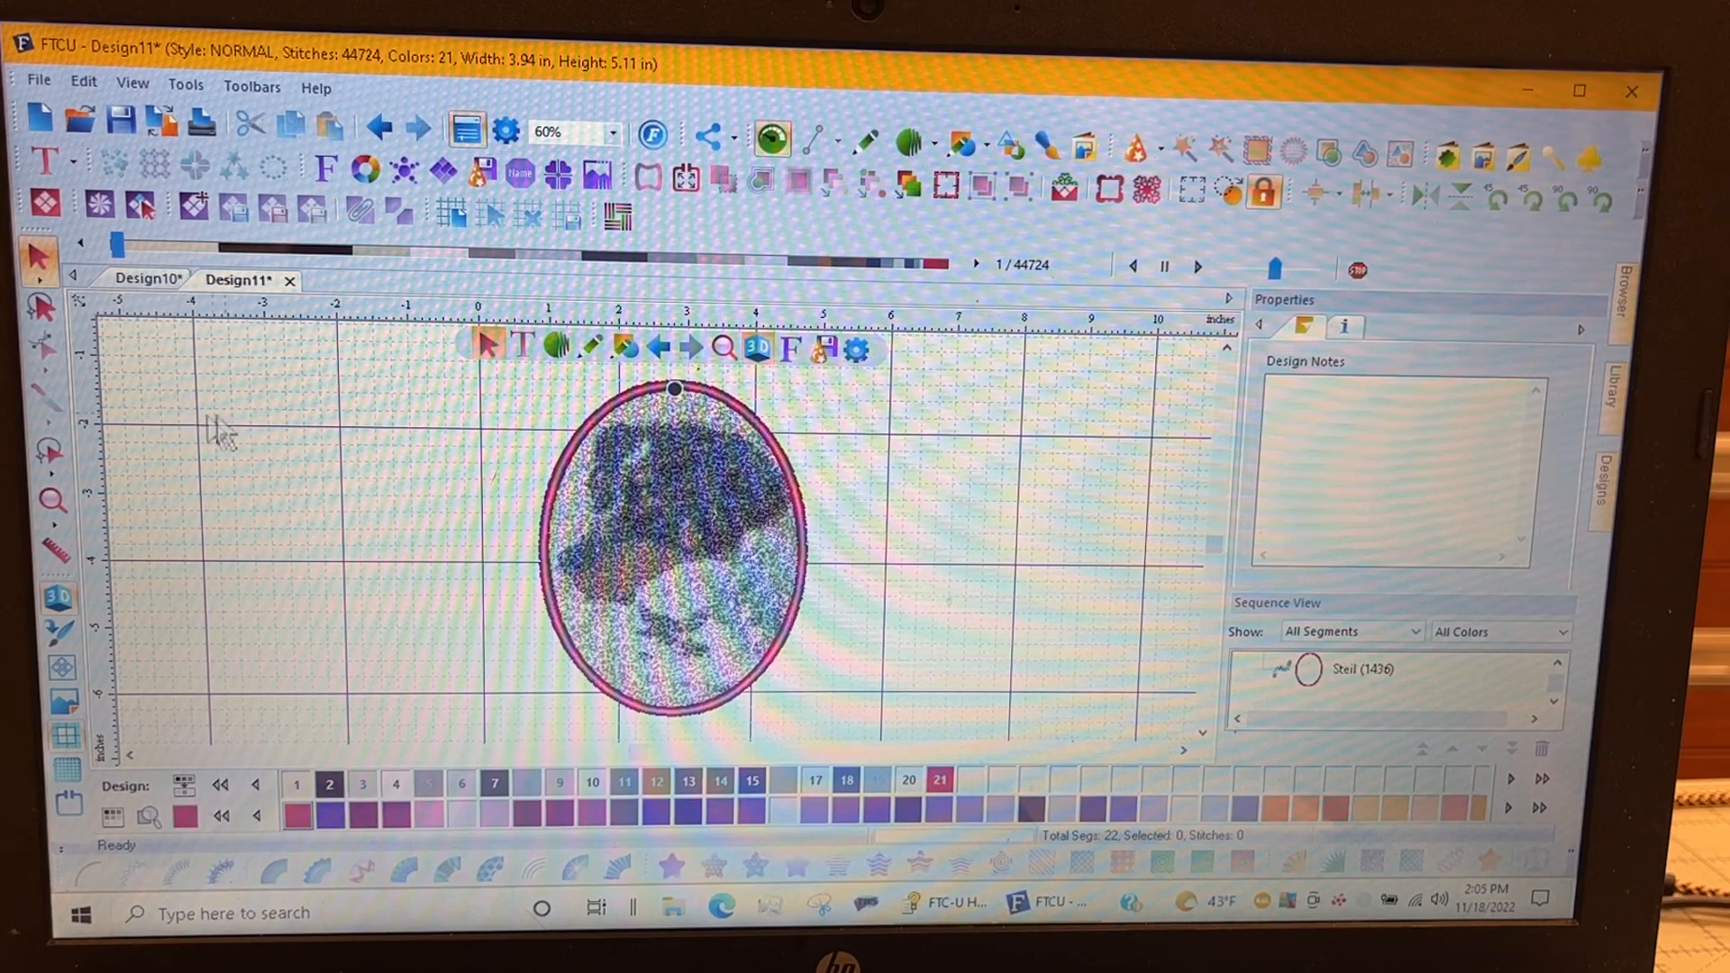
{"action": "mouse_move", "coordinate": [237, 458]}
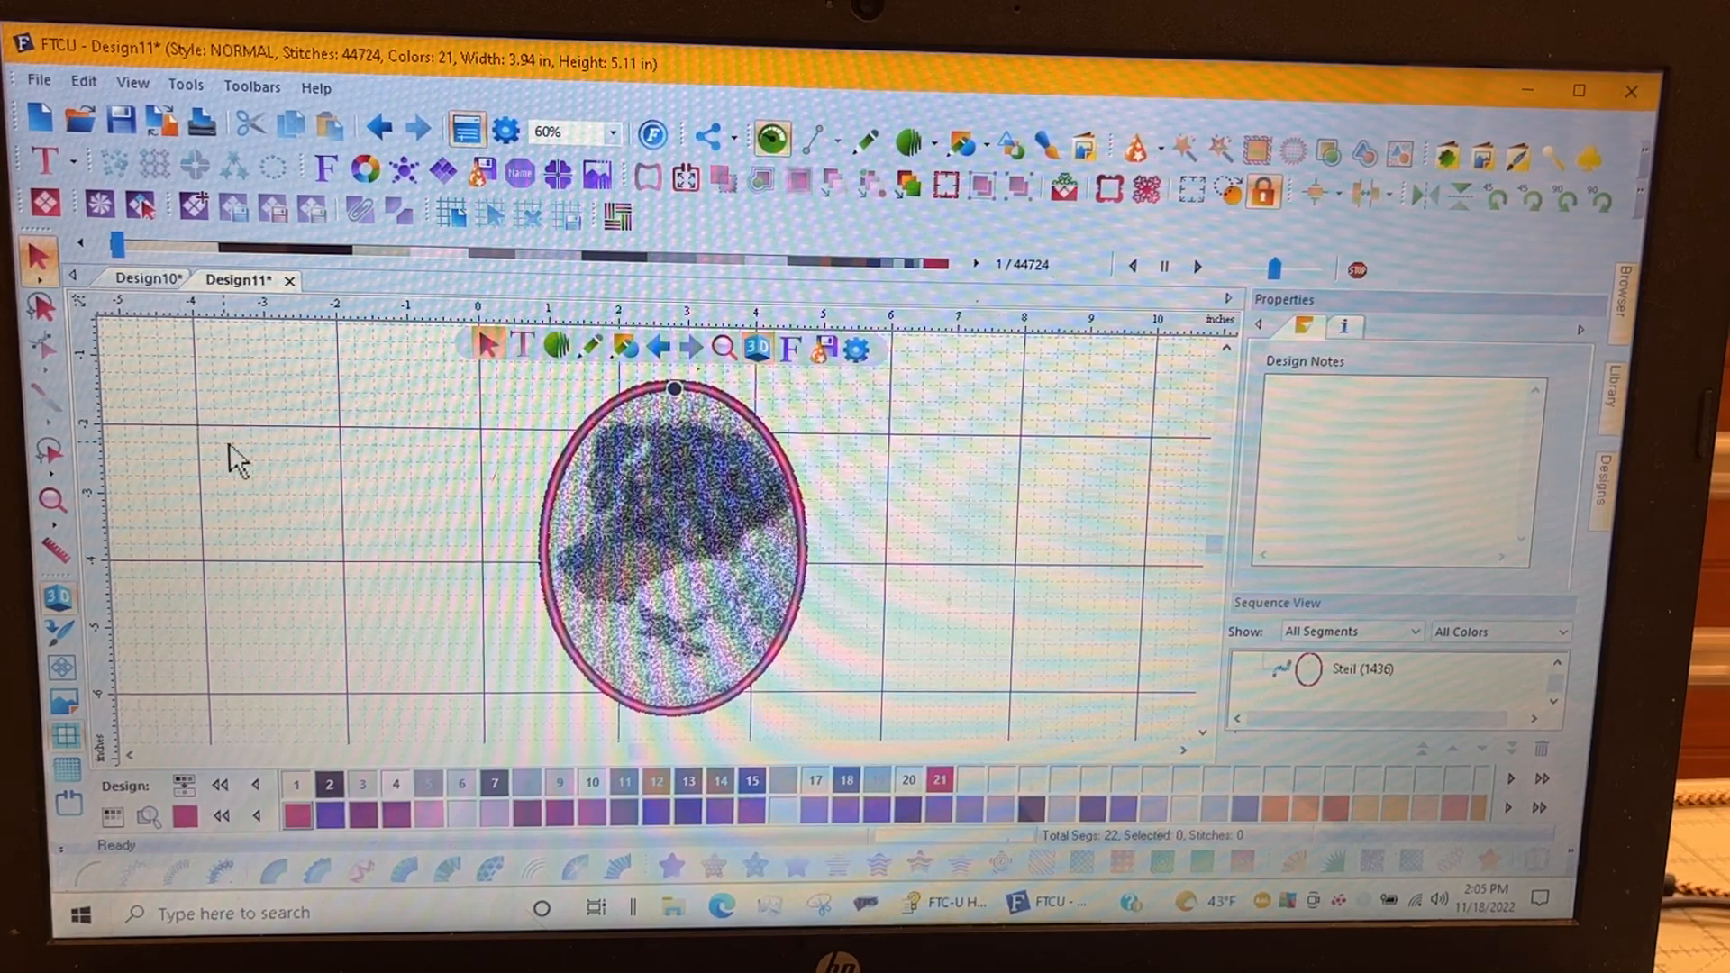